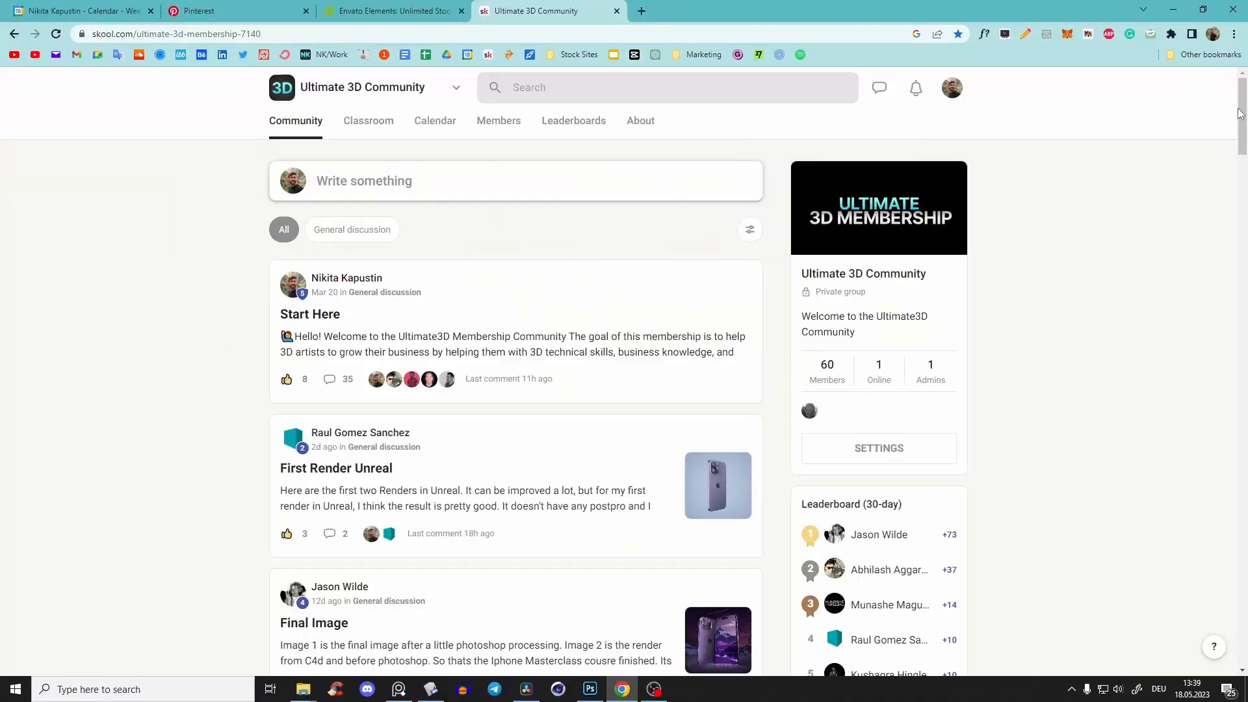
Step: Send the lighter composited render into Photoshop's Camera Raw Filter for colour adjustments
{"action": "scroll", "scroll_direction": "down", "scroll_amount": 3}
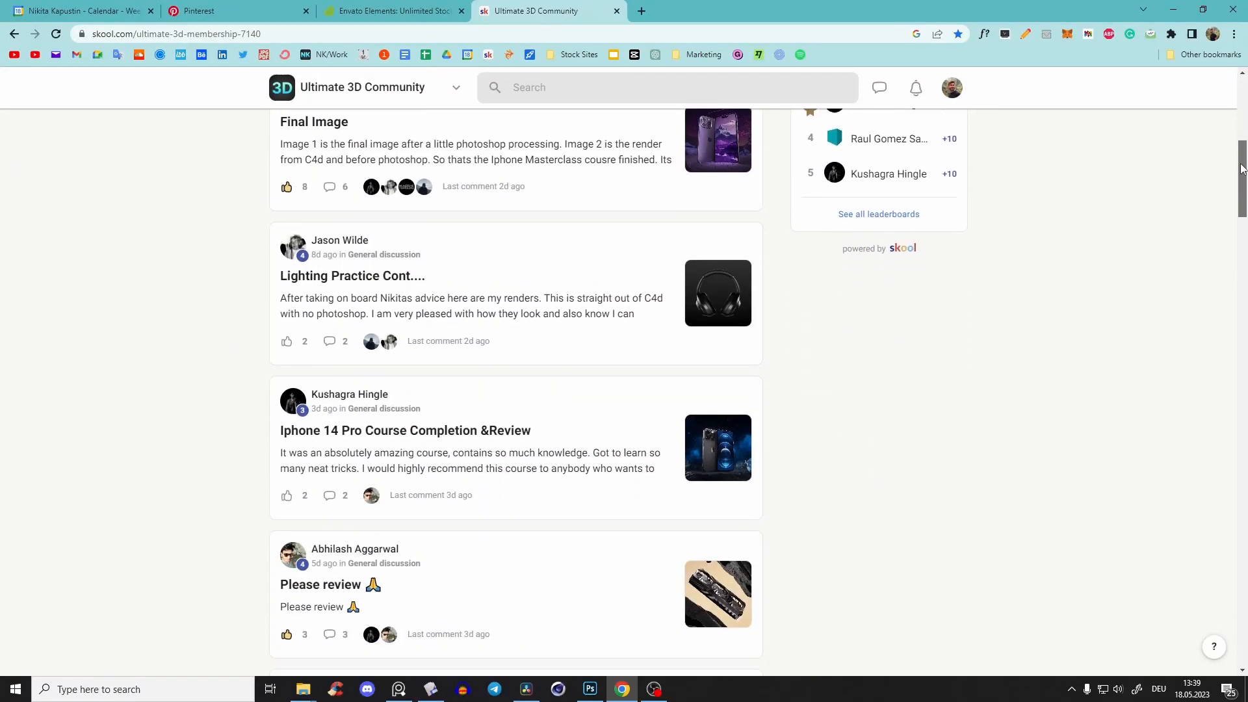
{"action": "left_click", "coordinate": [430, 689]}
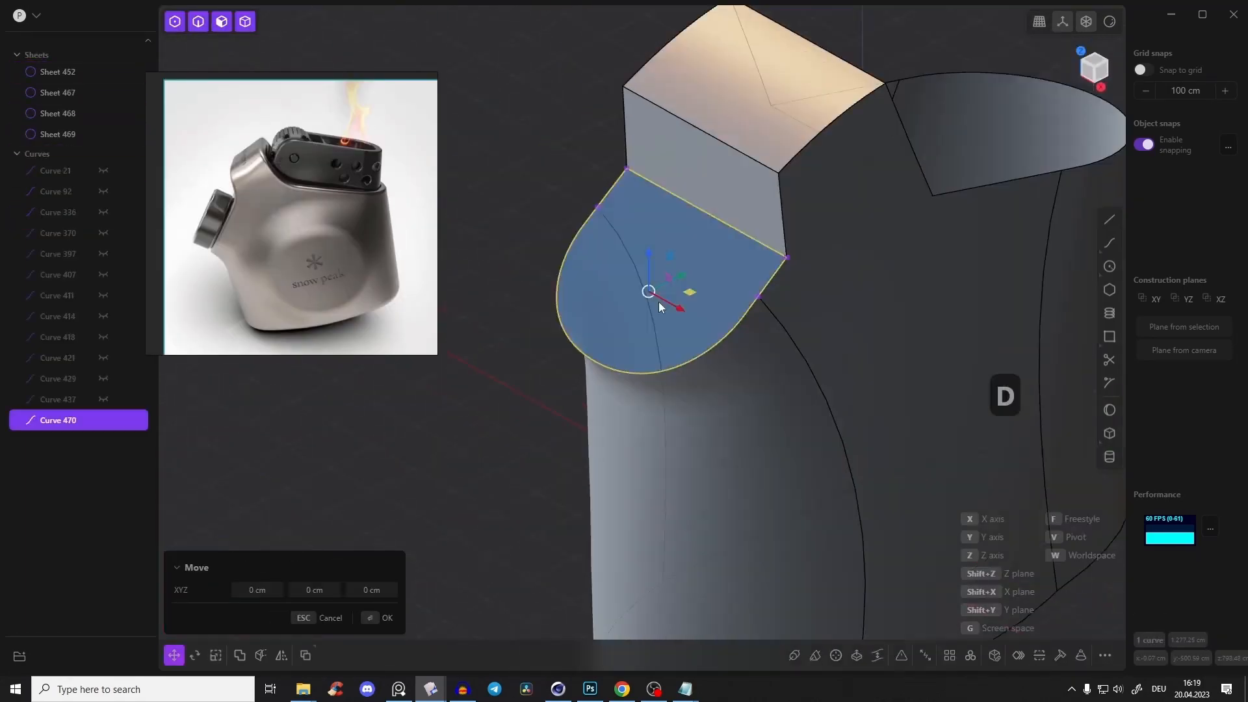
{"action": "left_click", "coordinate": [557, 688]}
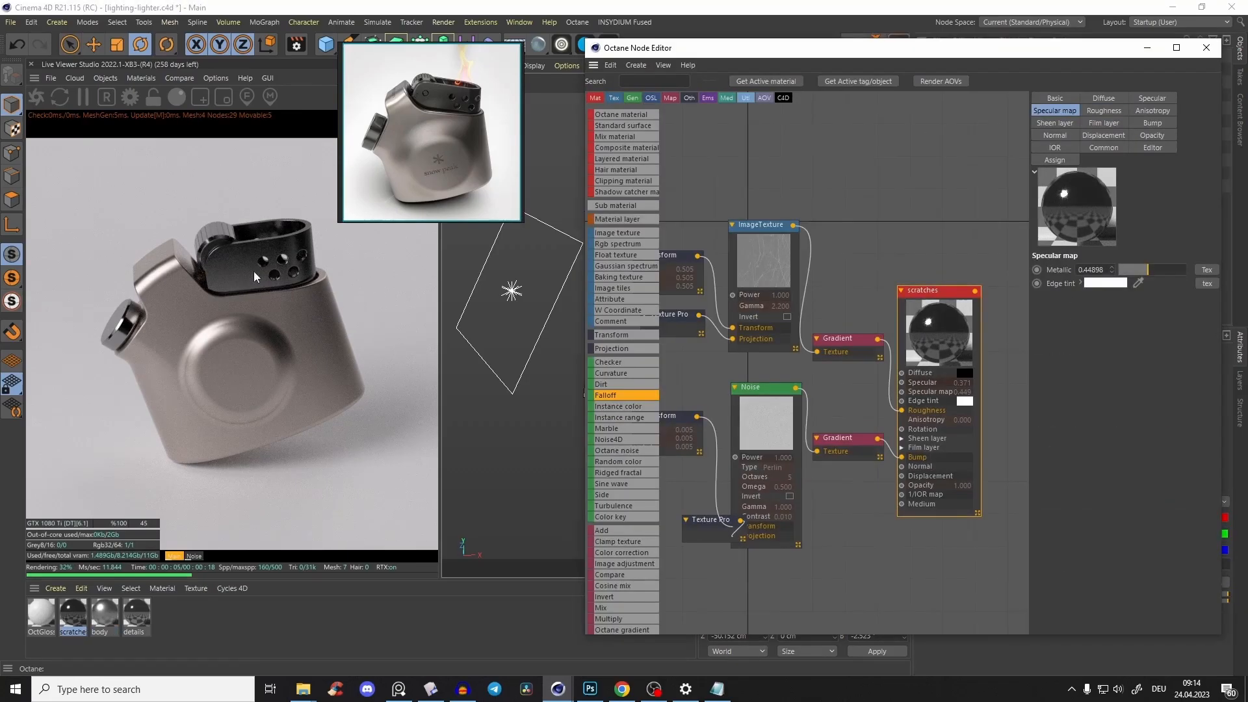
{"action": "left_click", "coordinate": [589, 689]}
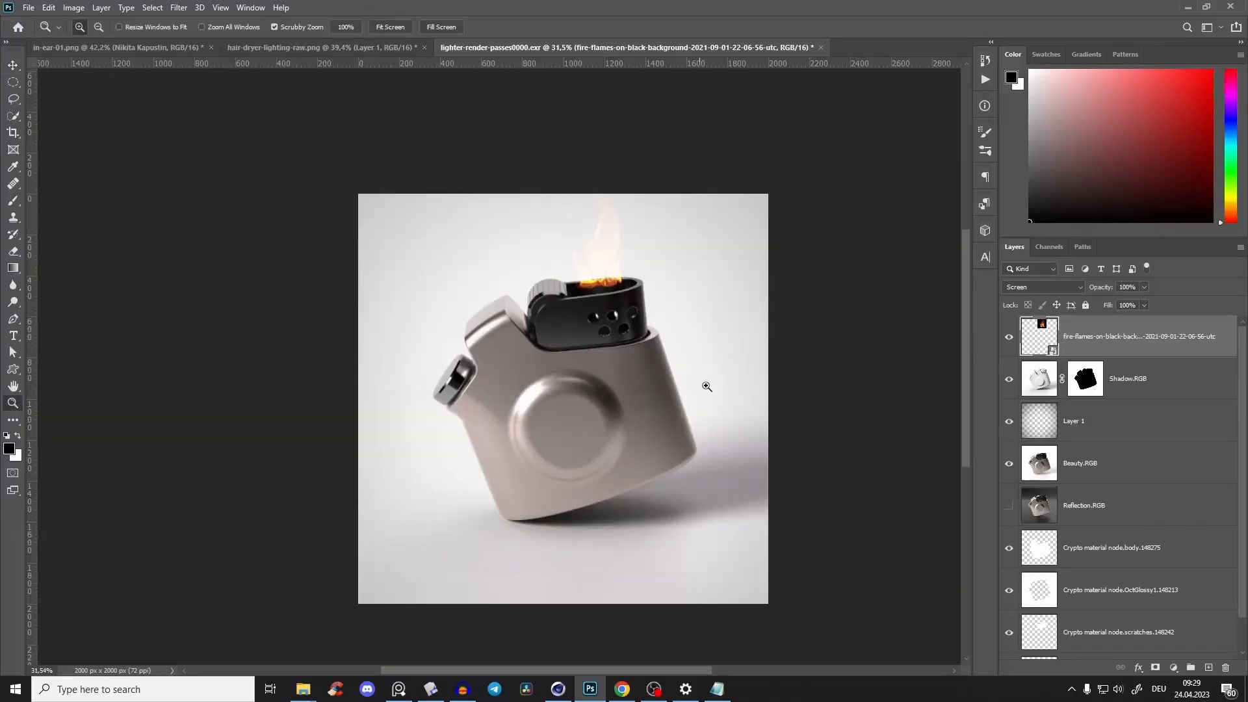
{"action": "left_click", "coordinate": [178, 7]}
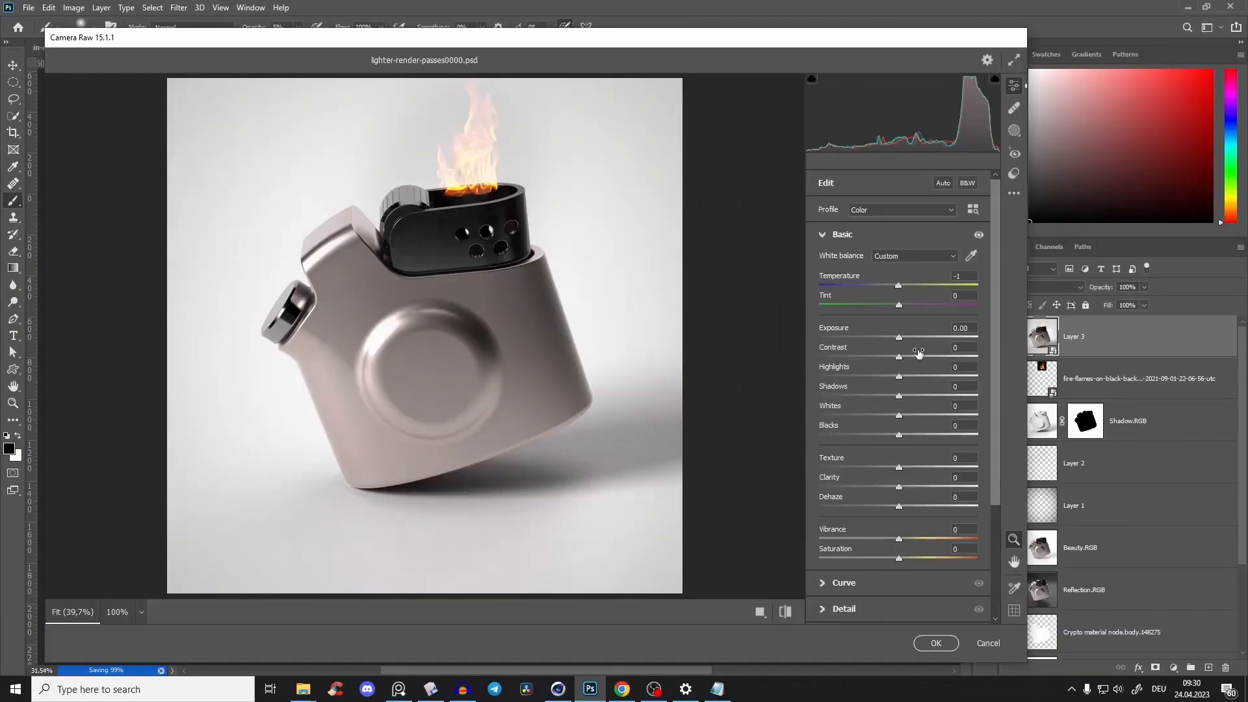
{"action": "left_click", "coordinate": [935, 642]}
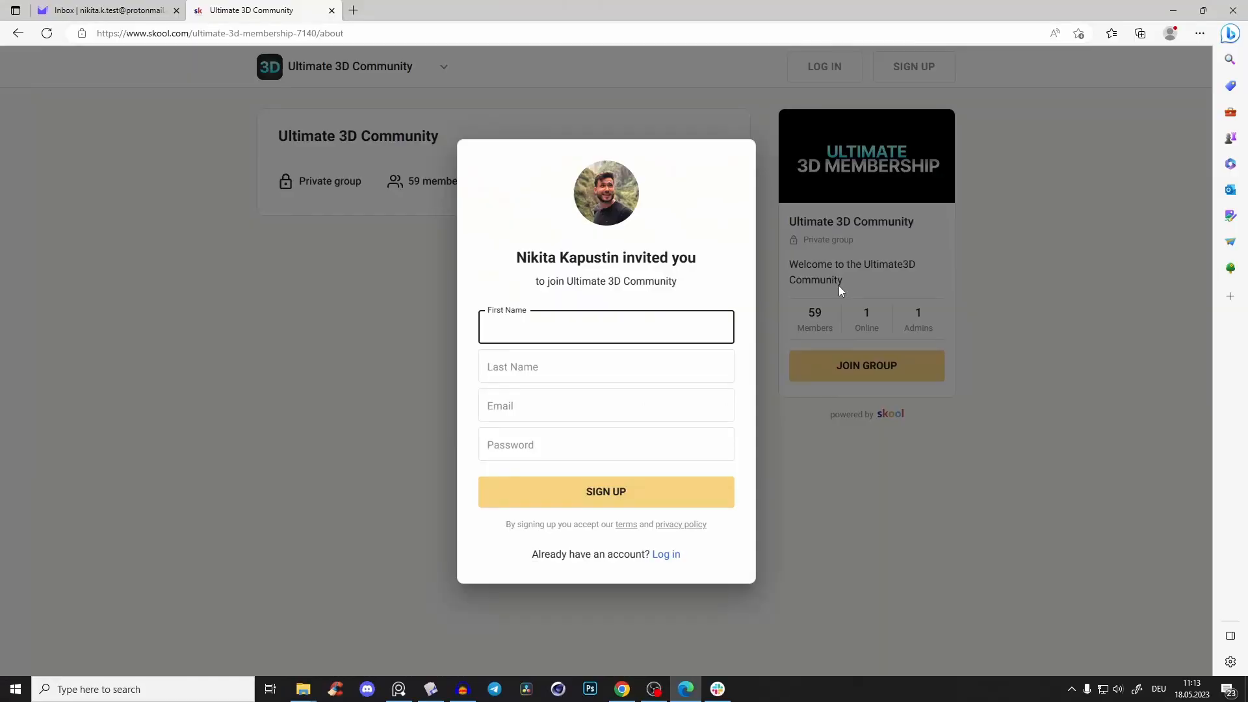
{"action": "mouse_move", "coordinate": [35, 66]}
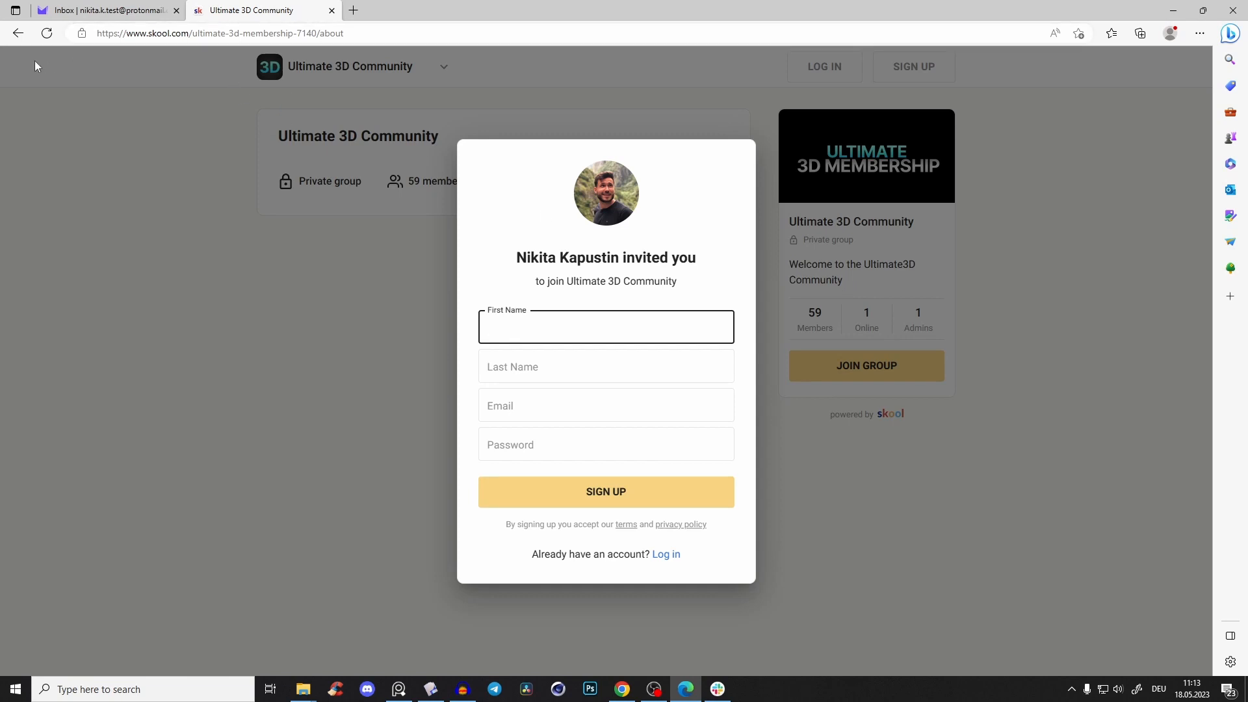
{"action": "mouse_move", "coordinate": [720, 516]}
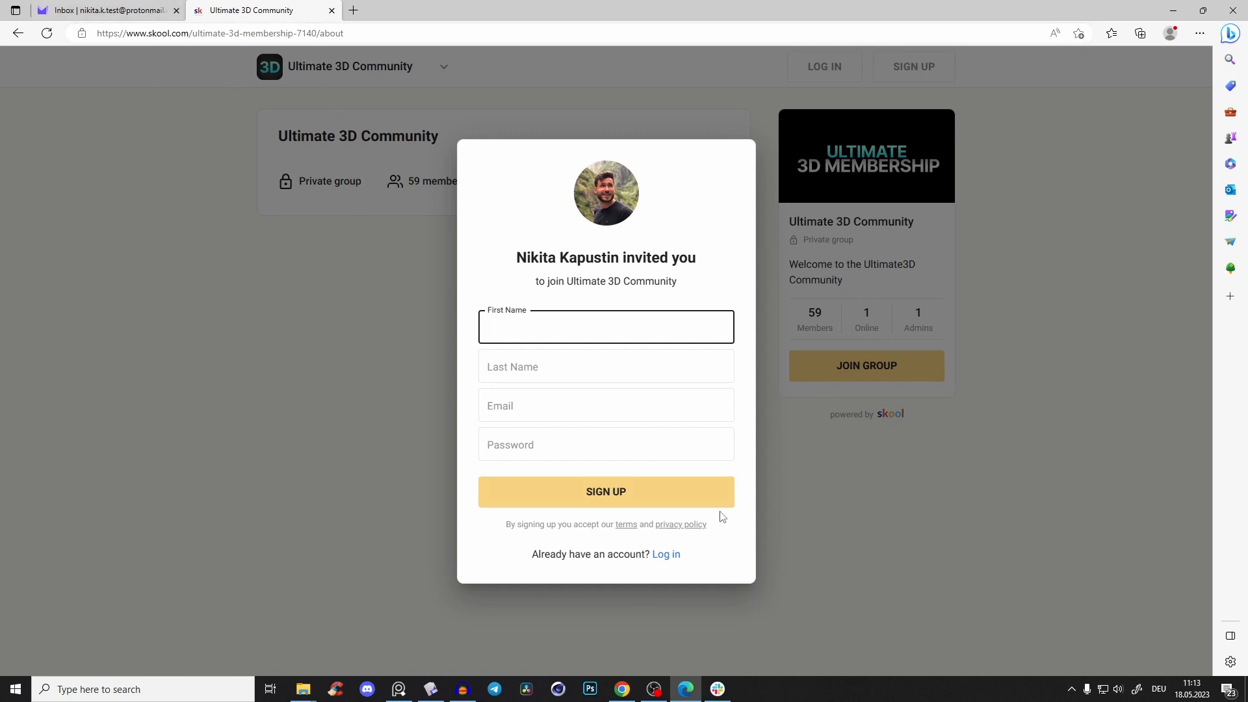
{"action": "mouse_move", "coordinate": [359, 114]}
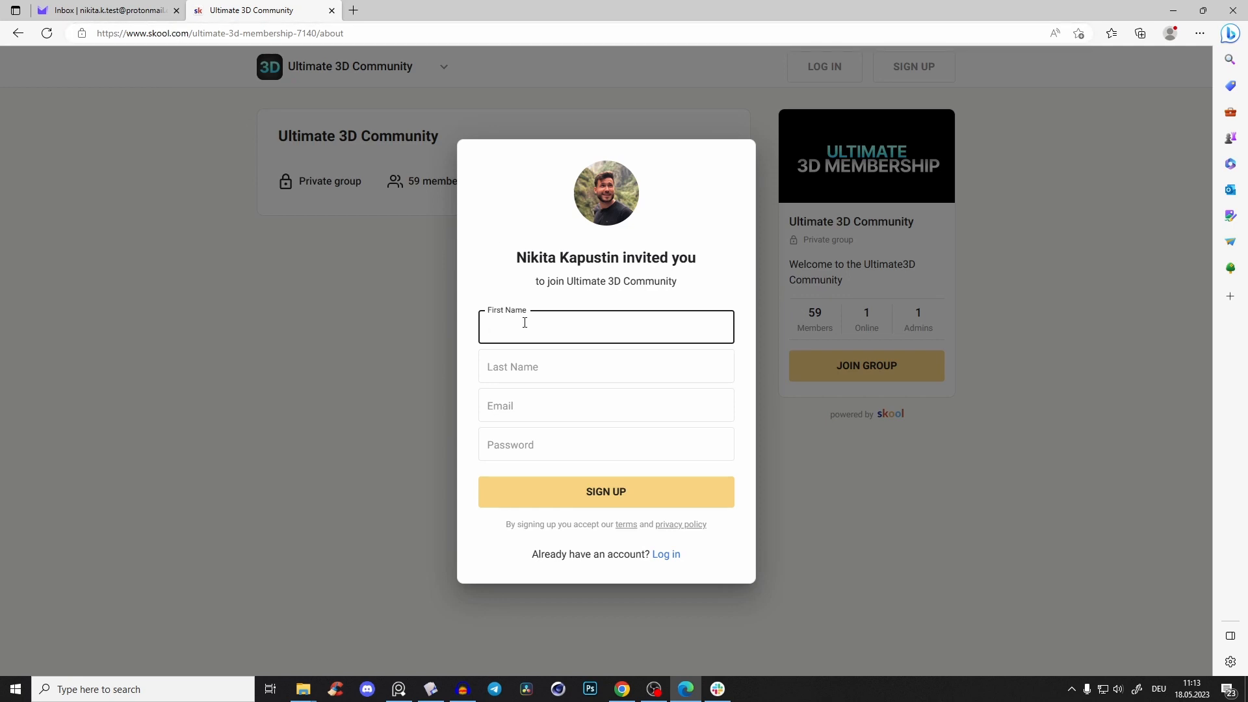
{"action": "mouse_move", "coordinate": [563, 338]}
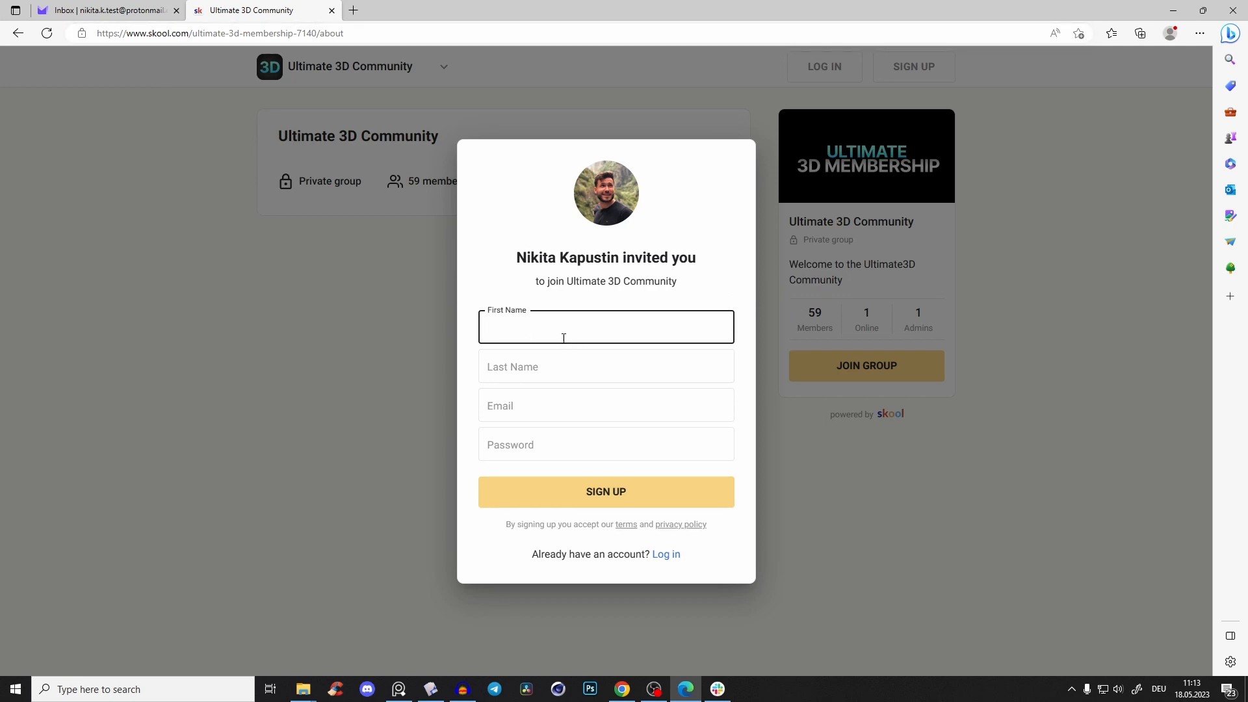
{"action": "mouse_move", "coordinate": [338, 306]}
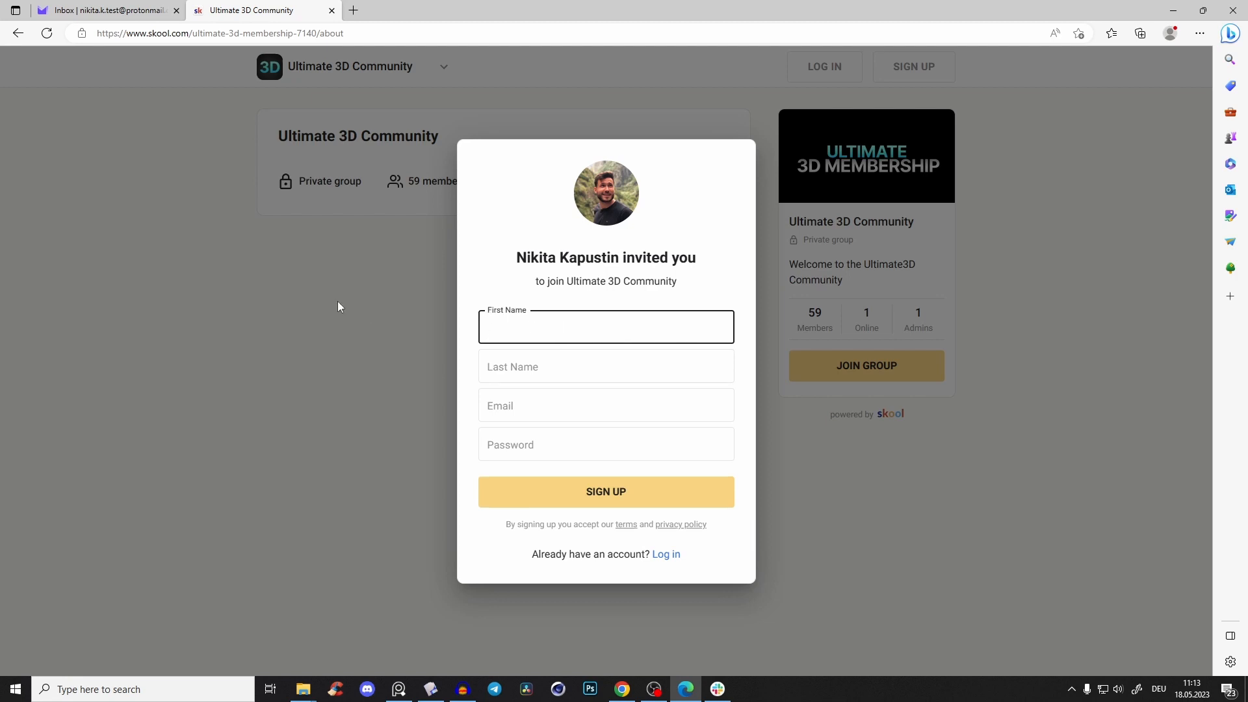
Step: Fill in the Sign Up dialog with name 'Nk', email and a password
{"action": "type", "text": "Nk"}
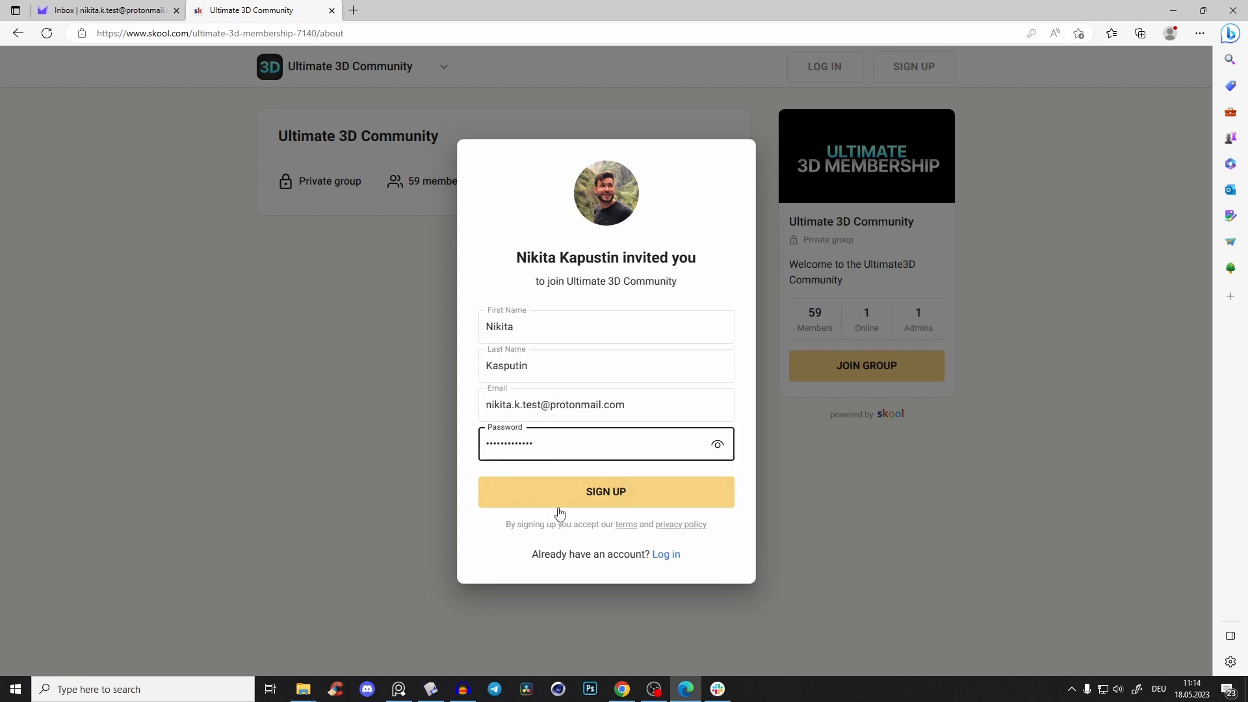
Step: Submit the sign-up, verify with the Proton Mail code, and request to join the group
{"action": "left_click", "coordinate": [606, 491]}
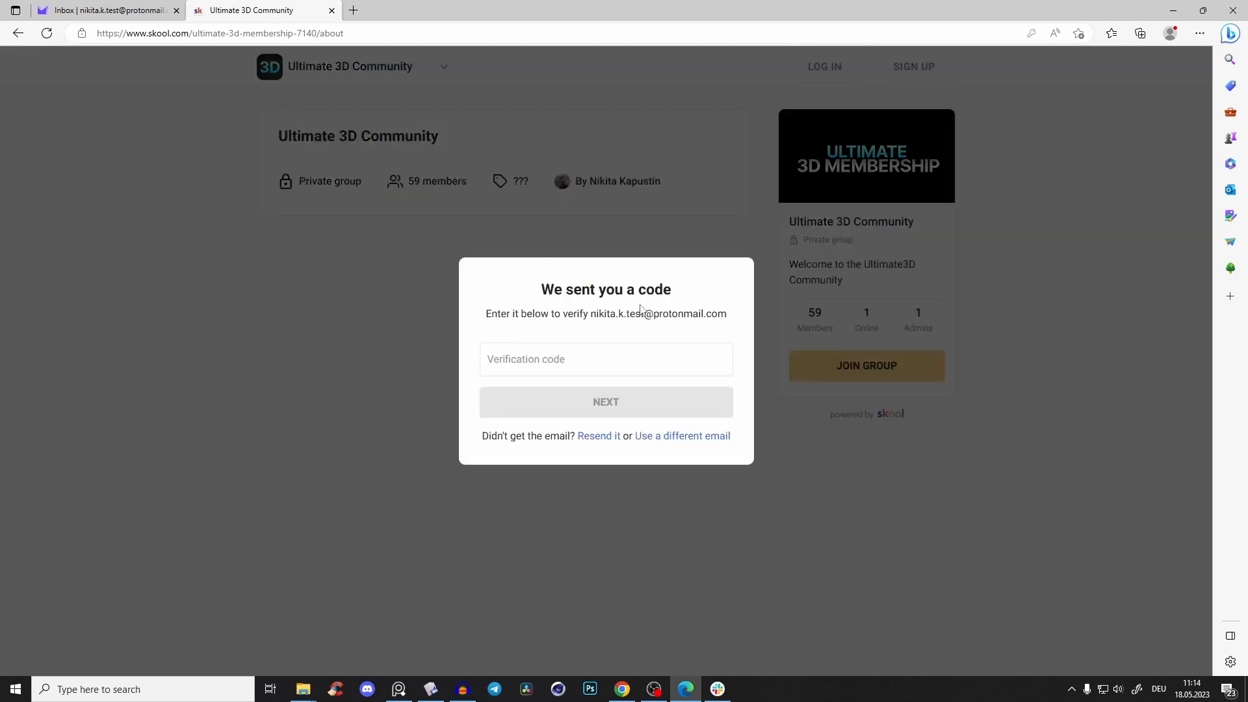
{"action": "left_click", "coordinate": [107, 10]}
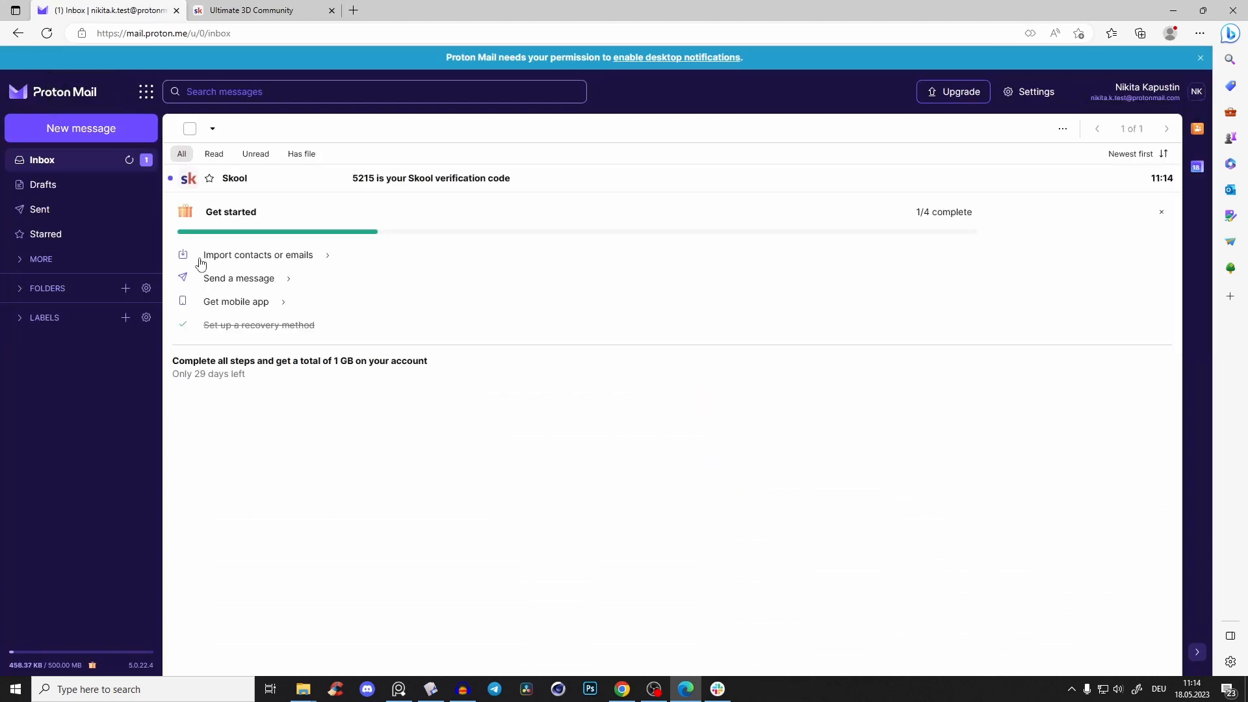
{"action": "left_click", "coordinate": [251, 10]}
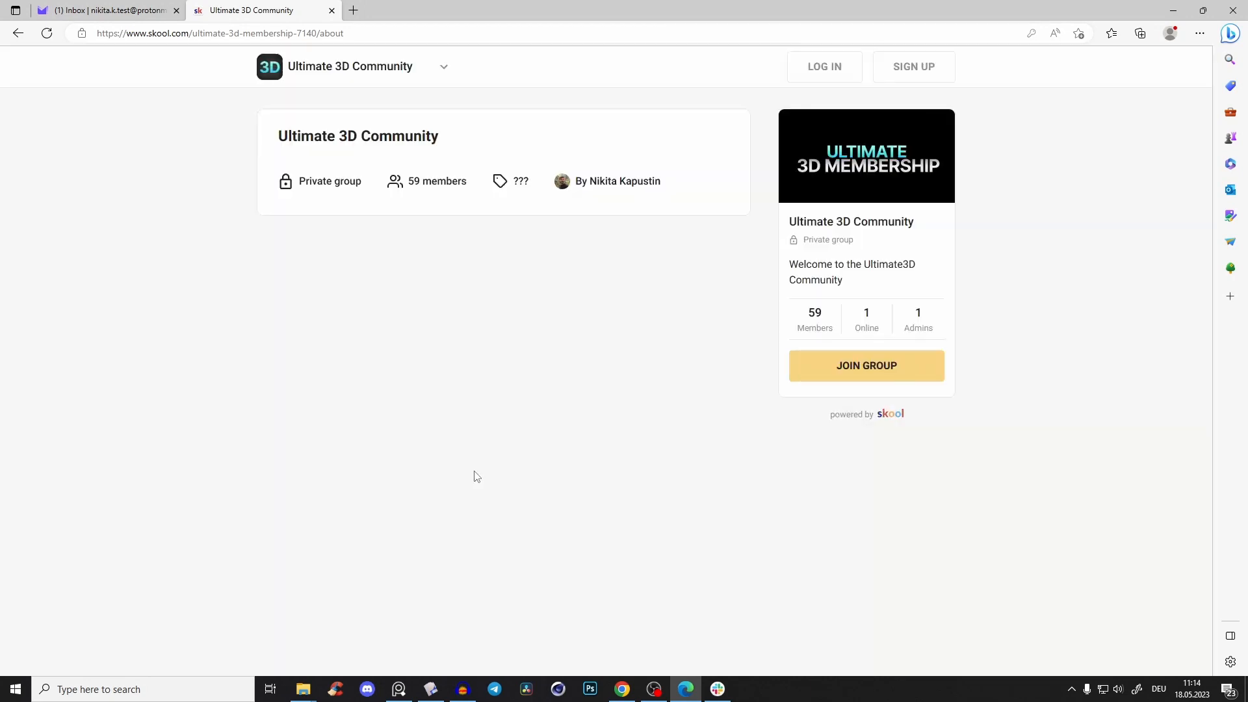
{"action": "left_click", "coordinate": [865, 366]}
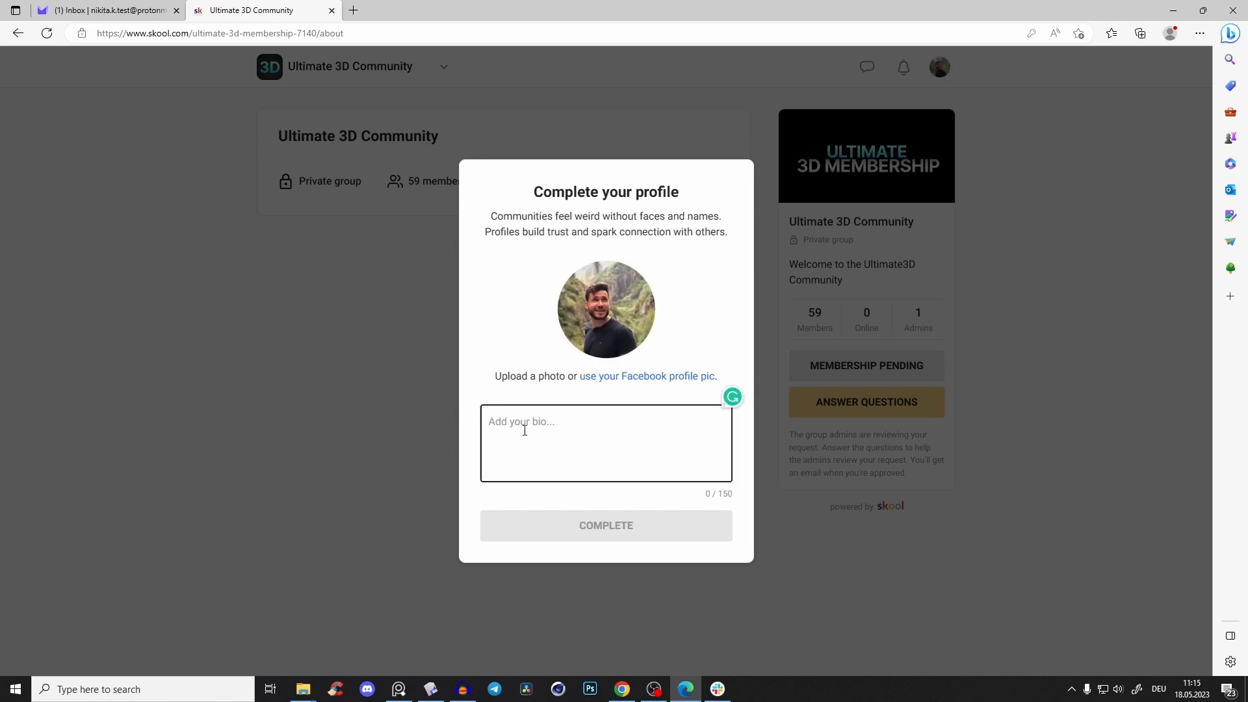
{"action": "mouse_move", "coordinate": [556, 417]}
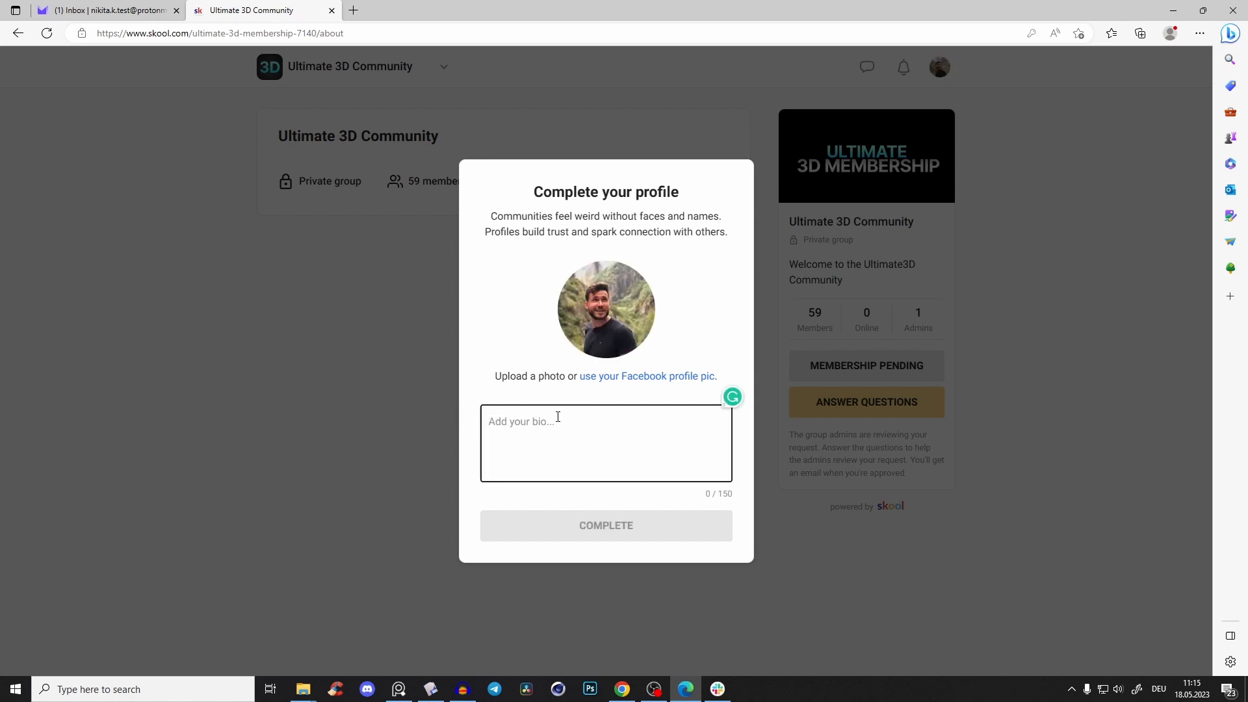
Step: Add the bio 'I help 3D artists to grow their business…' and complete the profile
{"action": "type", "text": "I help 3D artists to grow their business by teaching them how to create high quality 3D work and how to get clients."}
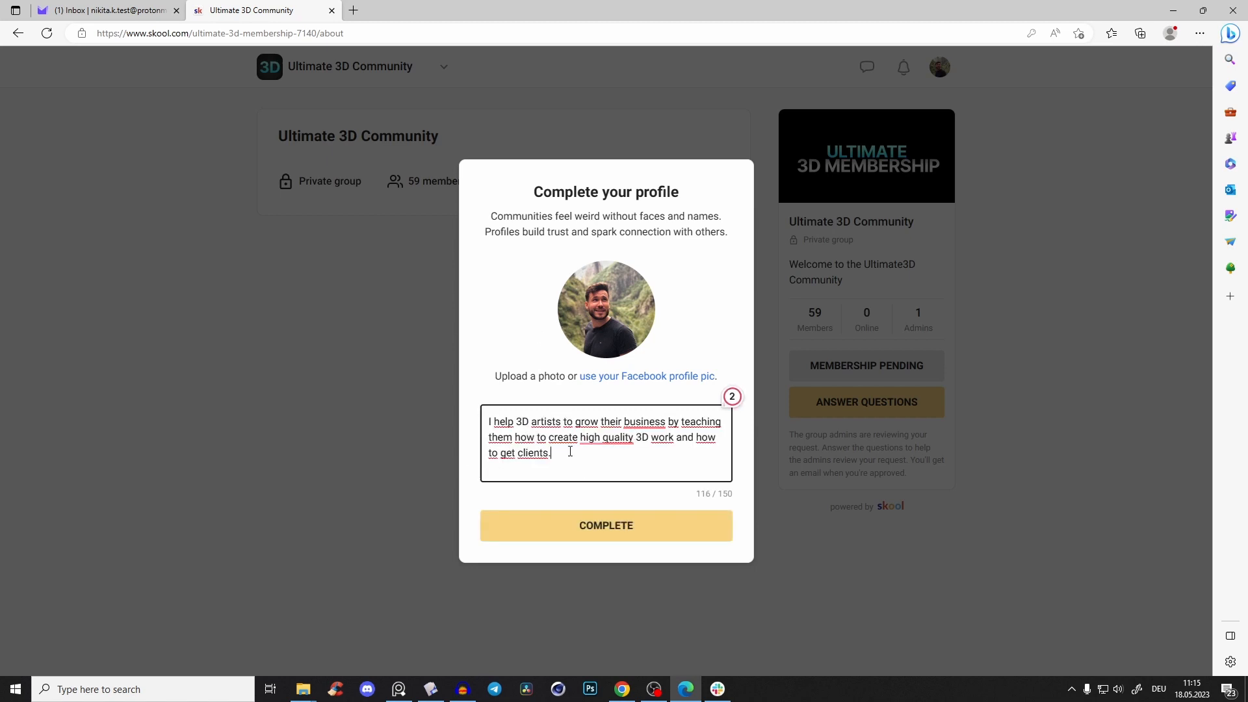
{"action": "mouse_move", "coordinate": [581, 592]}
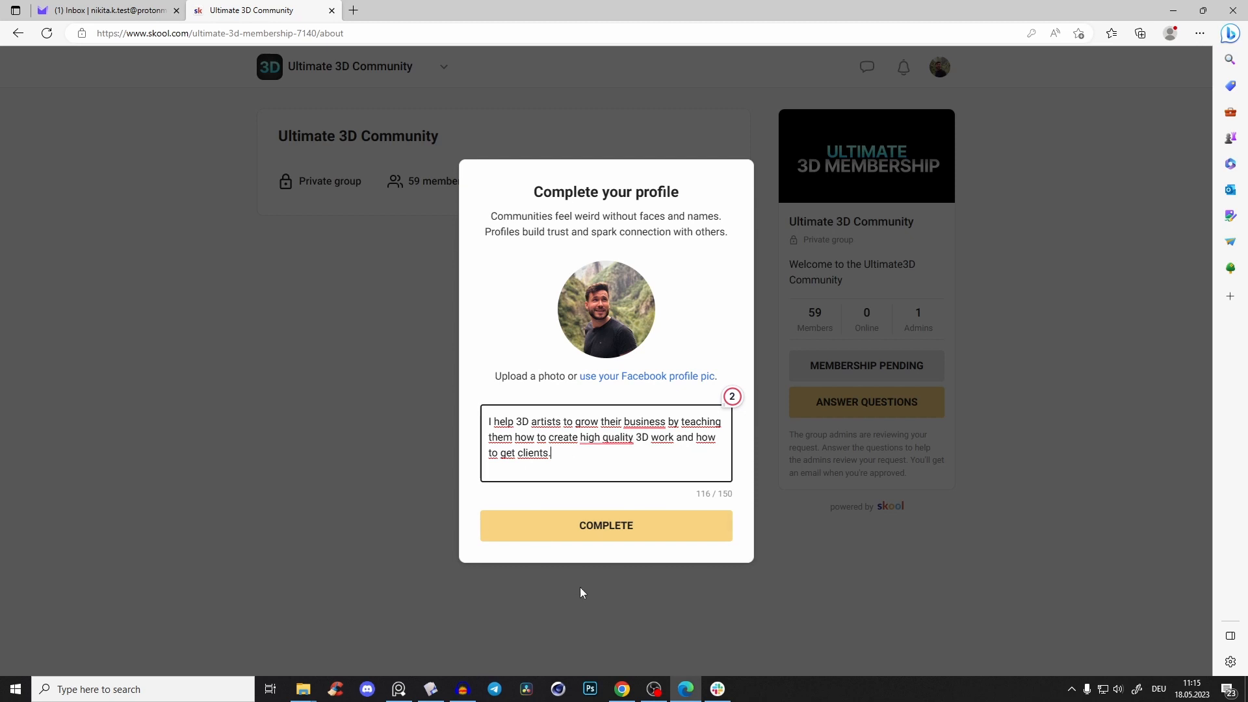
{"action": "left_click", "coordinate": [606, 525]}
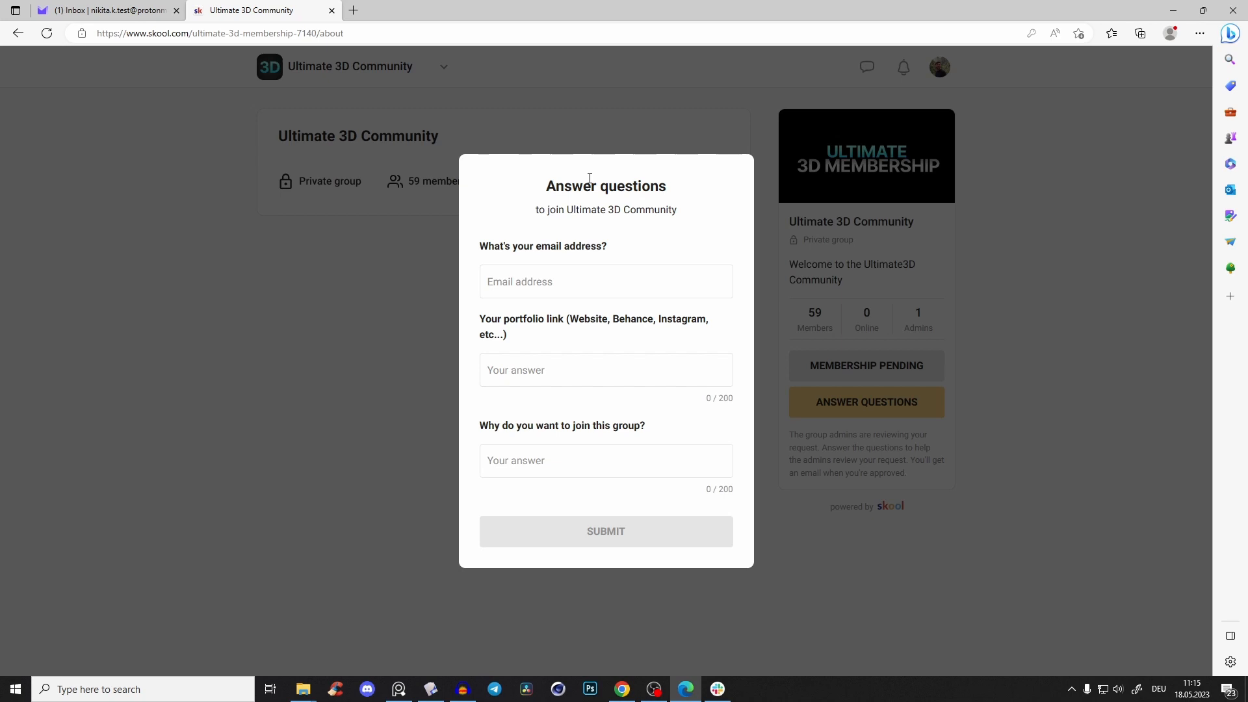
{"action": "mouse_move", "coordinate": [901, 118]}
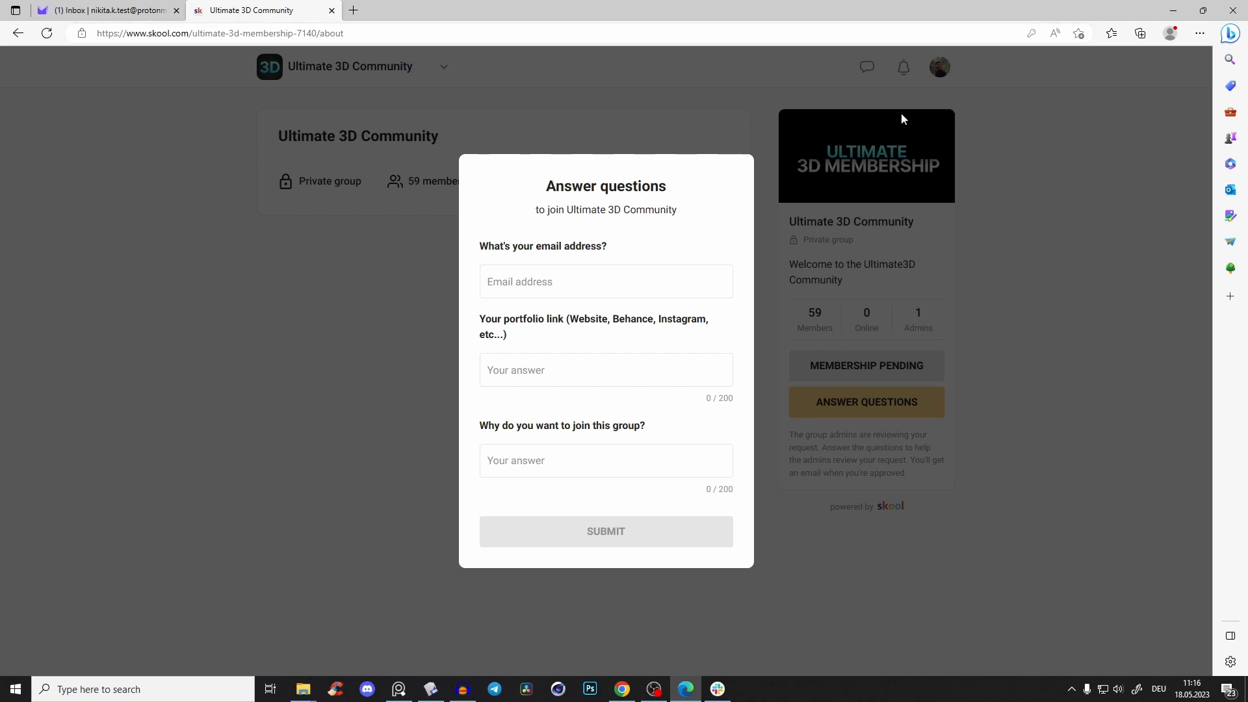
{"action": "mouse_move", "coordinate": [539, 176]}
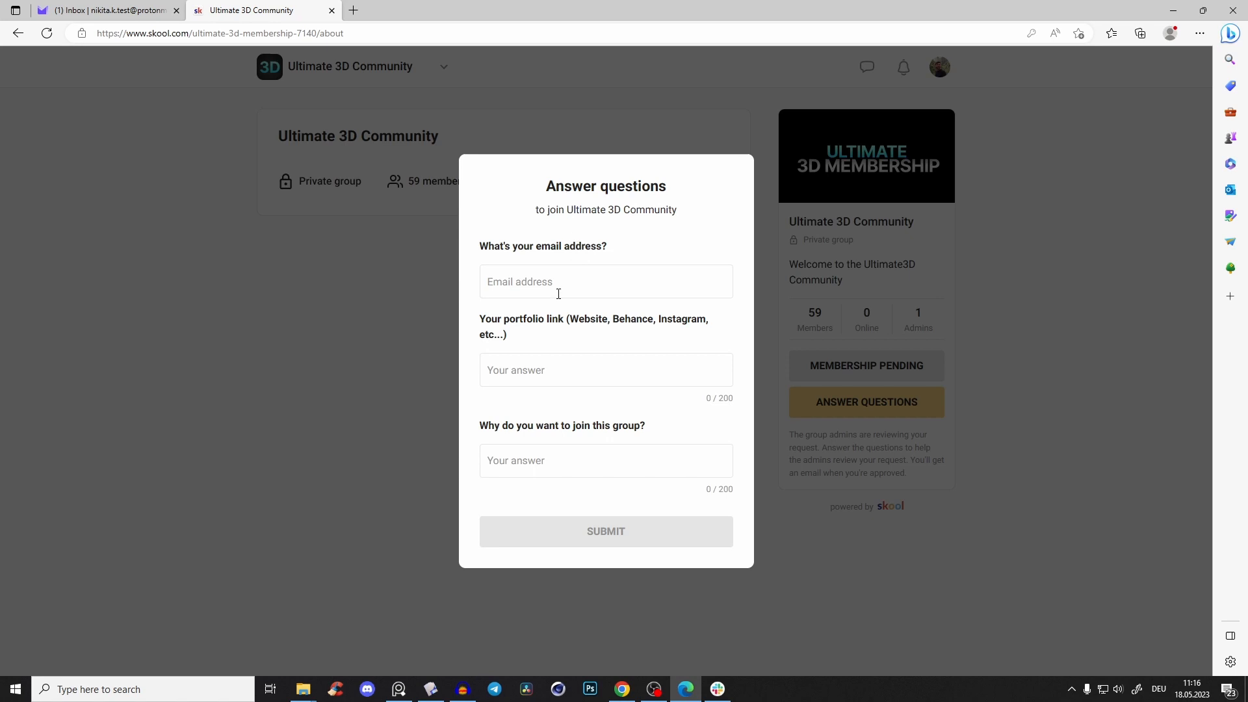
{"action": "mouse_move", "coordinate": [598, 249]}
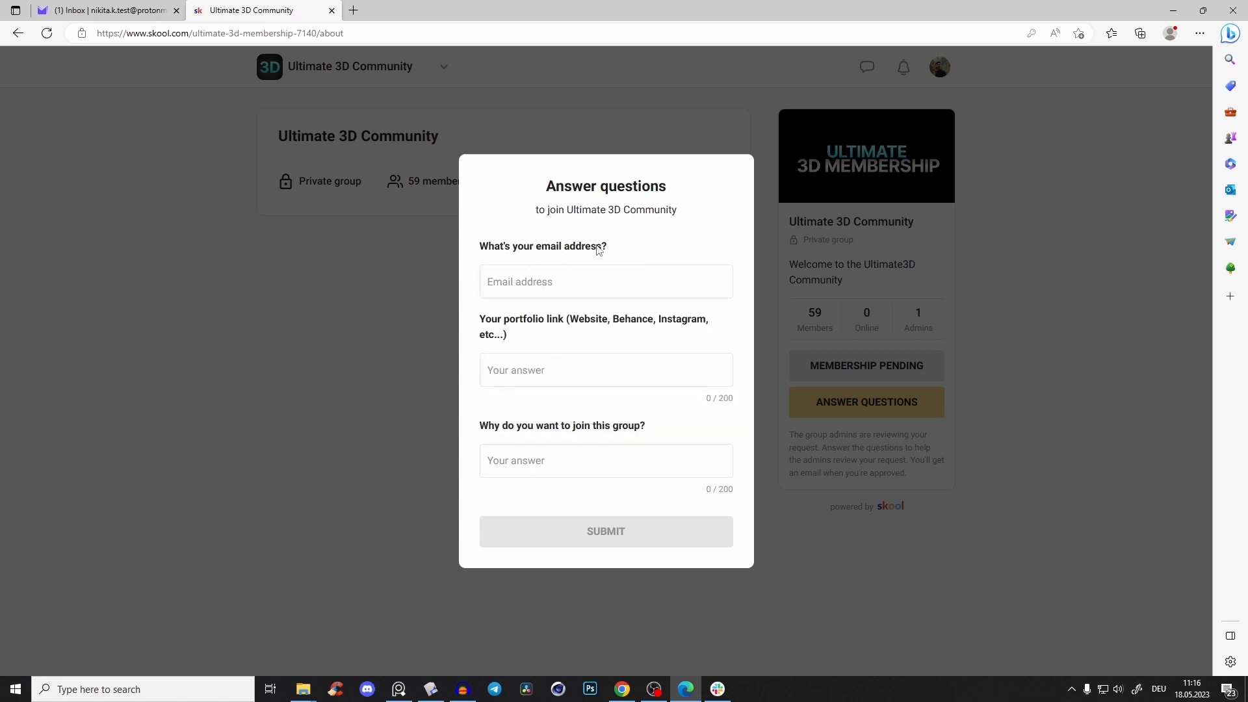
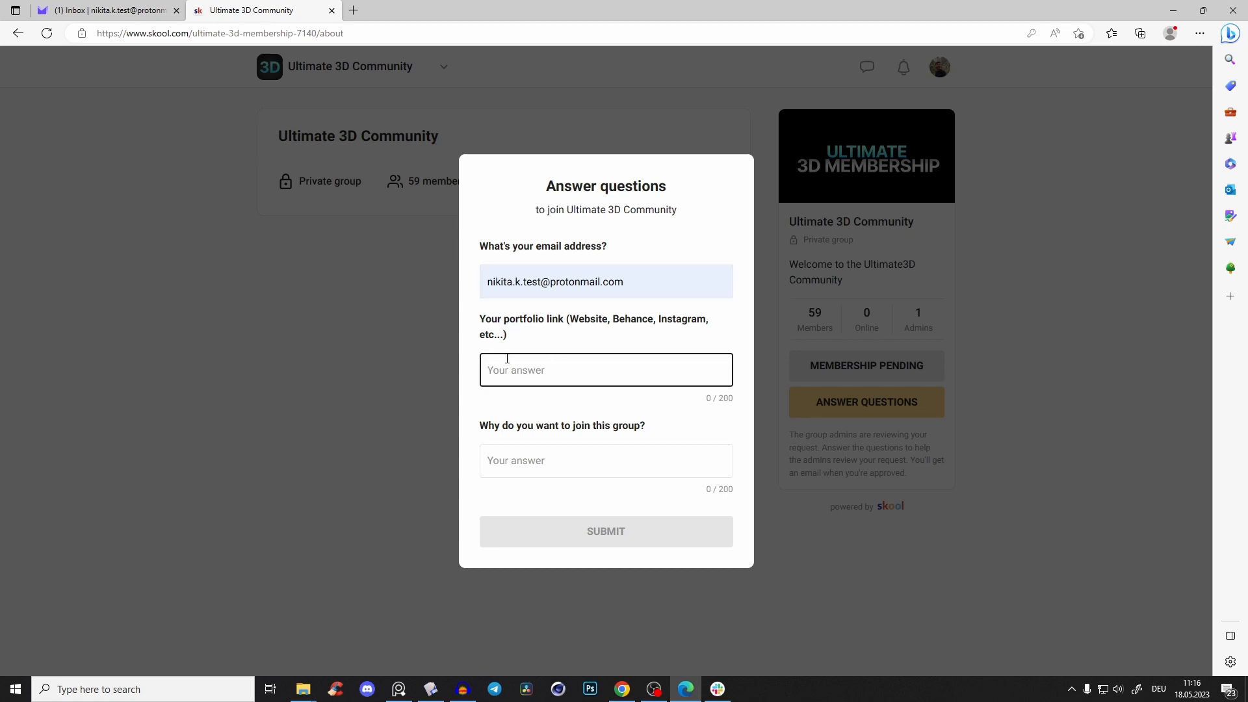
Step: Answer join questions with email, nikitakapustin.com and a 3D product rendering reason, then submit
{"action": "mouse_move", "coordinate": [509, 380]}
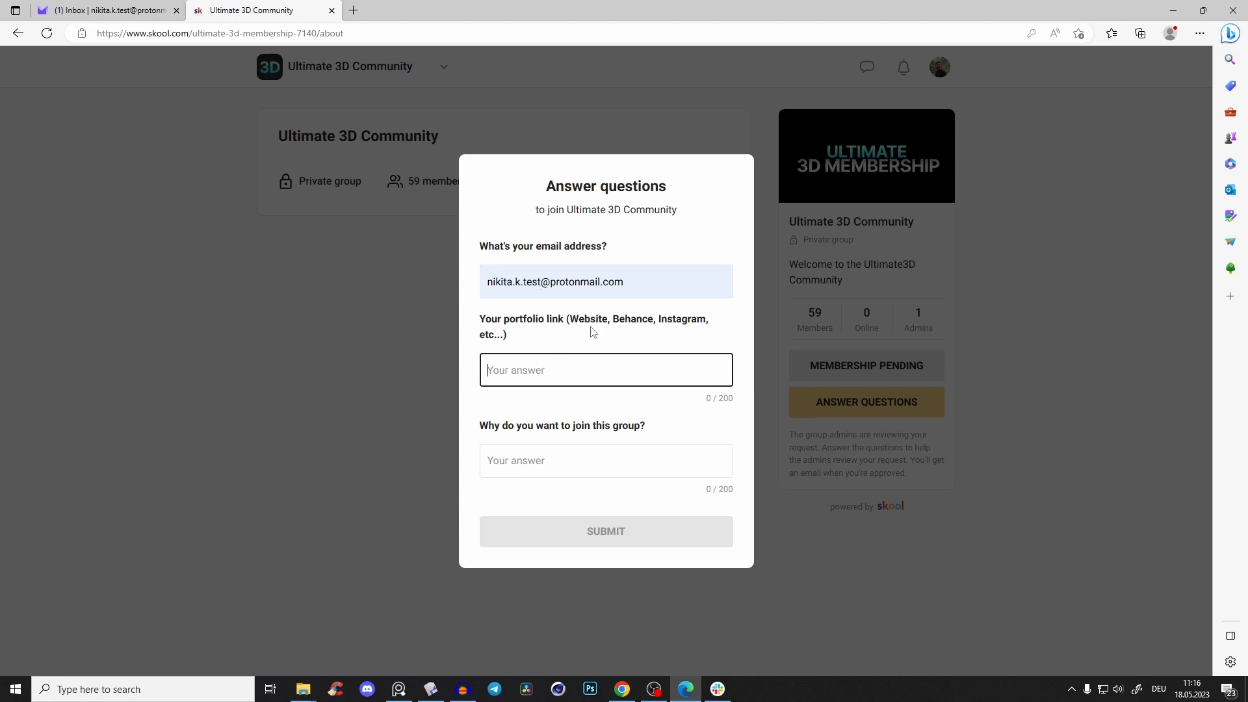
{"action": "mouse_move", "coordinate": [524, 322]}
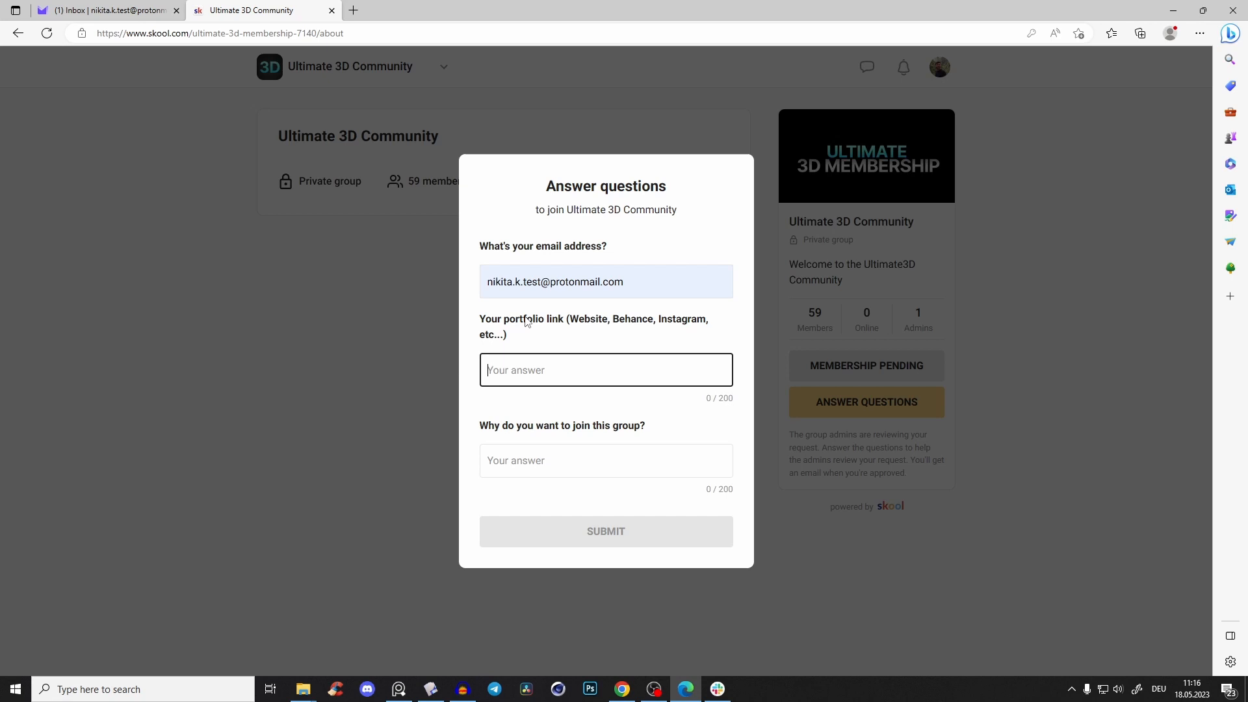
{"action": "type", "text": "nikitakapustin.com"}
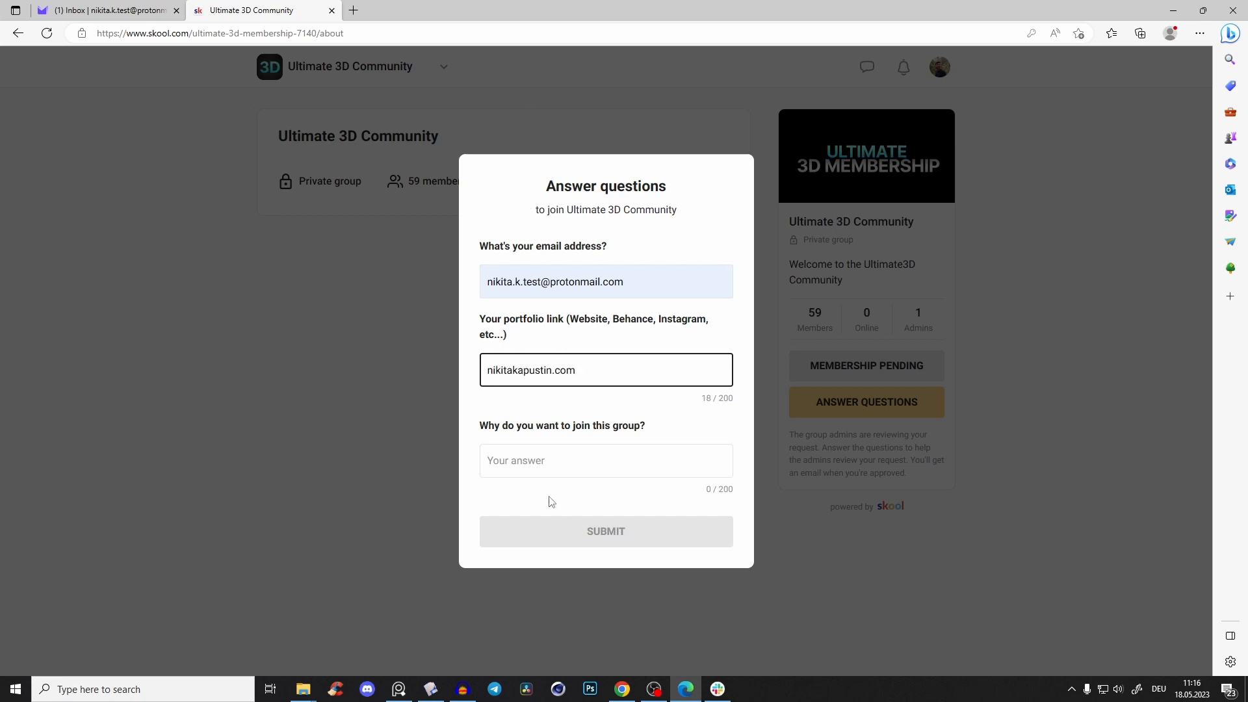
{"action": "left_click", "coordinate": [605, 461]}
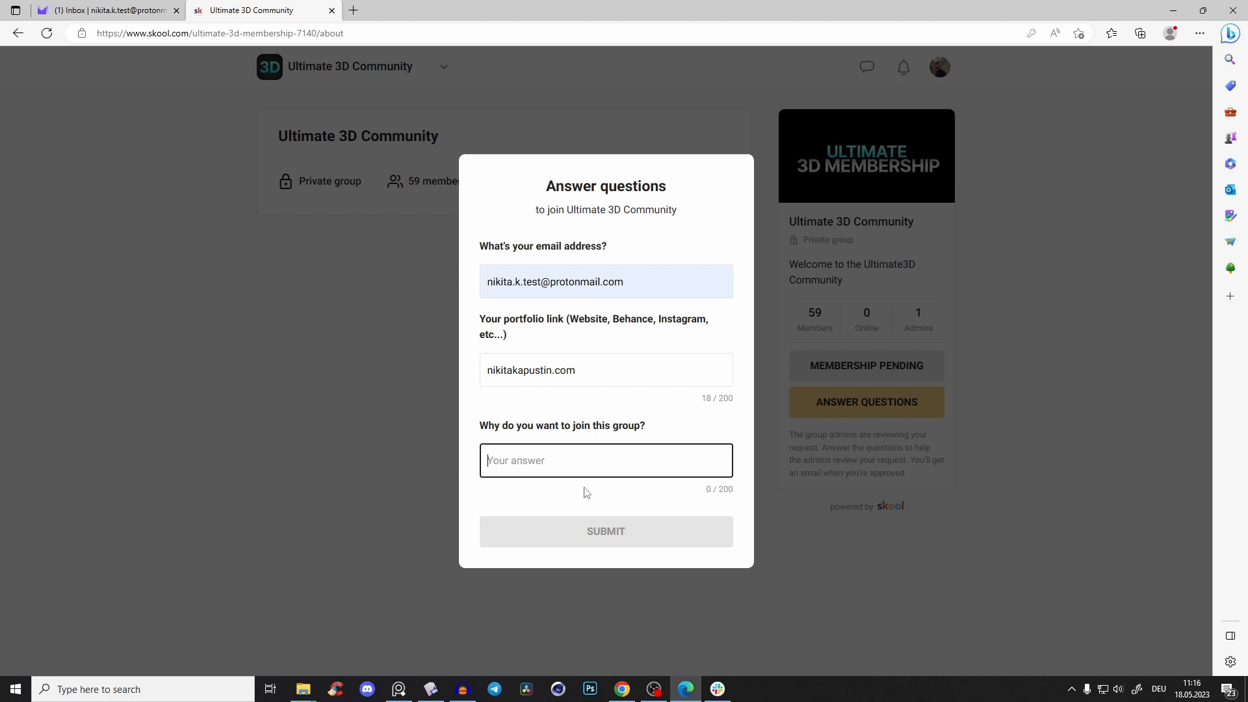
{"action": "mouse_move", "coordinate": [490, 426]}
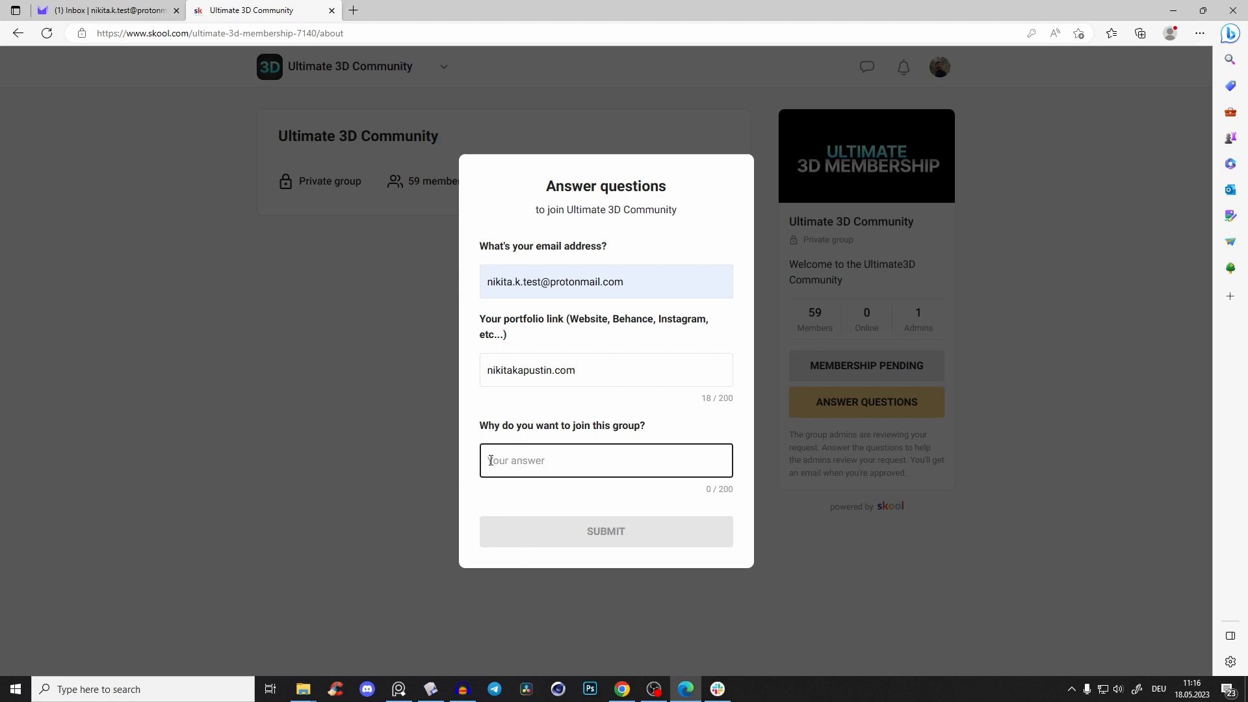
{"action": "mouse_move", "coordinate": [541, 444]}
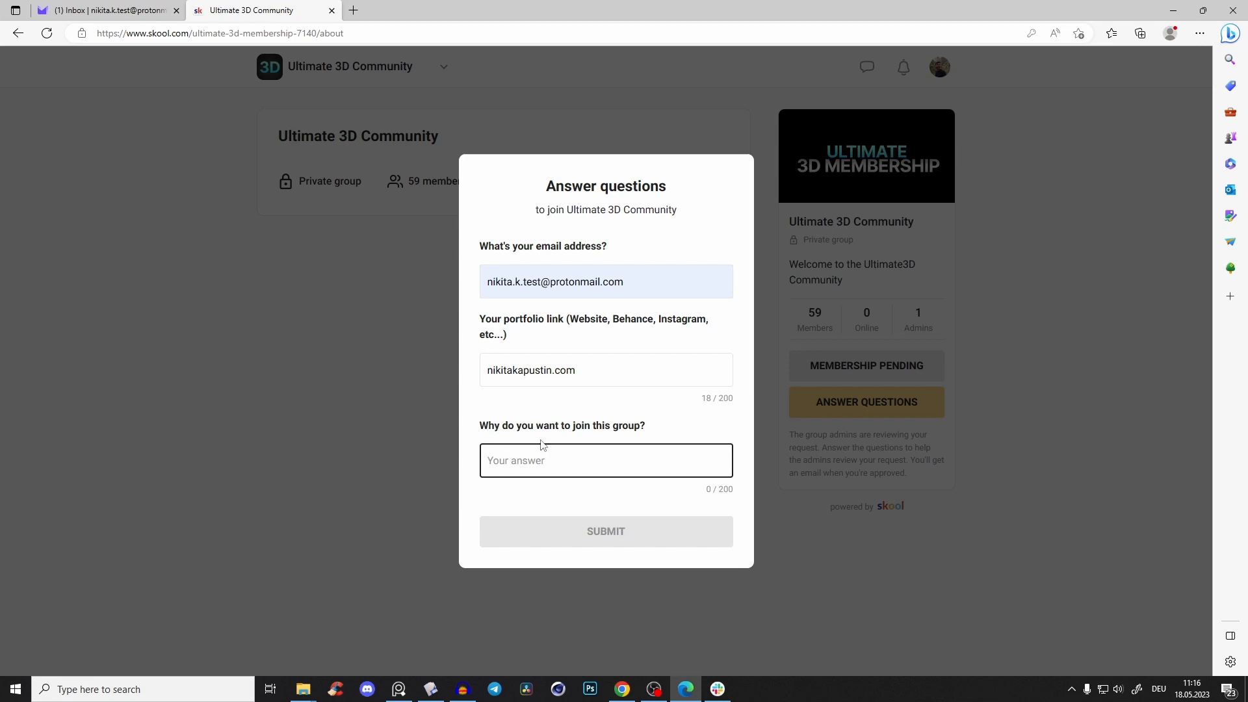
{"action": "type", "text": "I love 3D and I am interested in 3D product rendering"}
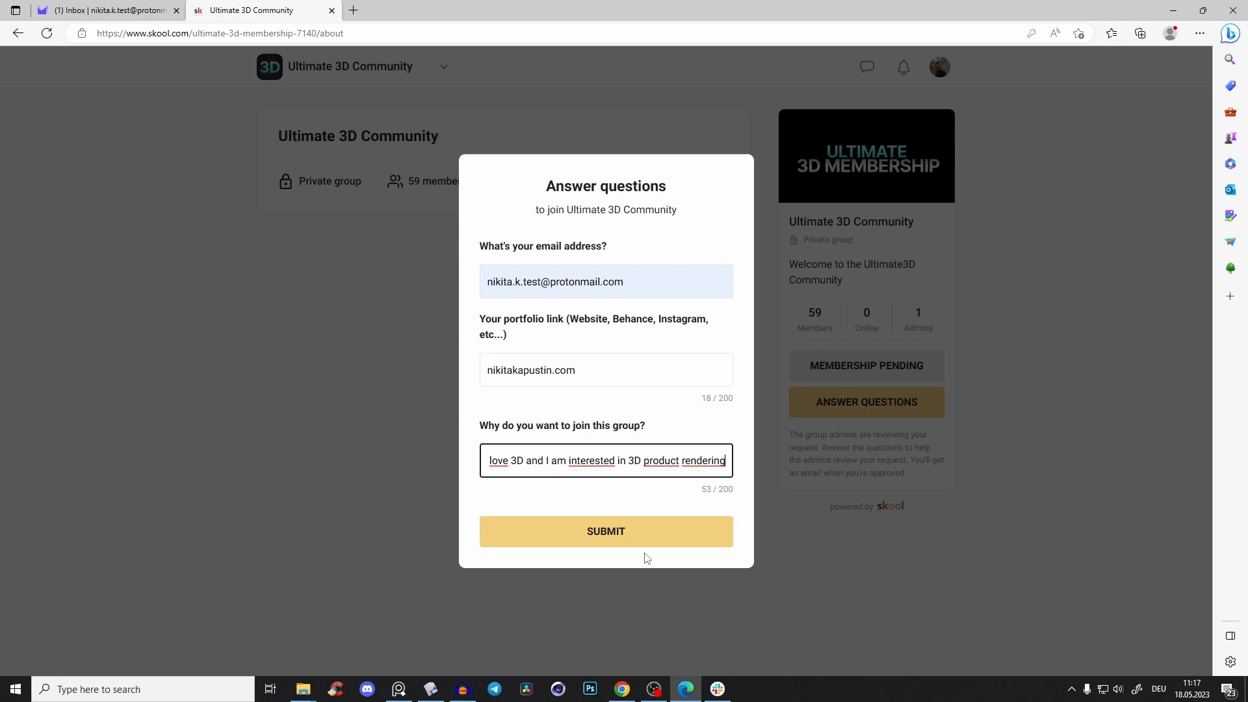
{"action": "left_click", "coordinate": [605, 531]}
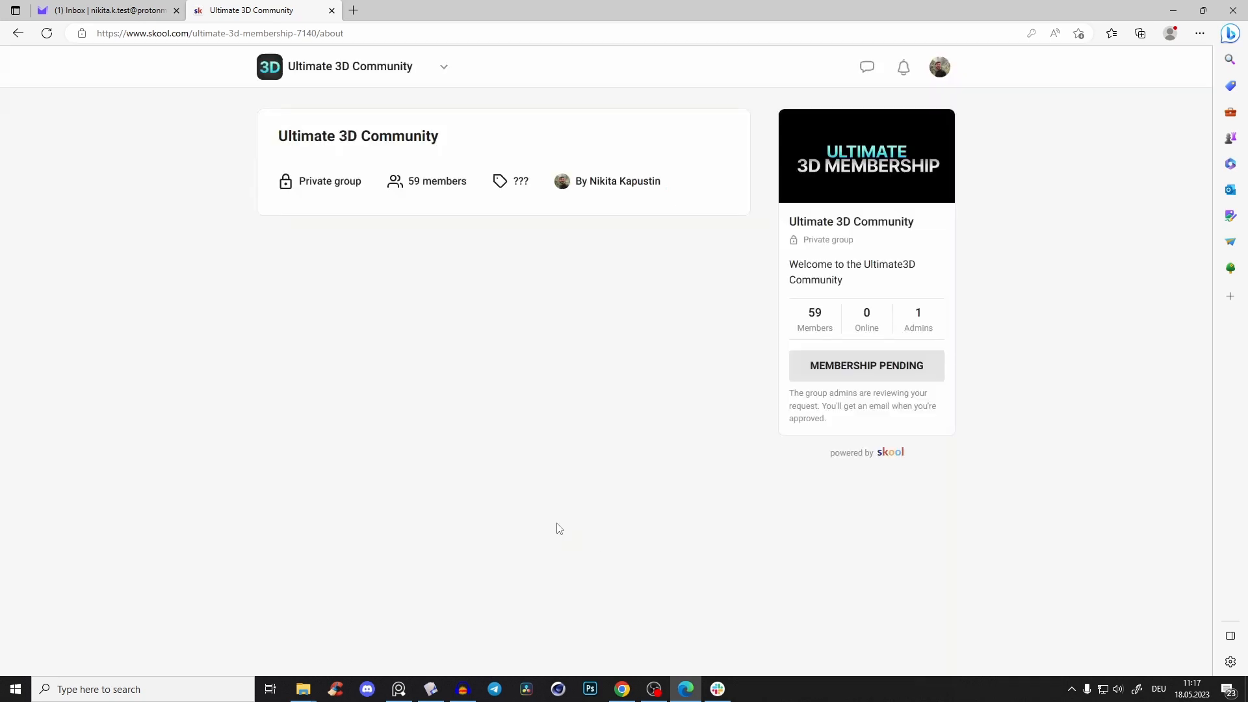
{"action": "left_click", "coordinate": [866, 365]}
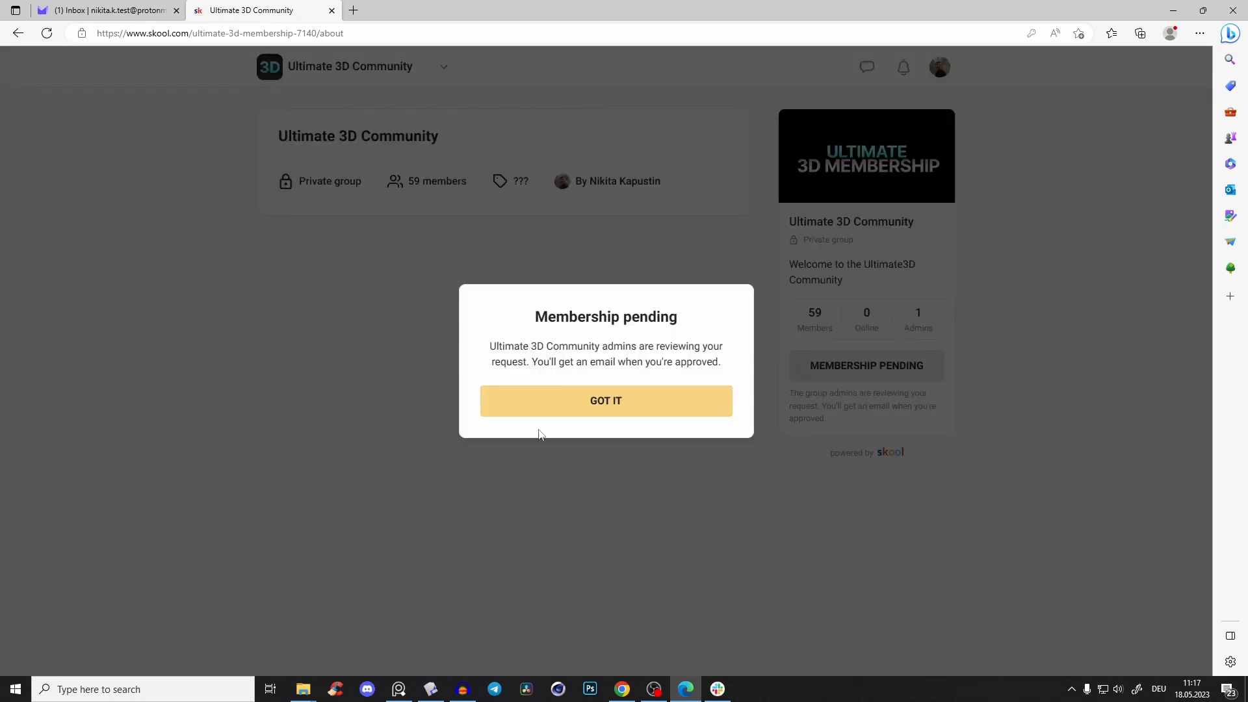
{"action": "mouse_move", "coordinate": [438, 322]}
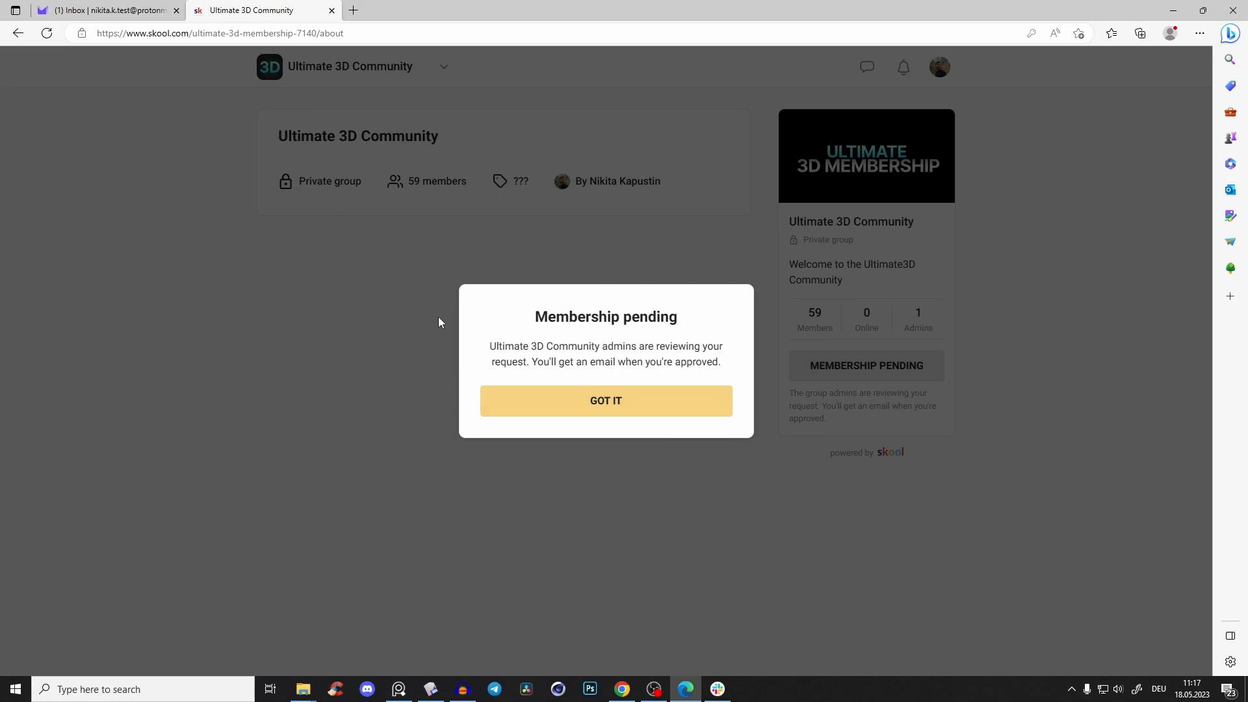
Step: Review the pending applicant's answers and approve their membership, returning to the Community feed
{"action": "left_click", "coordinate": [606, 401]}
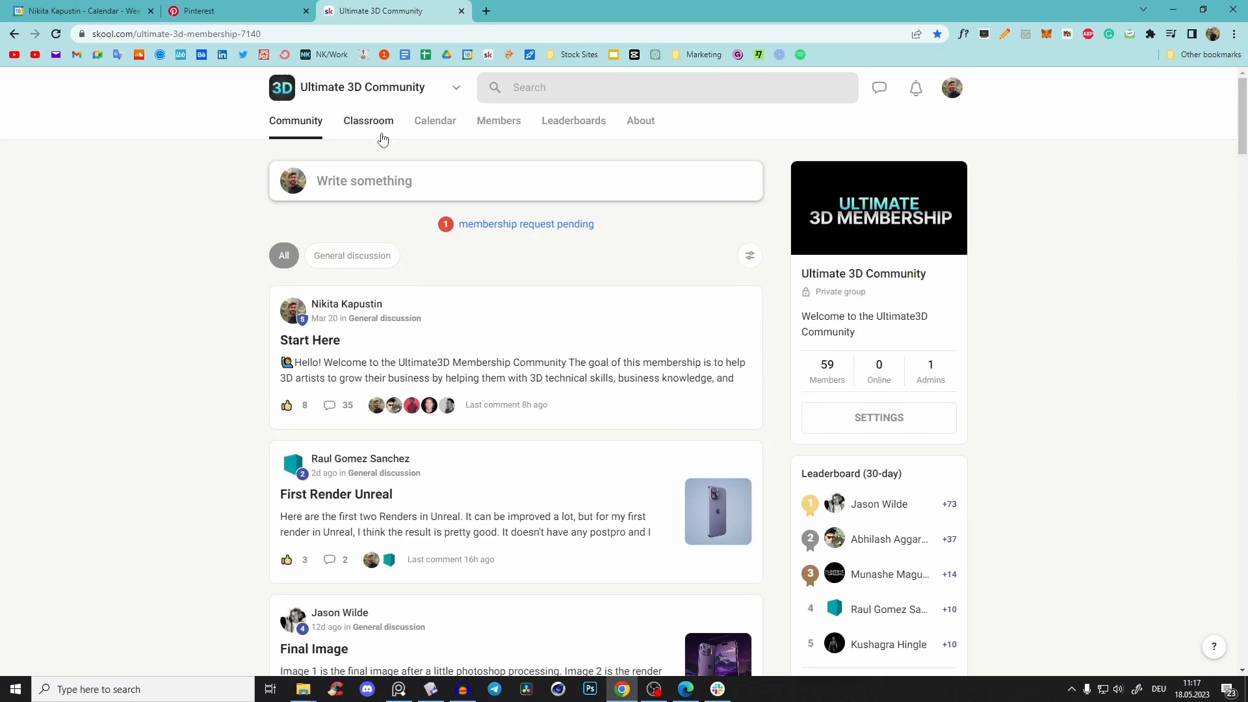
{"action": "mouse_move", "coordinate": [520, 231]}
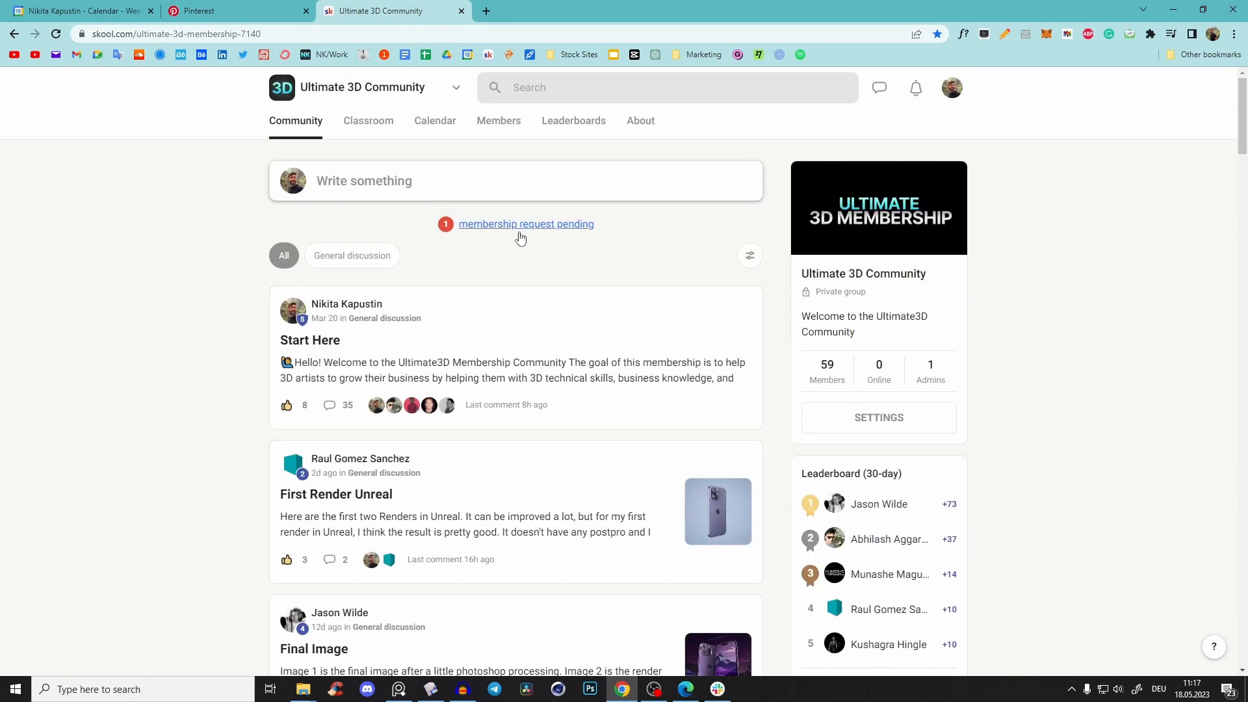
{"action": "left_click", "coordinate": [526, 224]}
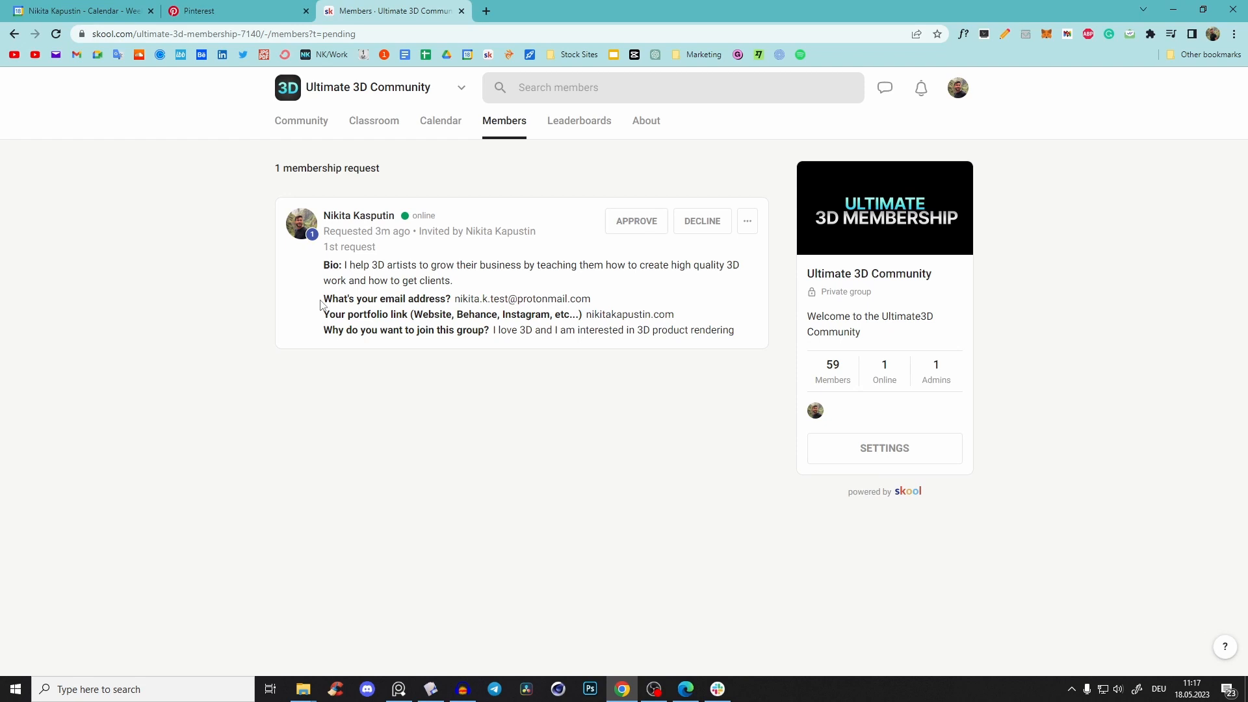
{"action": "mouse_move", "coordinate": [375, 306]}
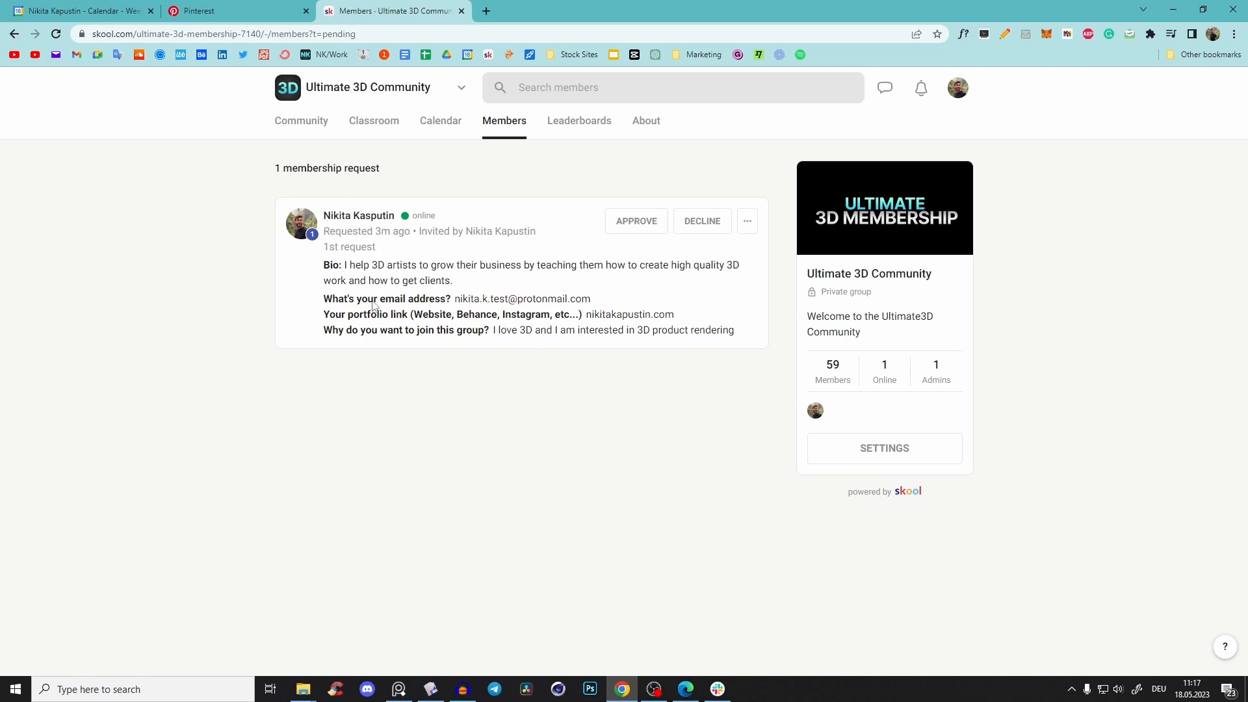
{"action": "mouse_move", "coordinate": [607, 315]}
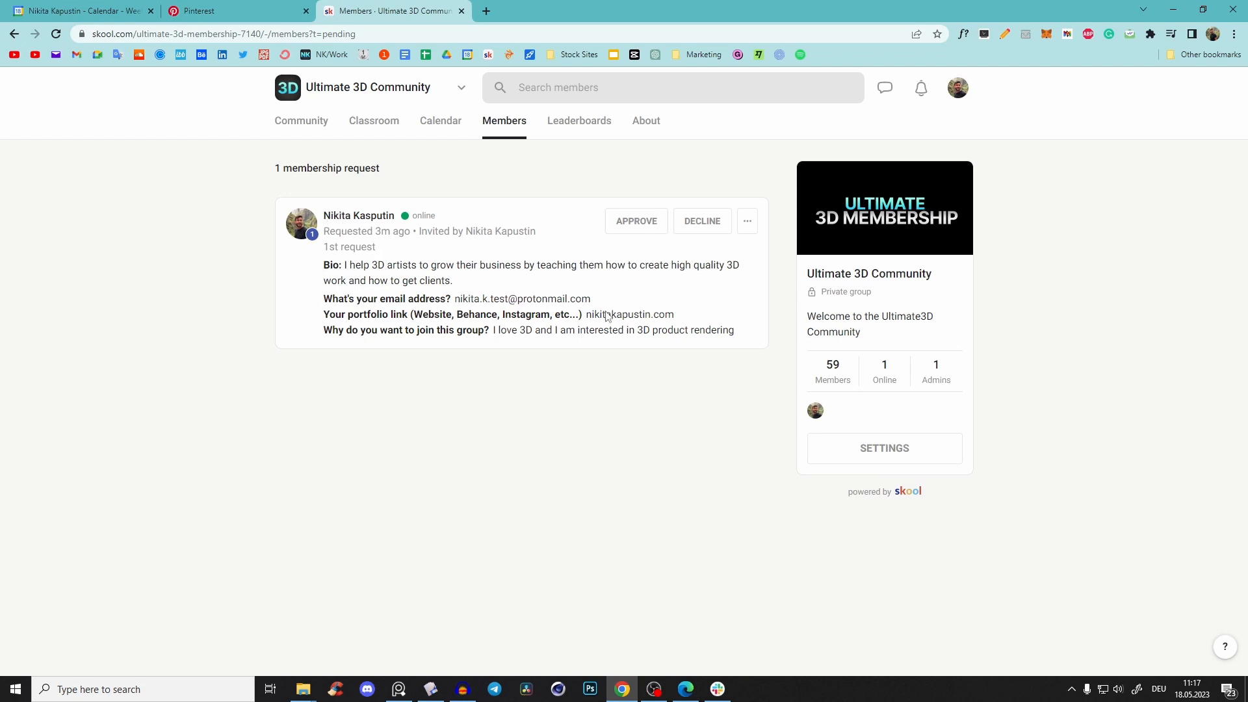
{"action": "left_click", "coordinate": [636, 220]}
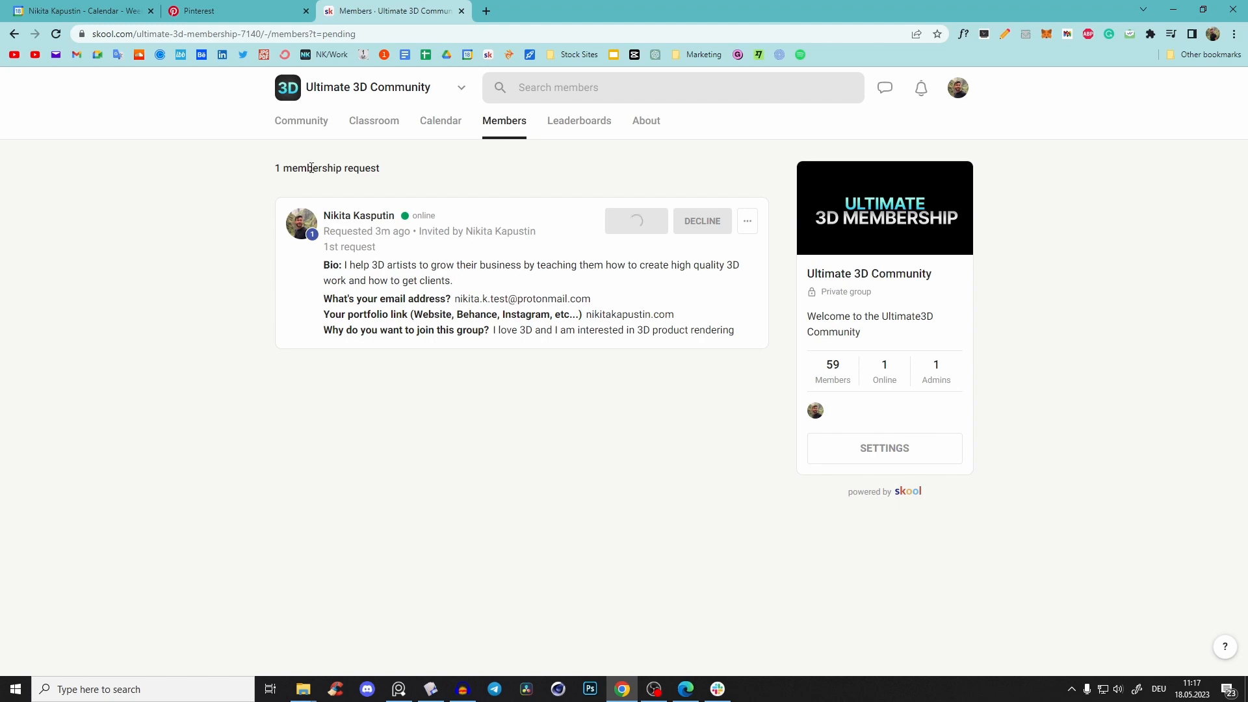
{"action": "left_click", "coordinate": [634, 221]}
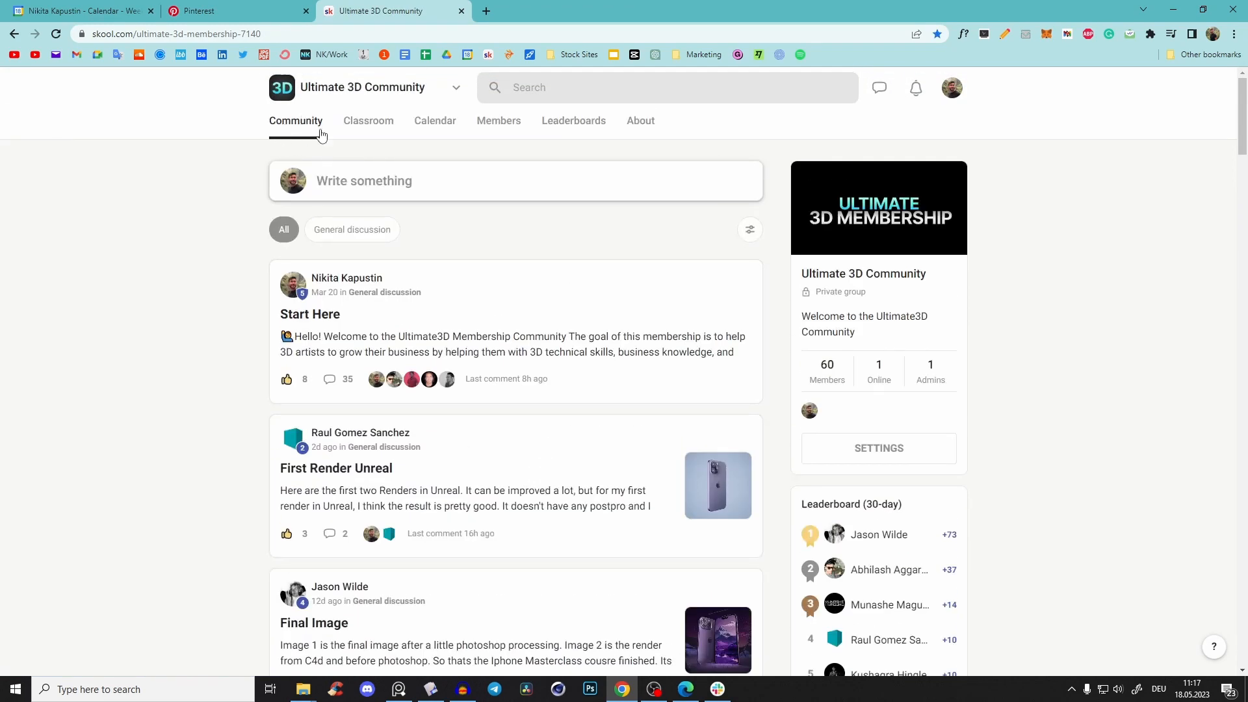
{"action": "mouse_move", "coordinate": [947, 448]}
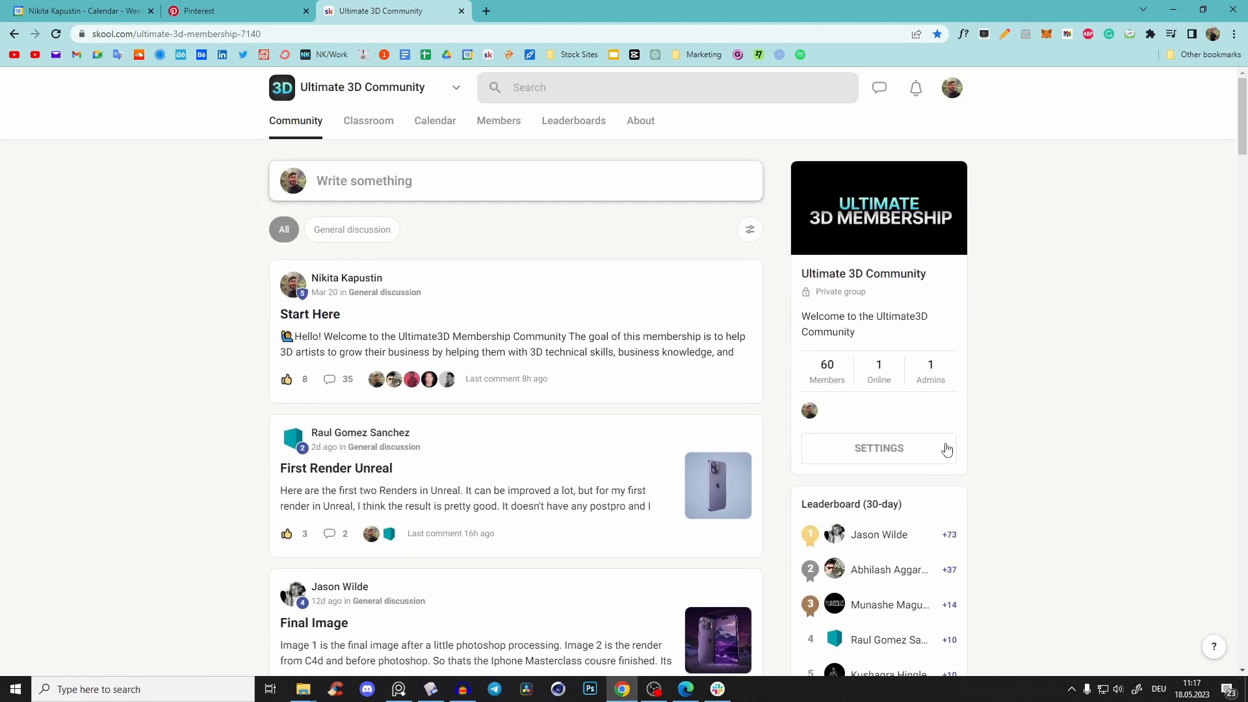
Step: View the iPhone 14 Pro course completion post and its render full size
{"action": "scroll", "scroll_direction": "down", "scroll_amount": 3}
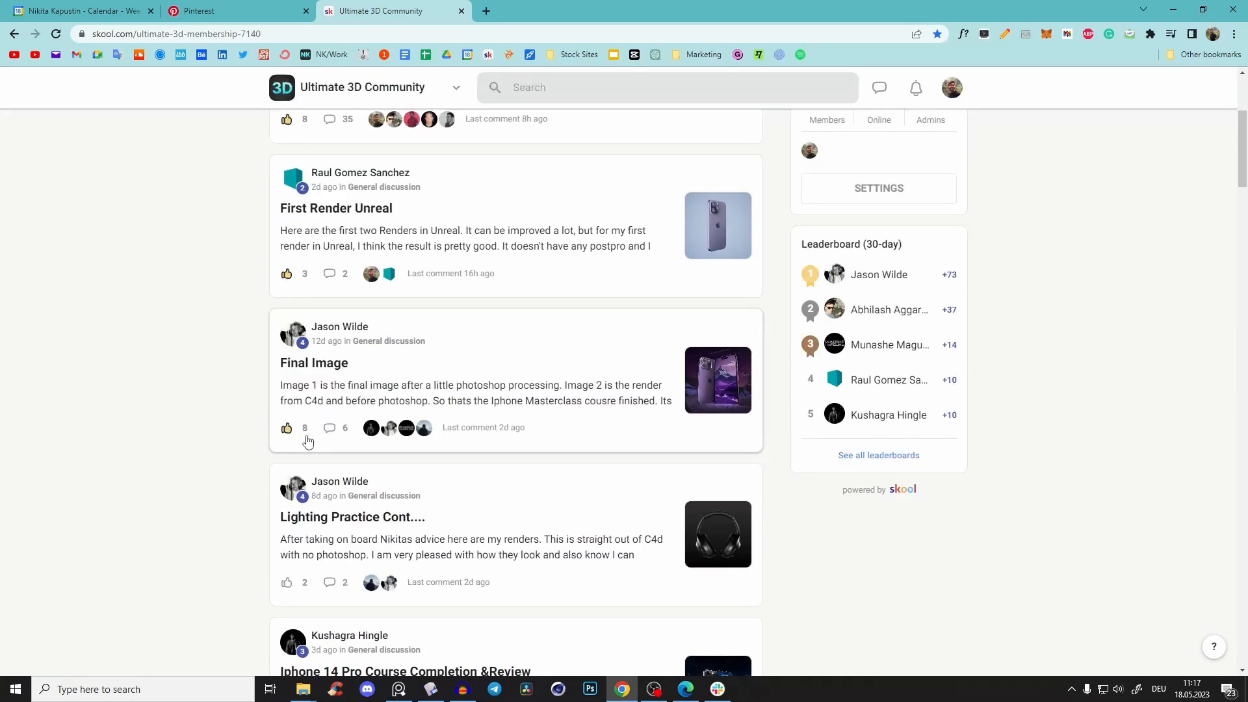
{"action": "scroll", "scroll_direction": "down", "scroll_amount": 3}
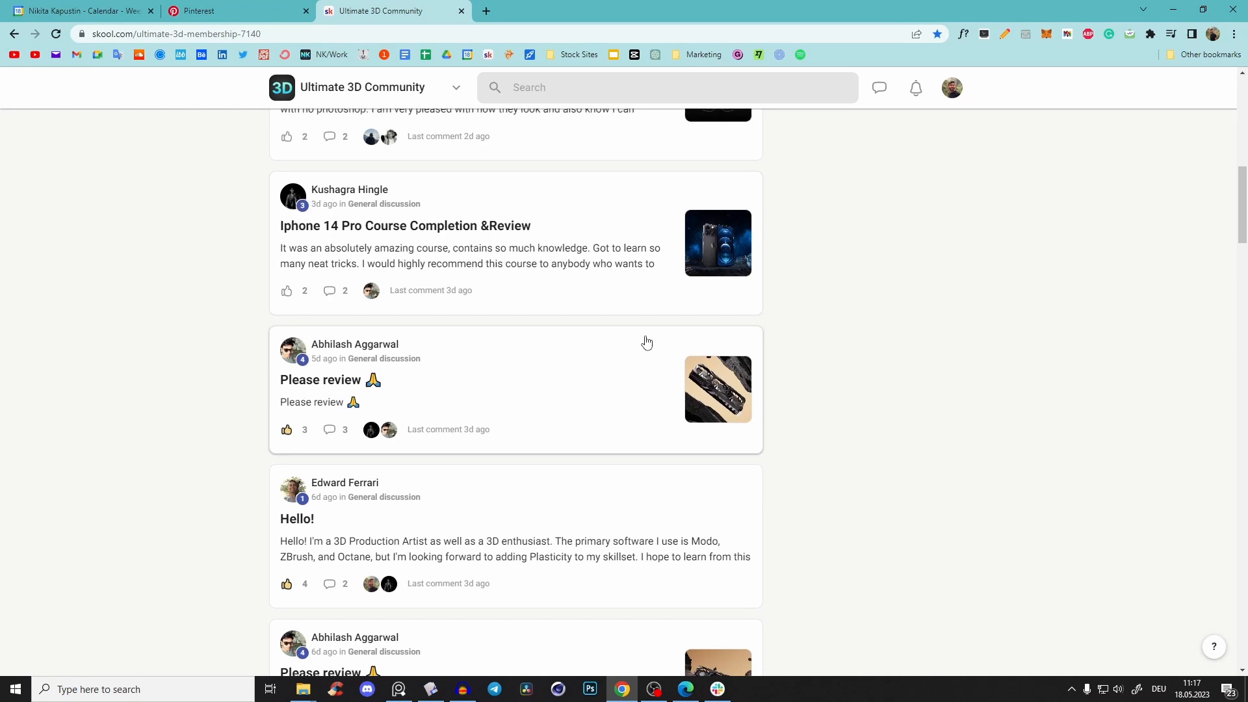
{"action": "left_click", "coordinate": [404, 226]}
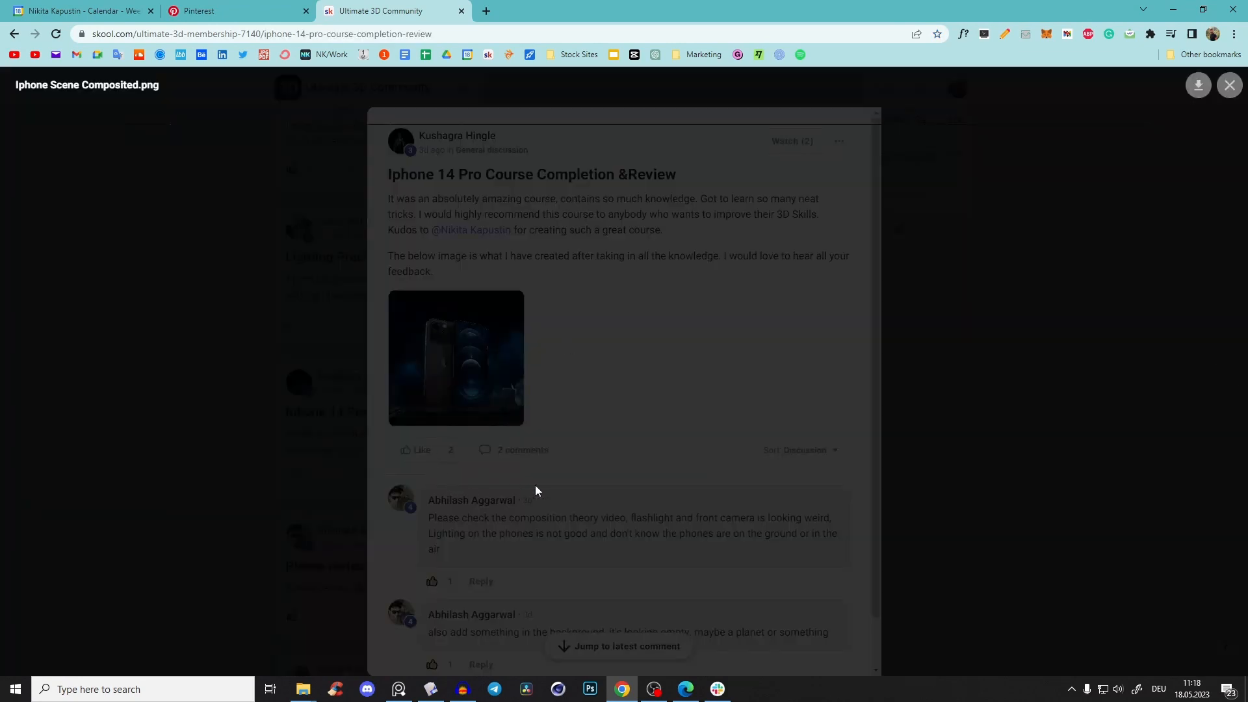
{"action": "left_click", "coordinate": [455, 358]}
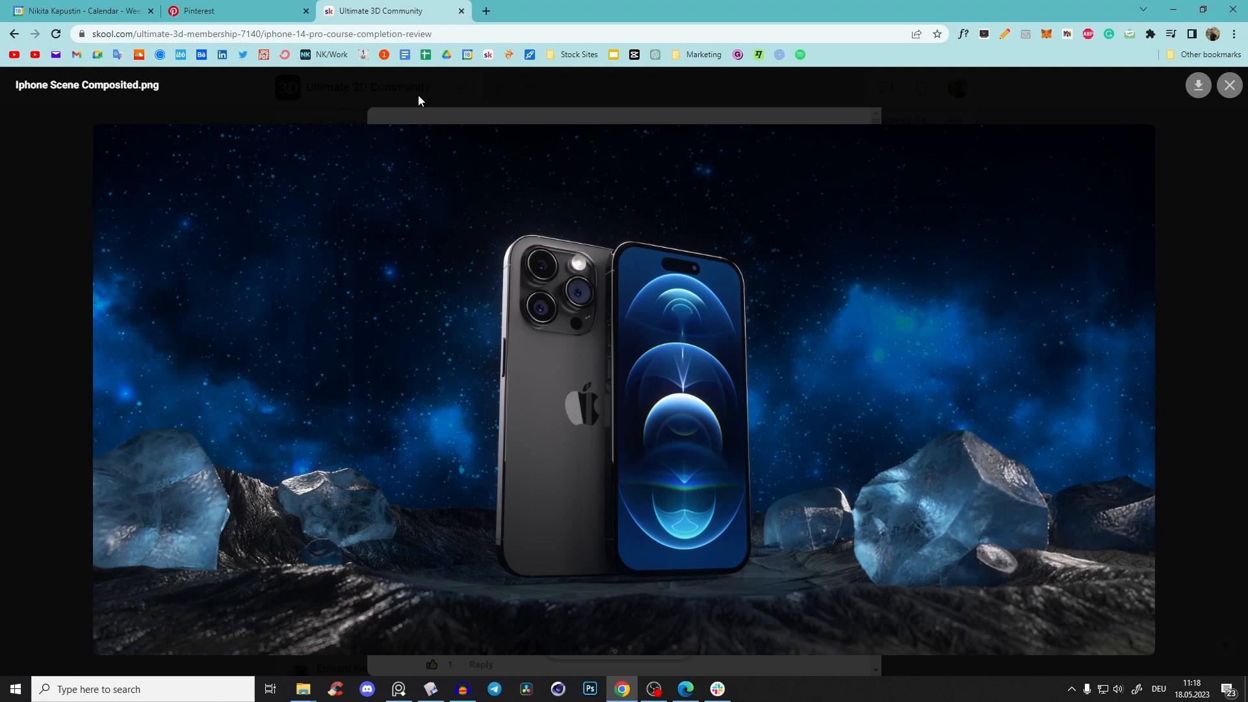
{"action": "left_click", "coordinate": [1227, 85]}
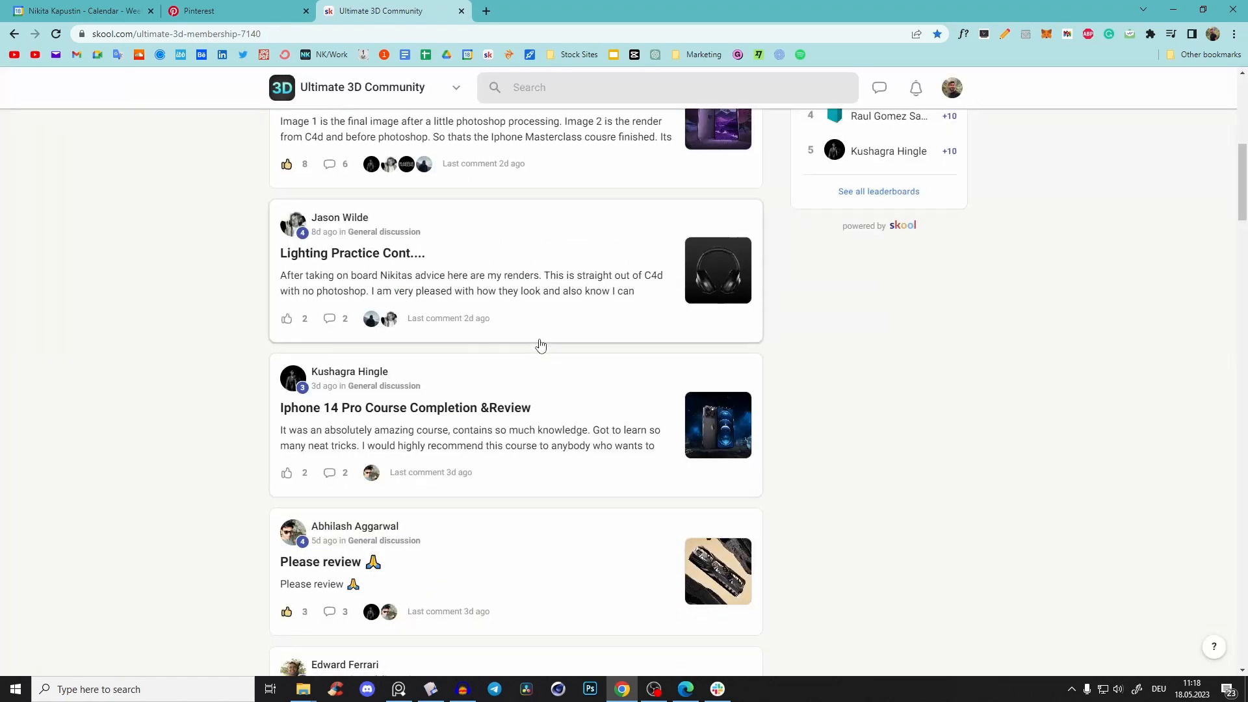
Step: View the 'Please review' post's graphics card render full size
{"action": "left_click", "coordinate": [319, 561]}
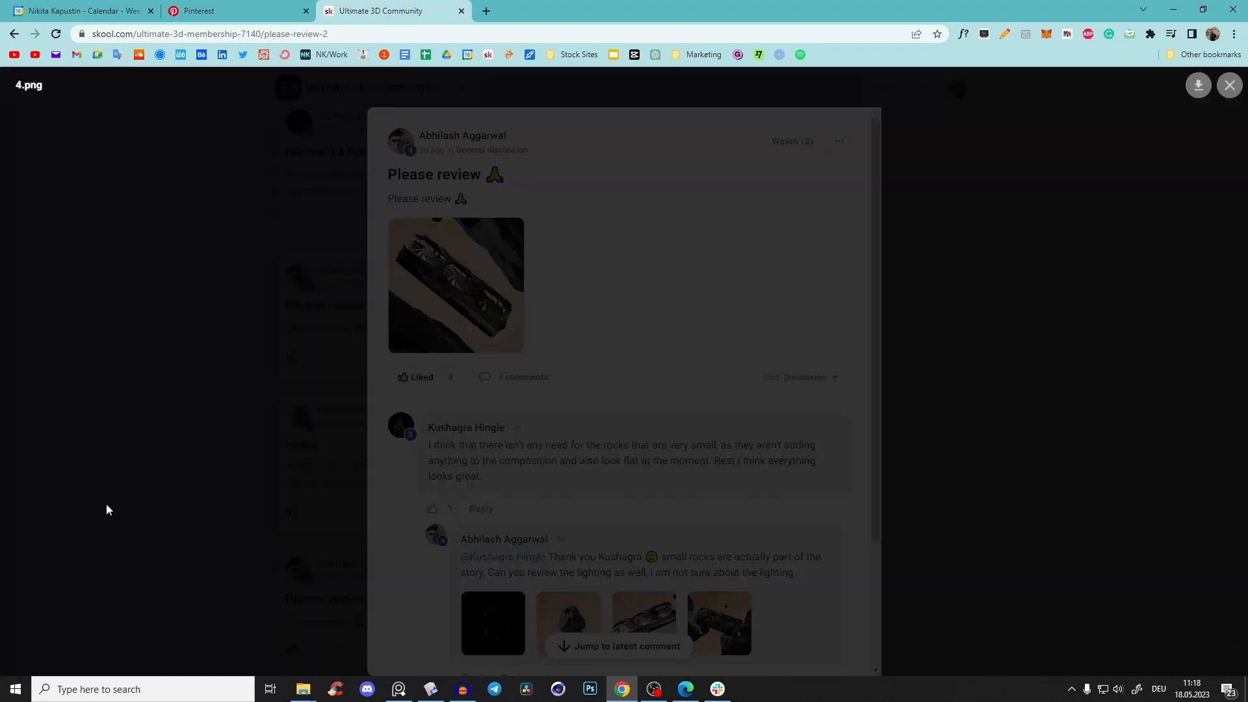
{"action": "left_click", "coordinate": [455, 284]}
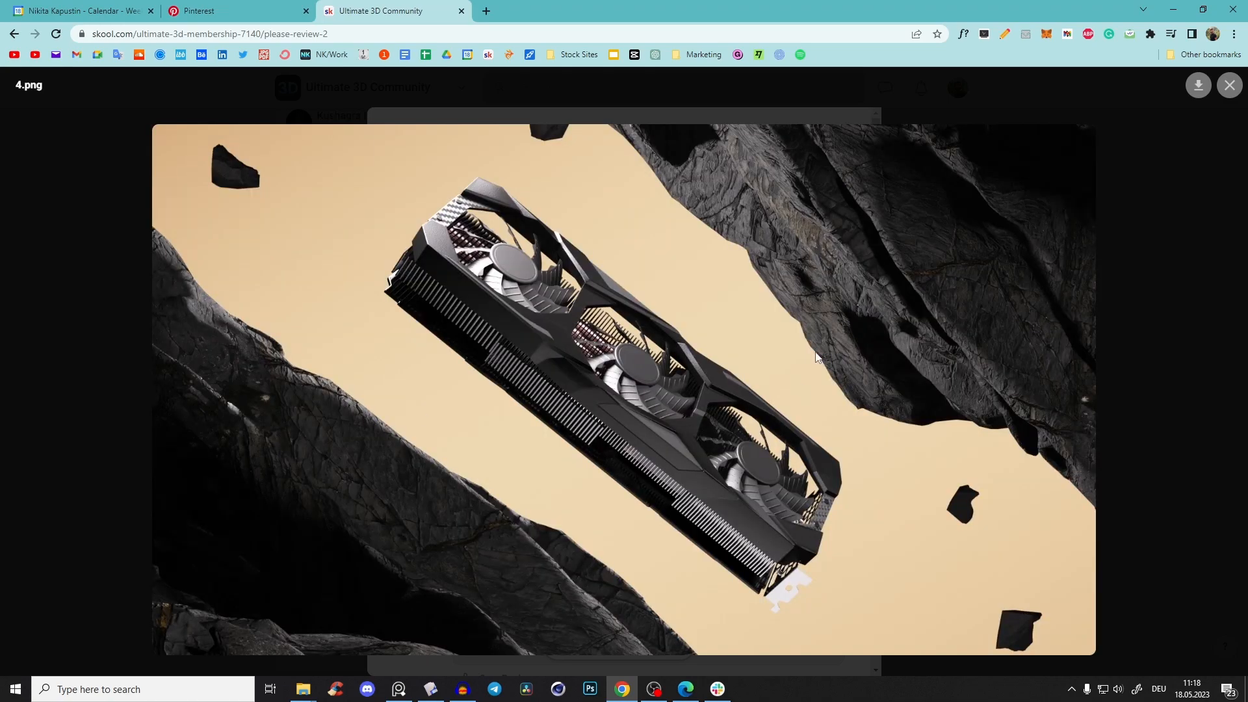
{"action": "left_click", "coordinate": [1228, 85]}
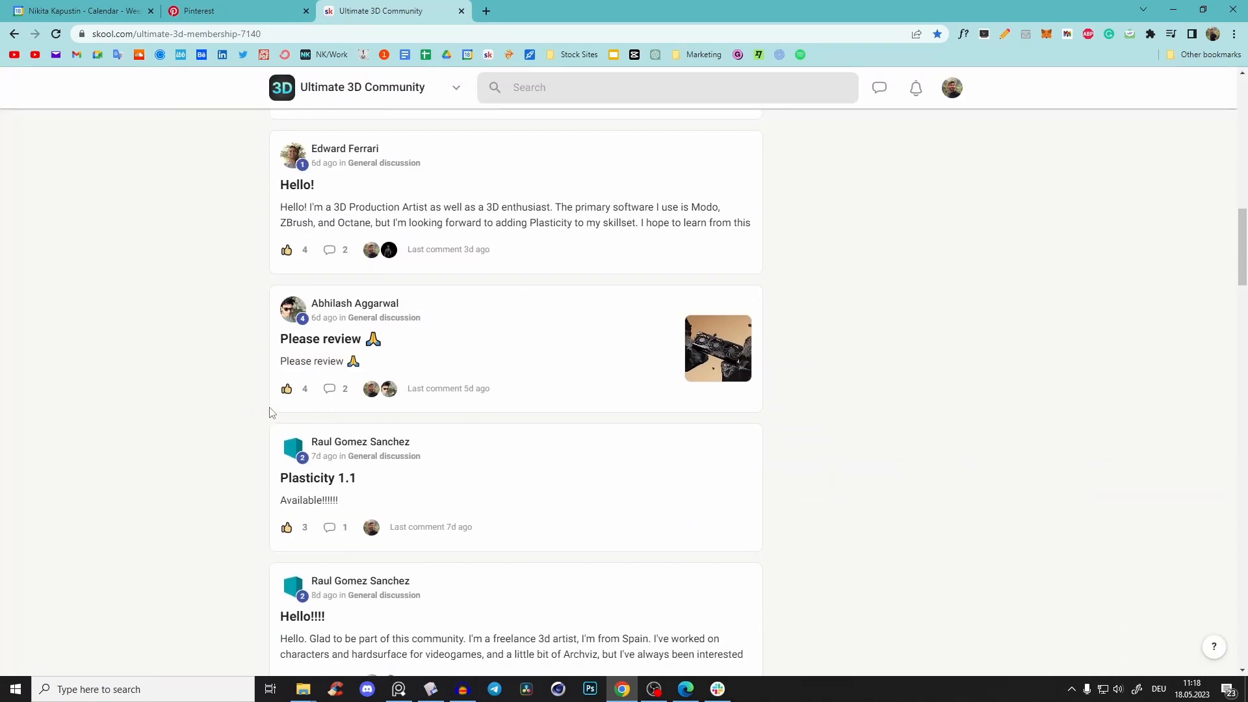
Step: Read the Lighting Practice post with its fully expanded feedback comment
{"action": "scroll", "scroll_direction": "down", "scroll_amount": 3}
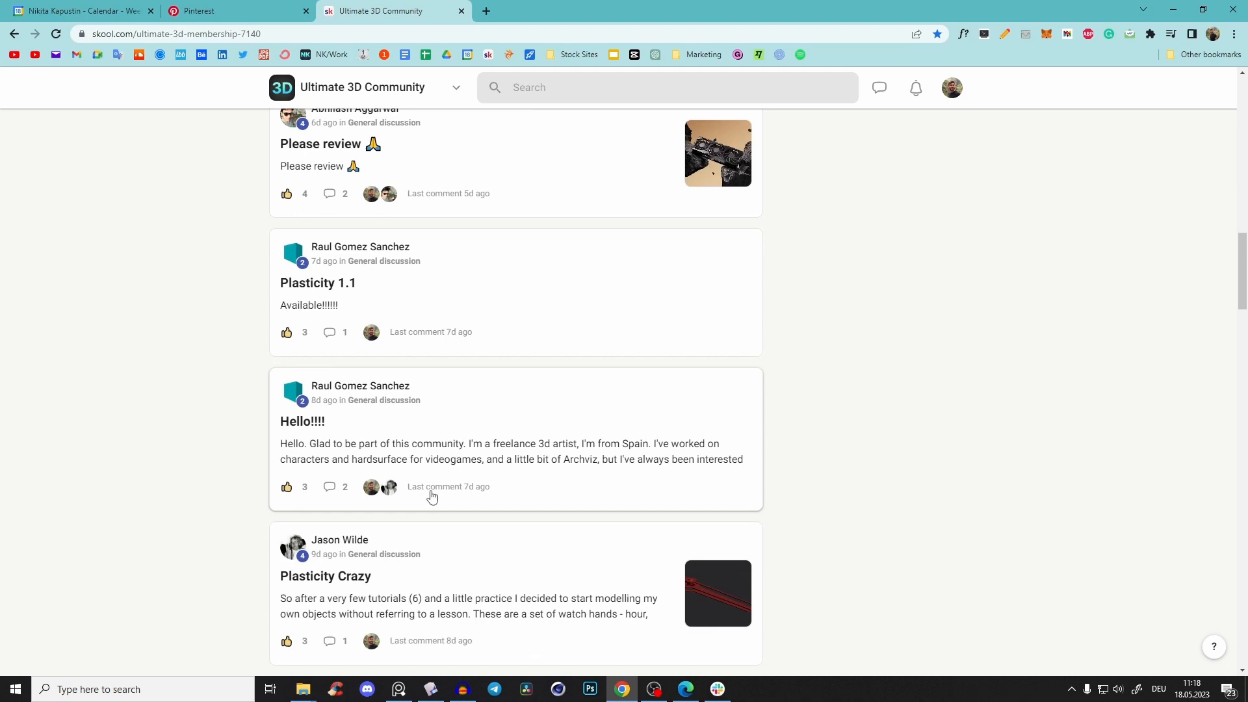
{"action": "scroll", "scroll_direction": "down", "scroll_amount": 3}
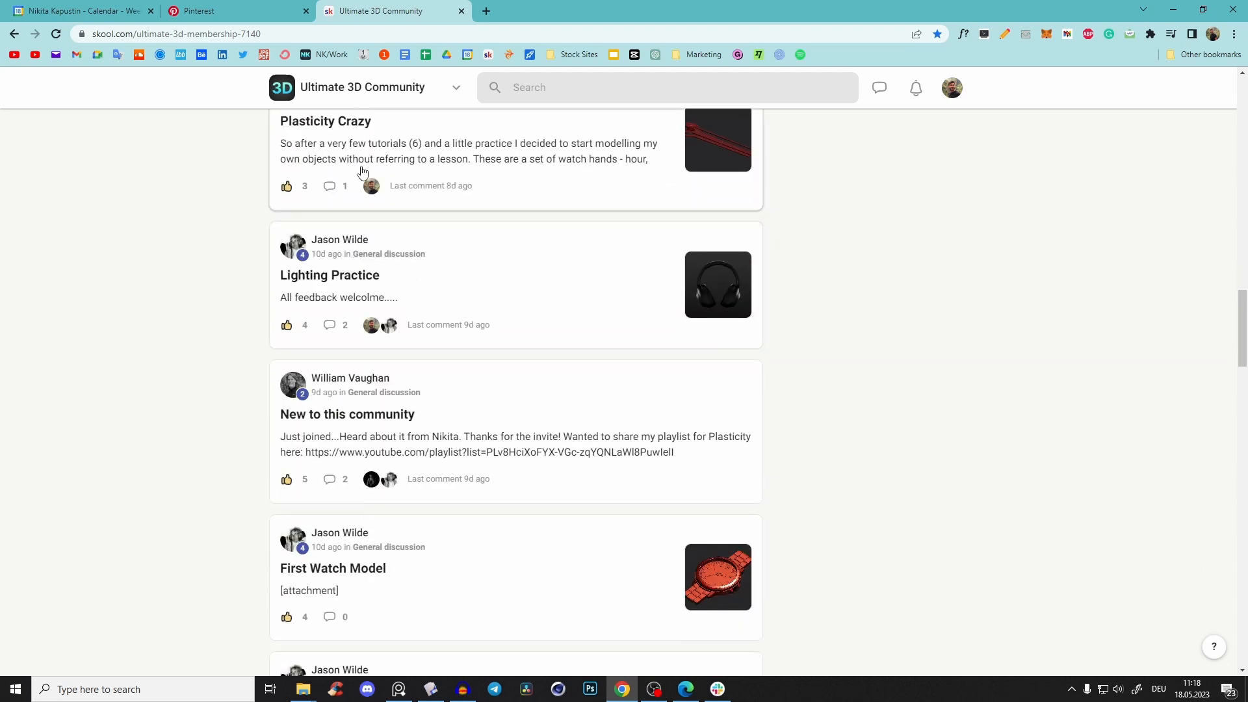
{"action": "scroll", "scroll_direction": "up", "scroll_amount": 3}
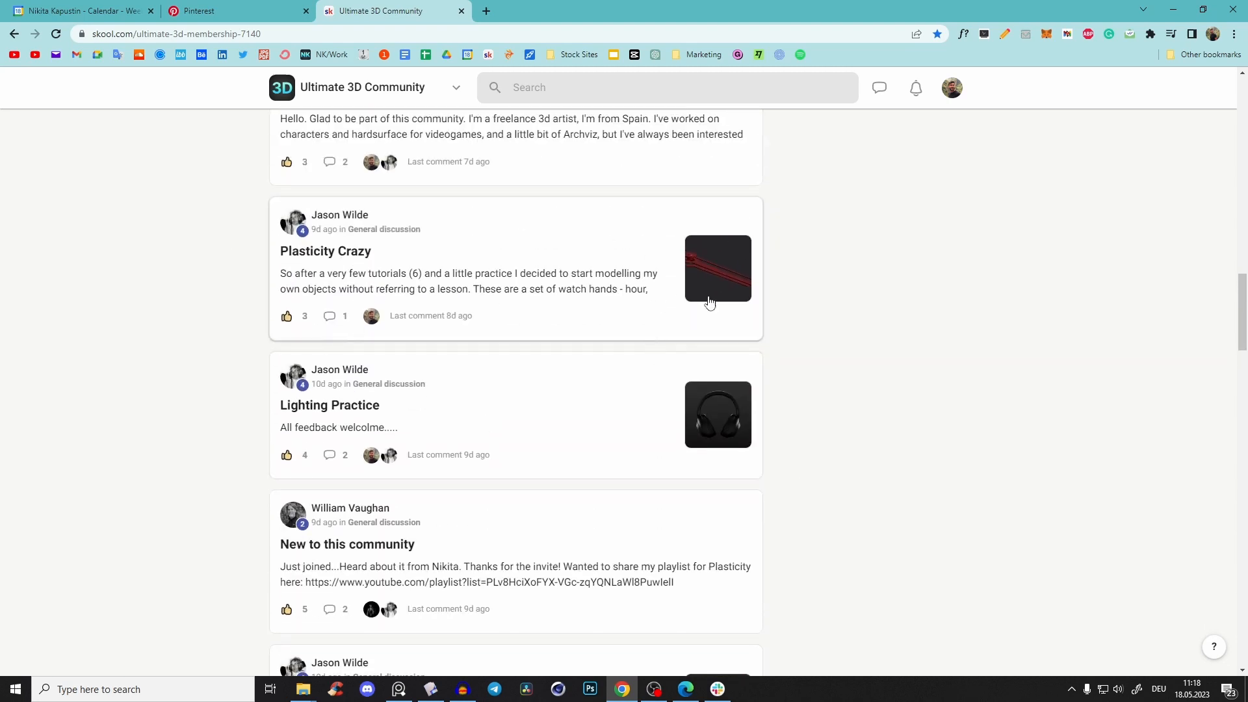
{"action": "scroll", "scroll_direction": "down", "scroll_amount": 3}
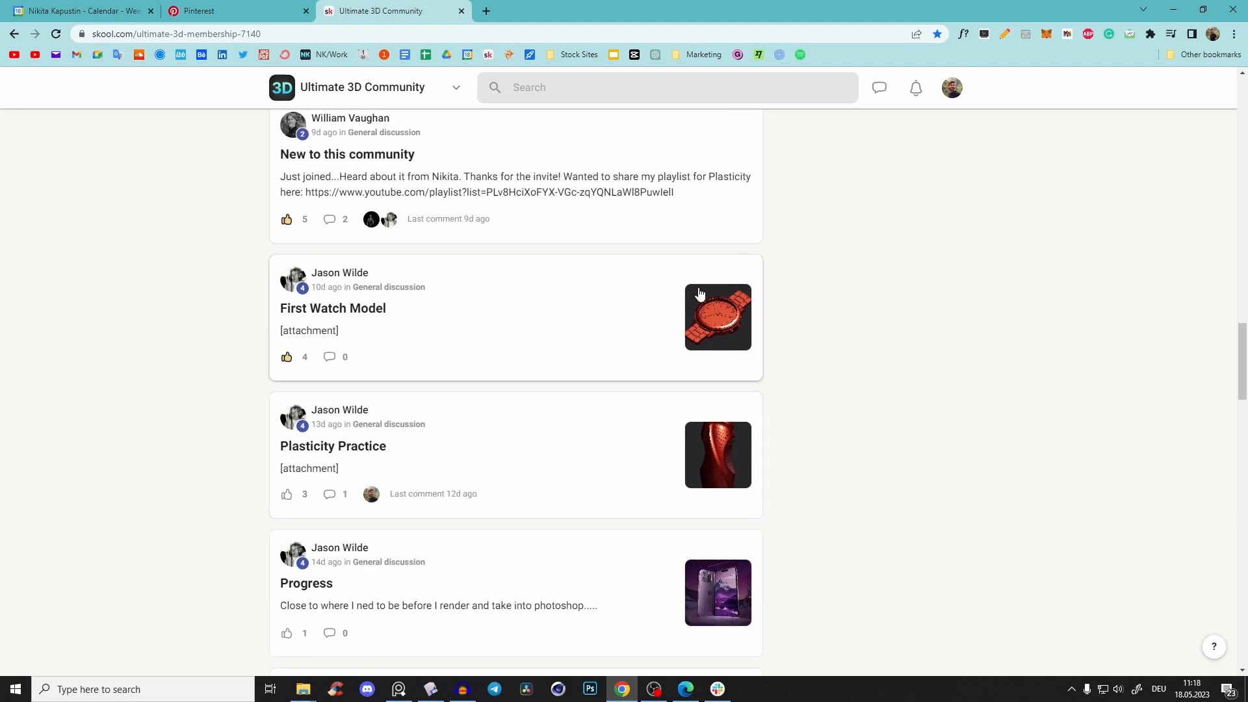
{"action": "scroll", "scroll_direction": "down", "scroll_amount": 3}
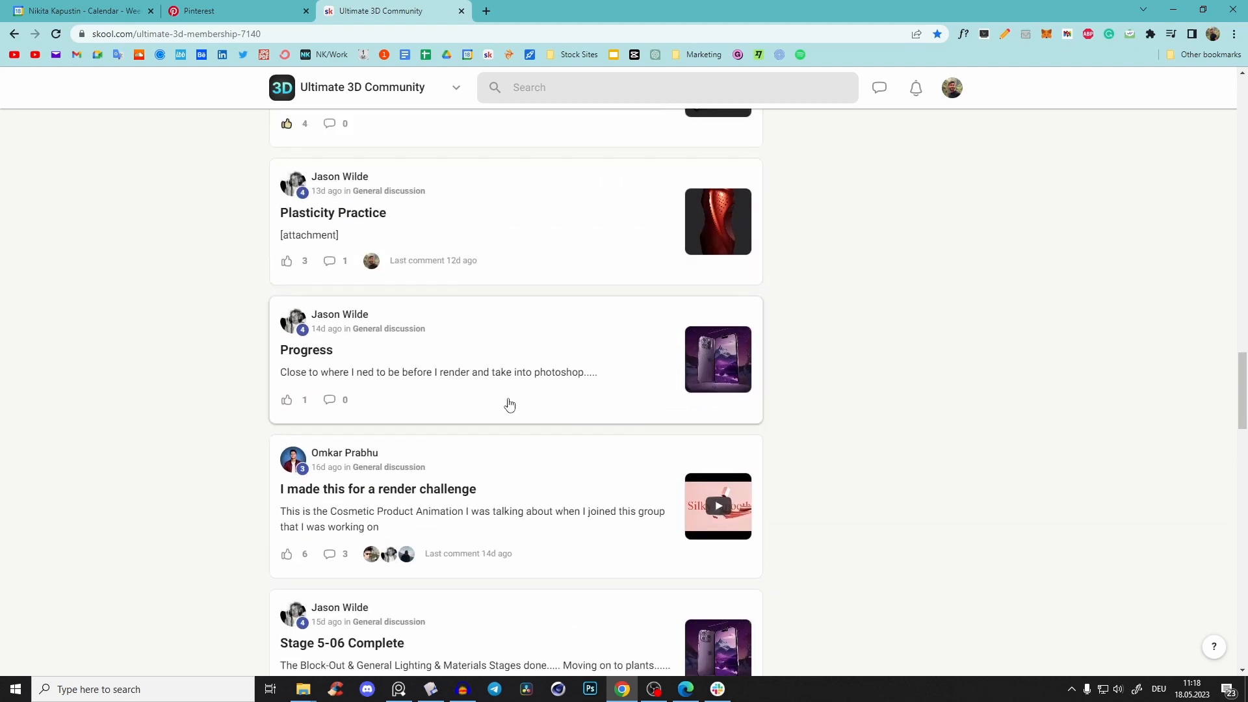
{"action": "scroll", "scroll_direction": "up", "scroll_amount": 3}
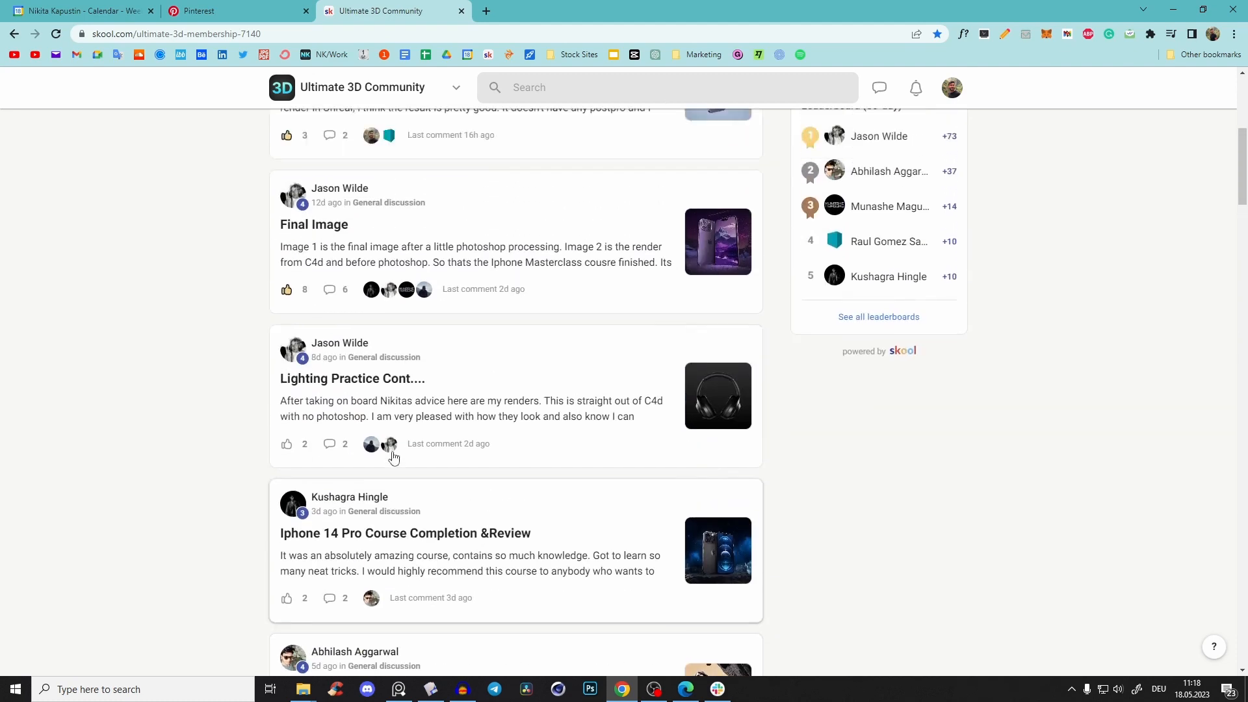
{"action": "left_click", "coordinate": [352, 378]}
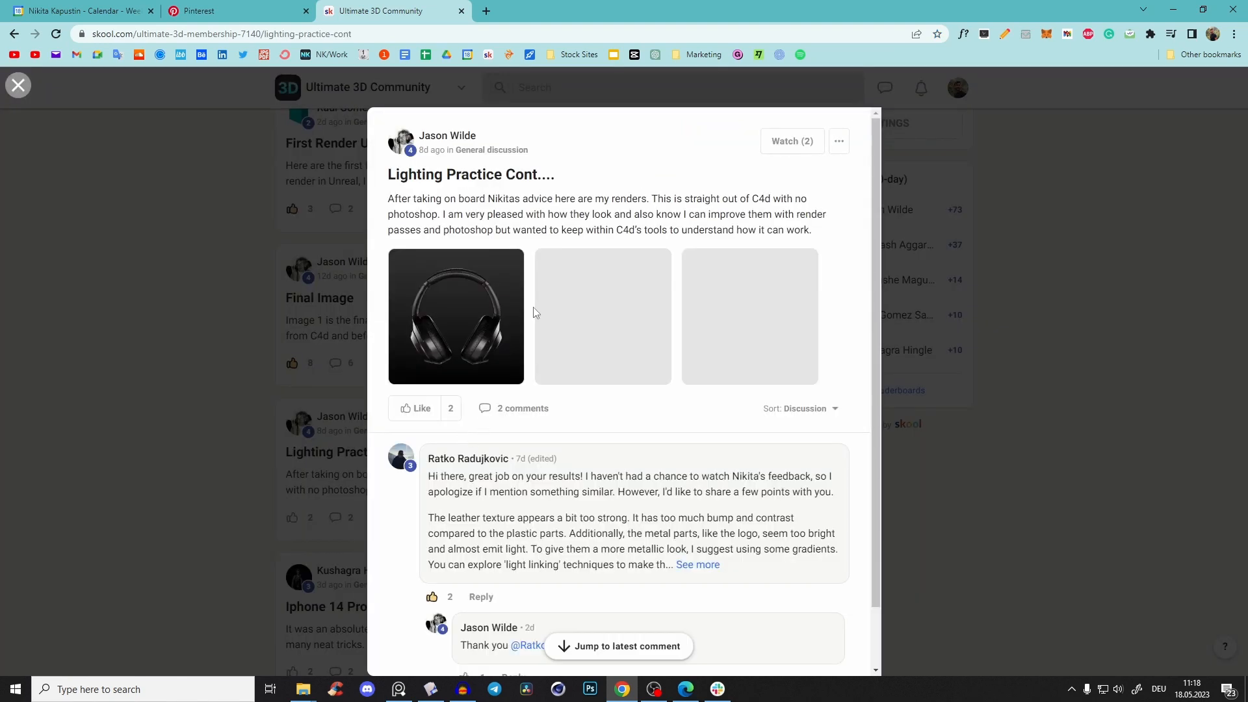
{"action": "scroll", "scroll_direction": "down", "scroll_amount": 3}
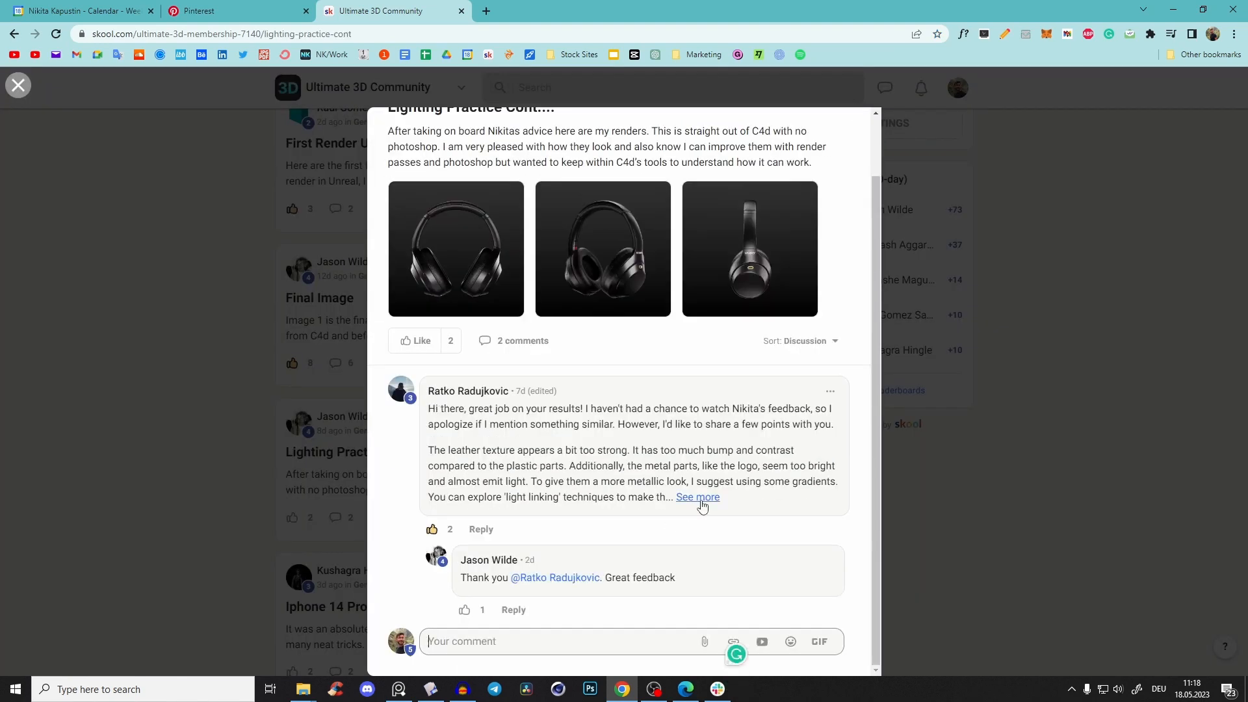
{"action": "left_click", "coordinate": [696, 497]}
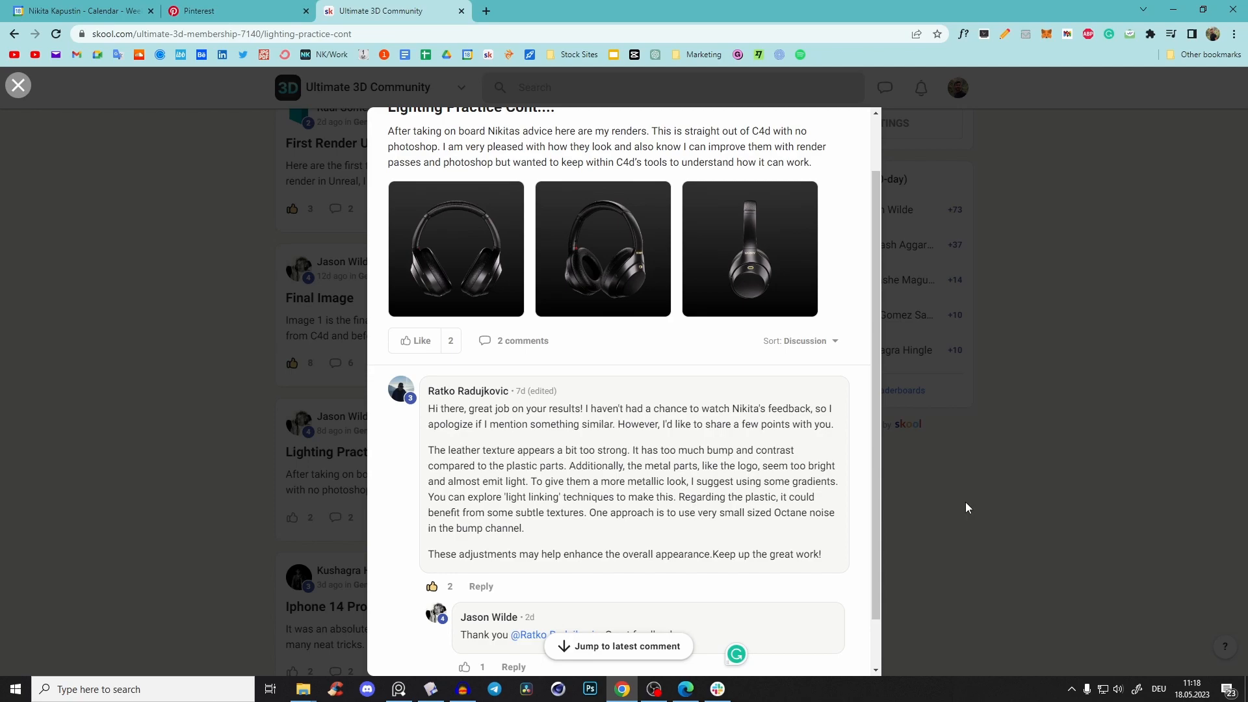
{"action": "left_click", "coordinate": [17, 86]}
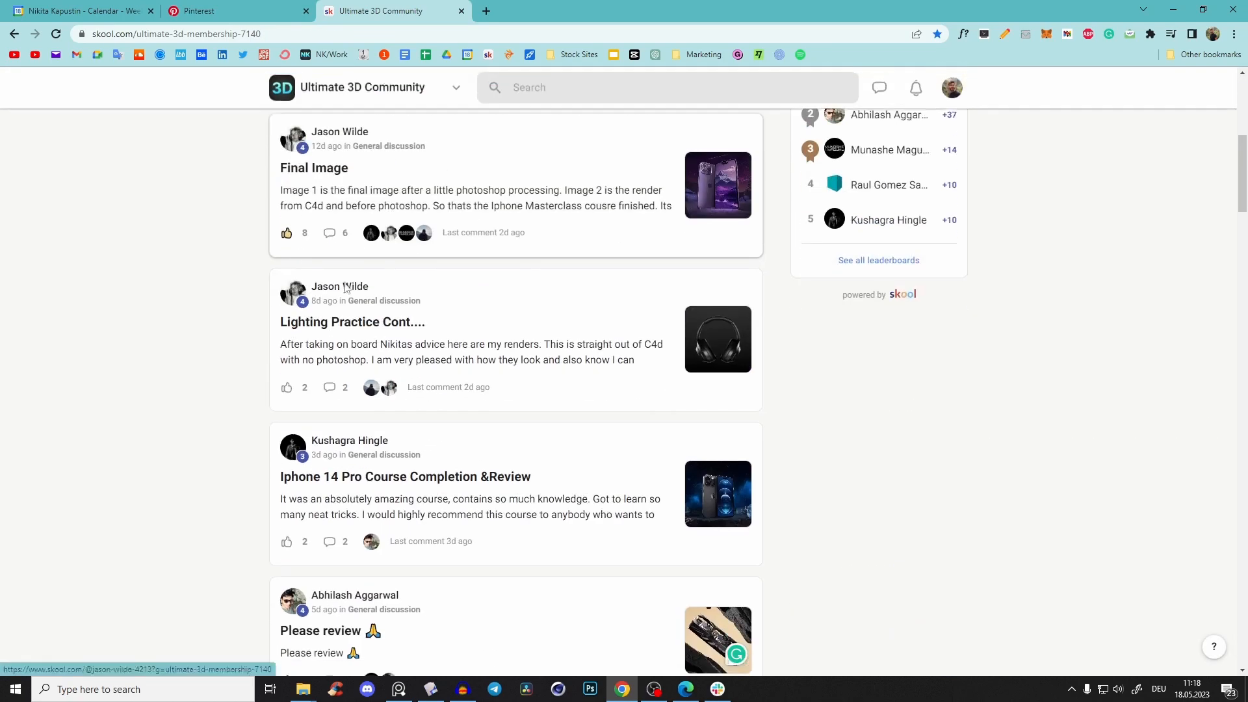
Step: Go to the classroom course list and the 60-member group's about page
{"action": "scroll", "scroll_direction": "up", "scroll_amount": 3}
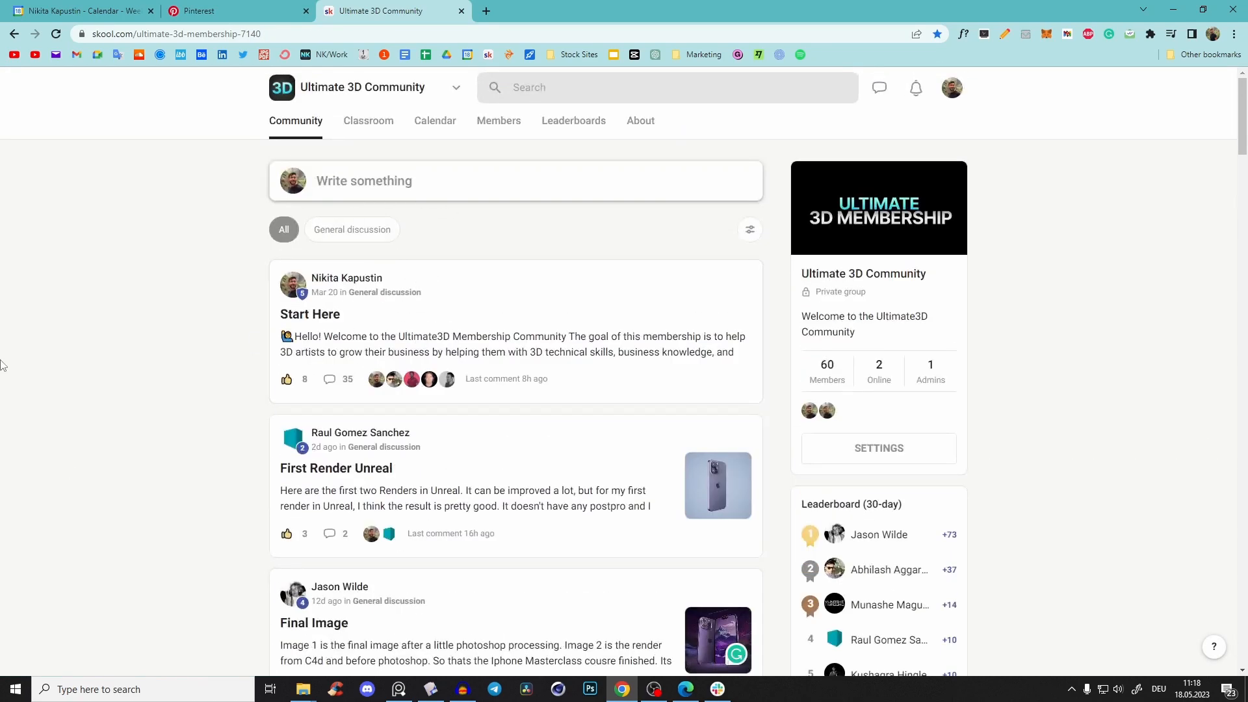
{"action": "scroll", "scroll_direction": "down", "scroll_amount": 3}
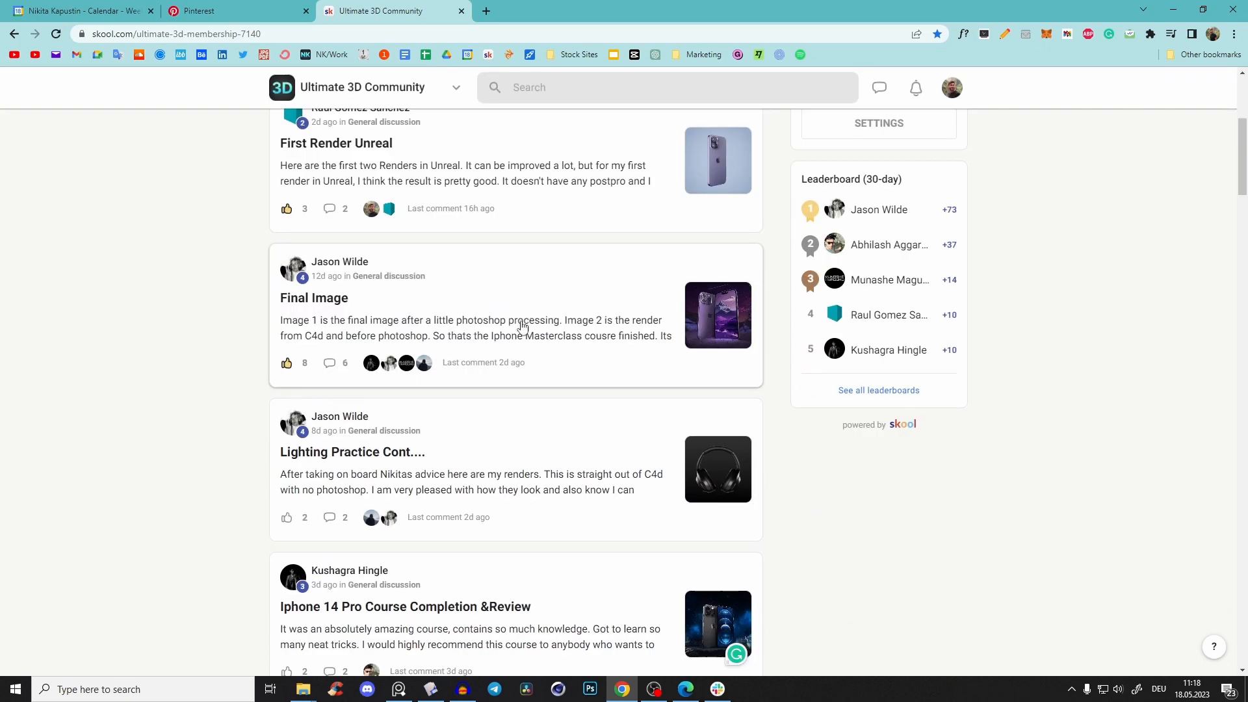
{"action": "scroll", "scroll_direction": "up", "scroll_amount": 3}
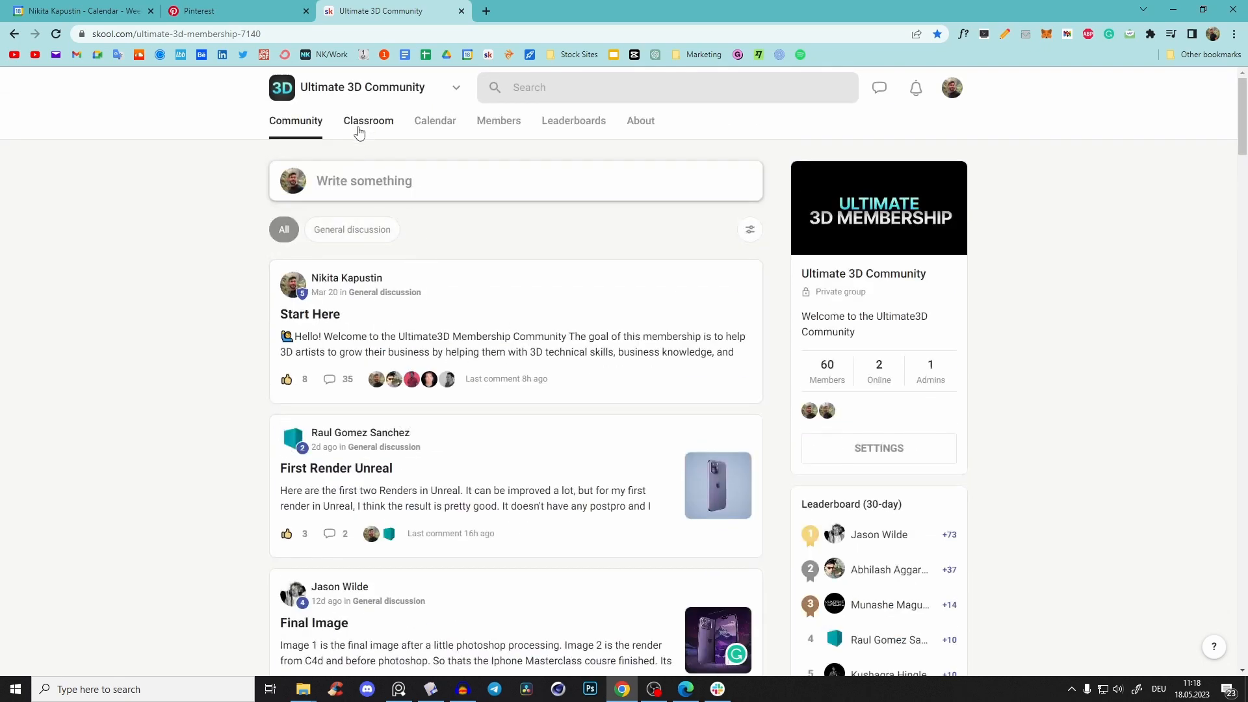
{"action": "left_click", "coordinate": [367, 120]}
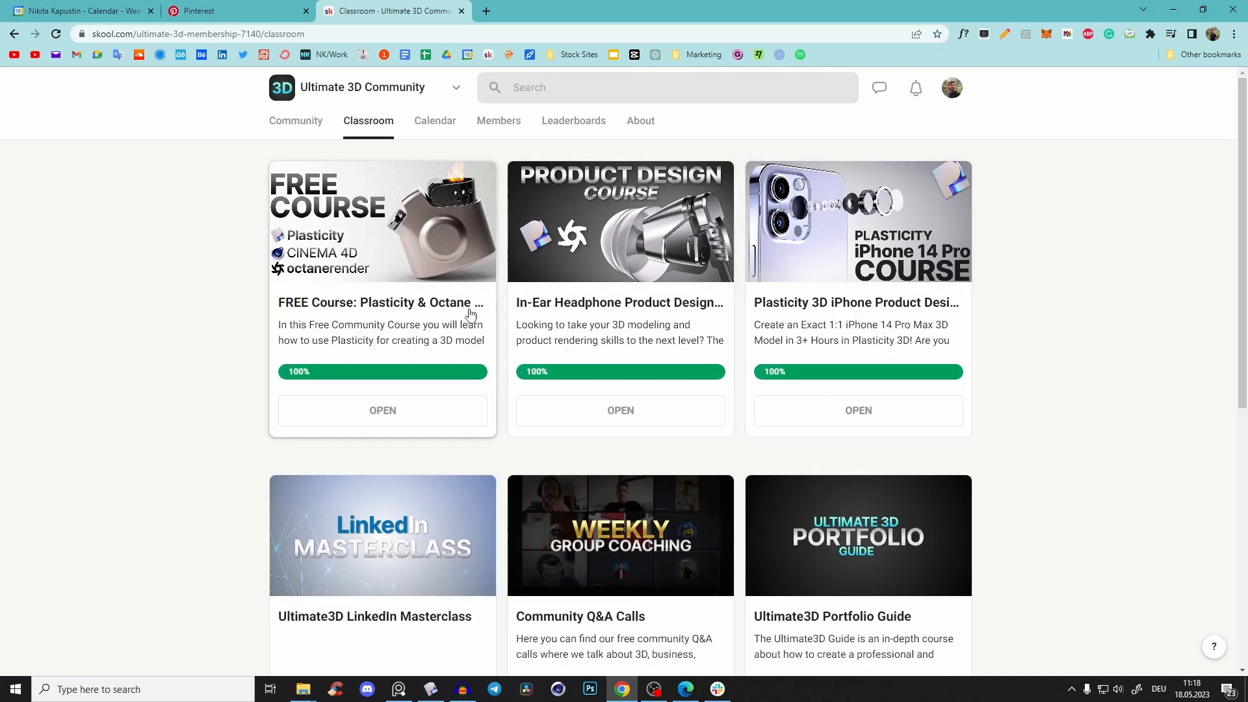
{"action": "mouse_move", "coordinate": [396, 162]}
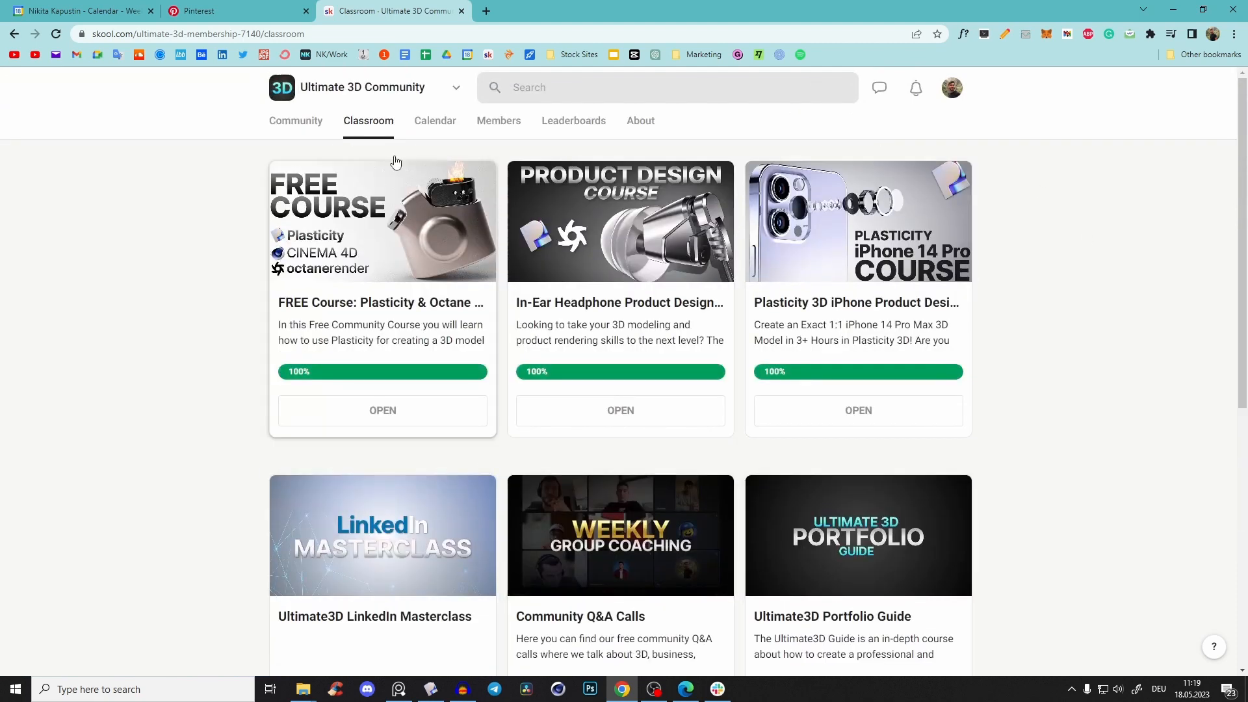
{"action": "left_click", "coordinate": [639, 120]}
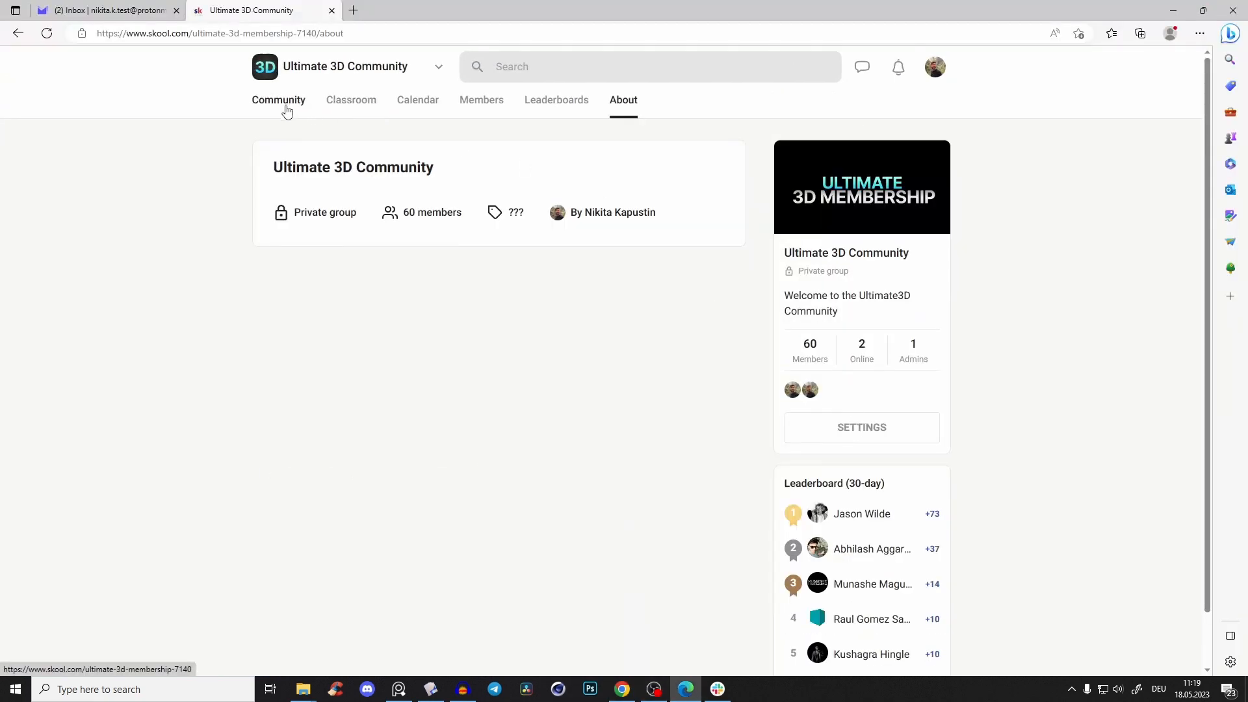
Step: Switch from the Community feed to Classroom and enter the free Plasticity & Octane course
{"action": "left_click", "coordinate": [277, 99]}
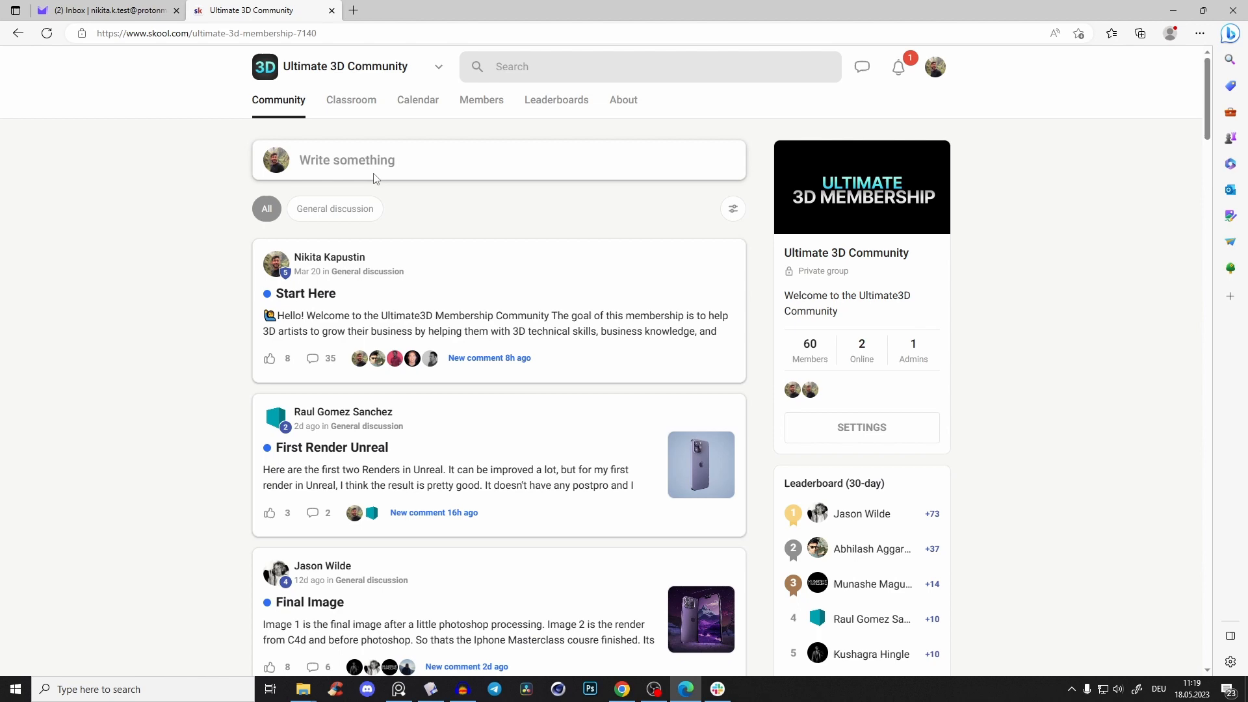
{"action": "left_click", "coordinate": [350, 100]}
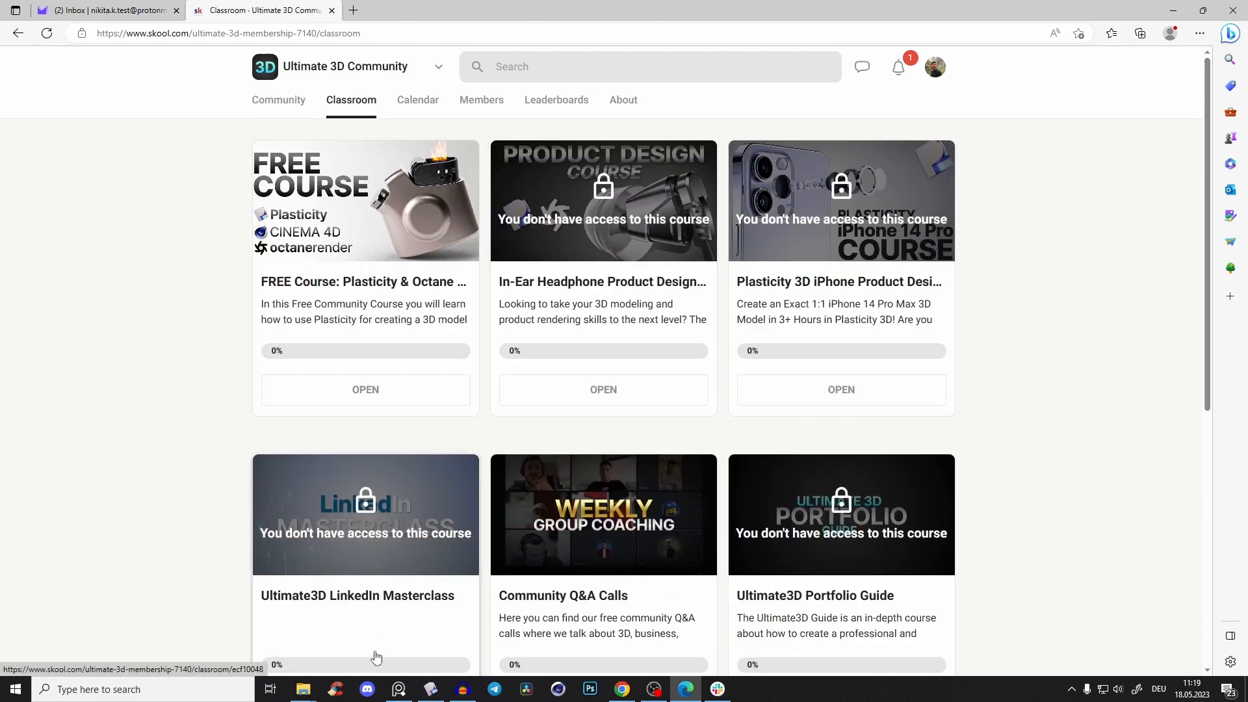
{"action": "mouse_move", "coordinate": [344, 283]}
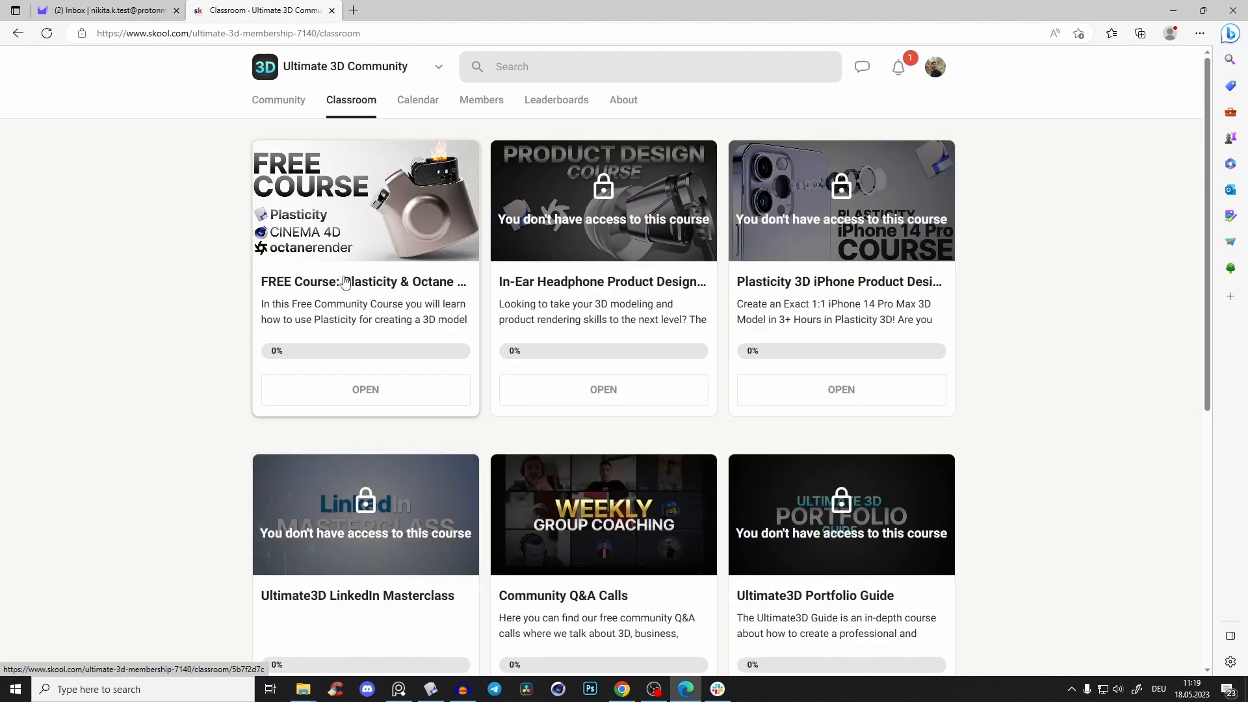
{"action": "left_click", "coordinate": [364, 389]}
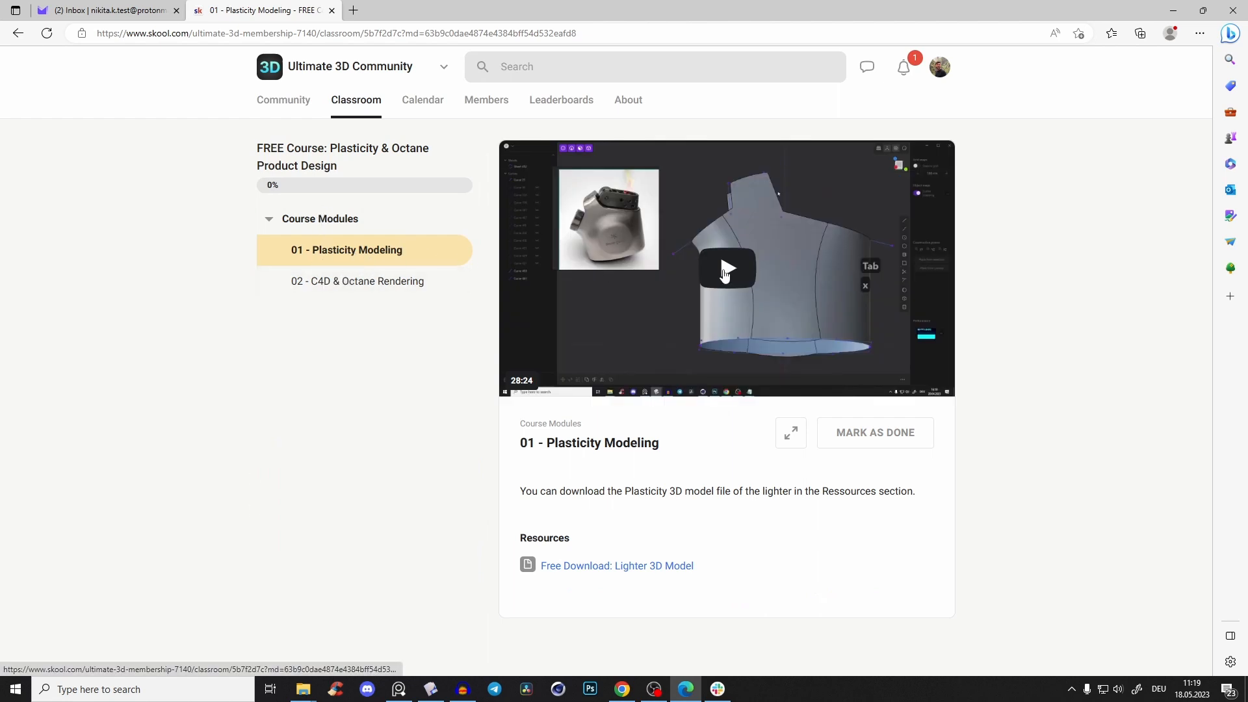
Step: Play the Plasticity Modeling and C4D & Octane Rendering lesson videos, then return to Classroom
{"action": "left_click", "coordinate": [724, 268]}
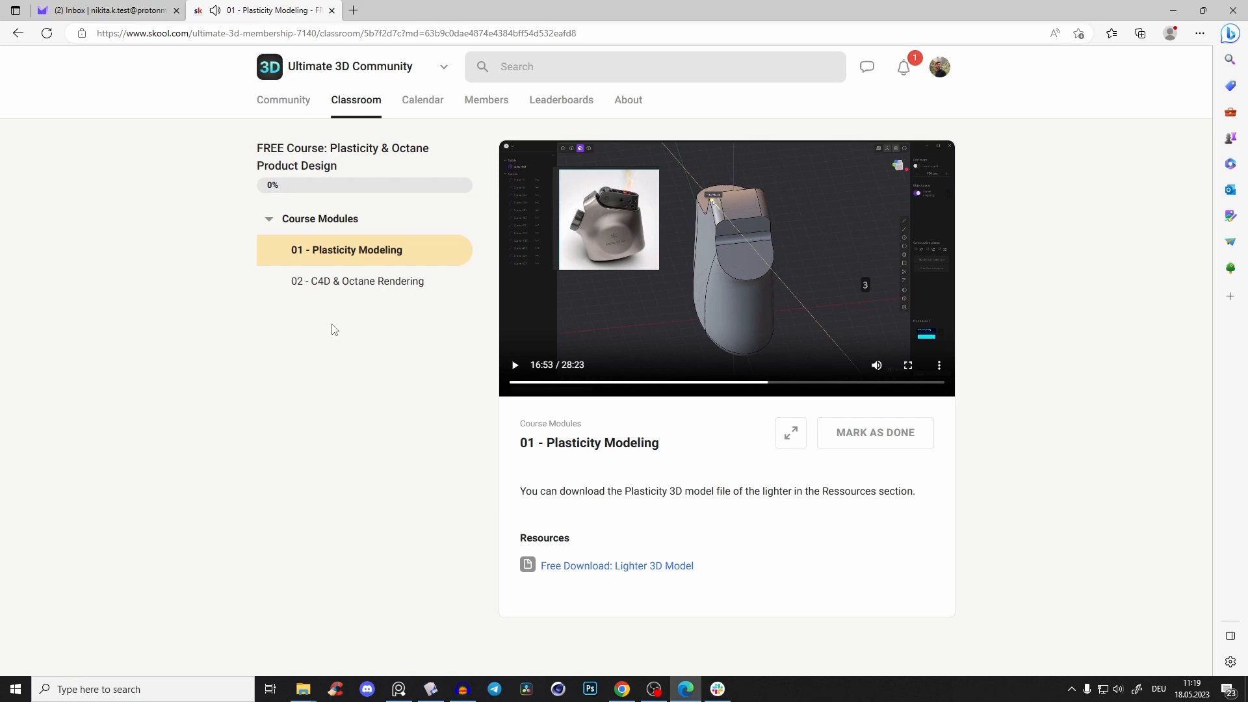
{"action": "left_click", "coordinate": [358, 281]}
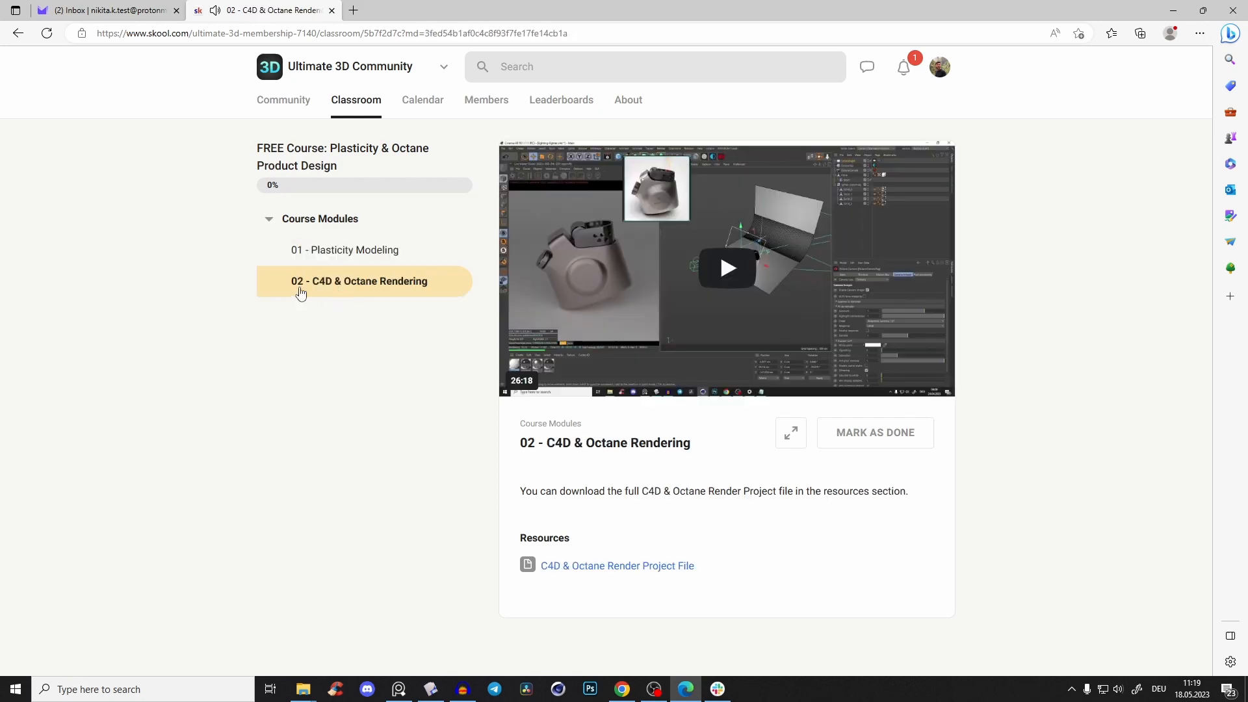
{"action": "left_click", "coordinate": [726, 268]}
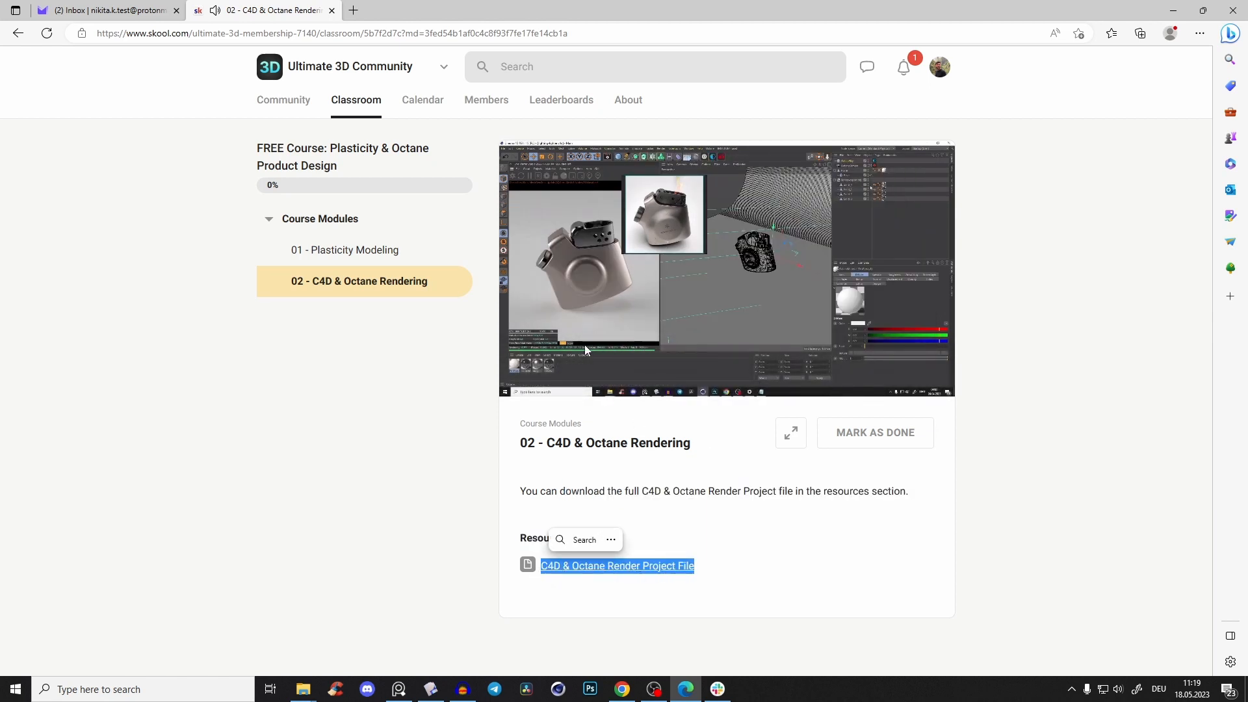
{"action": "left_click", "coordinate": [351, 100]}
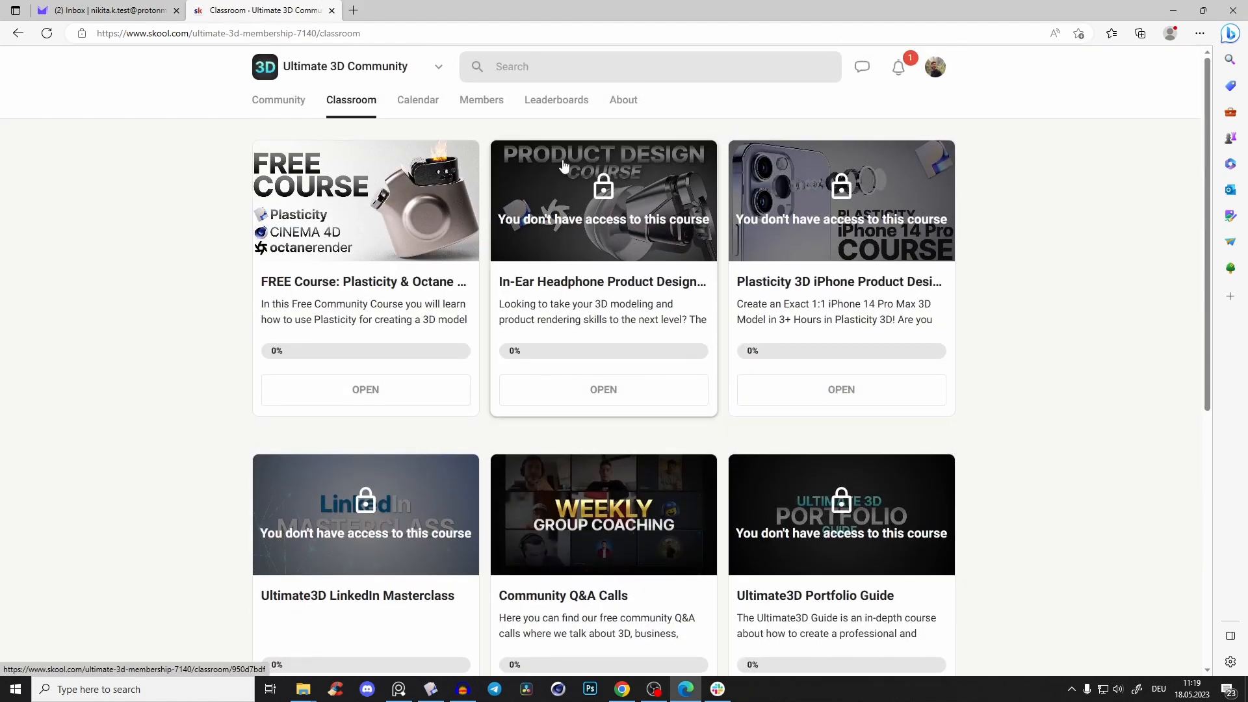
{"action": "mouse_move", "coordinate": [448, 262]}
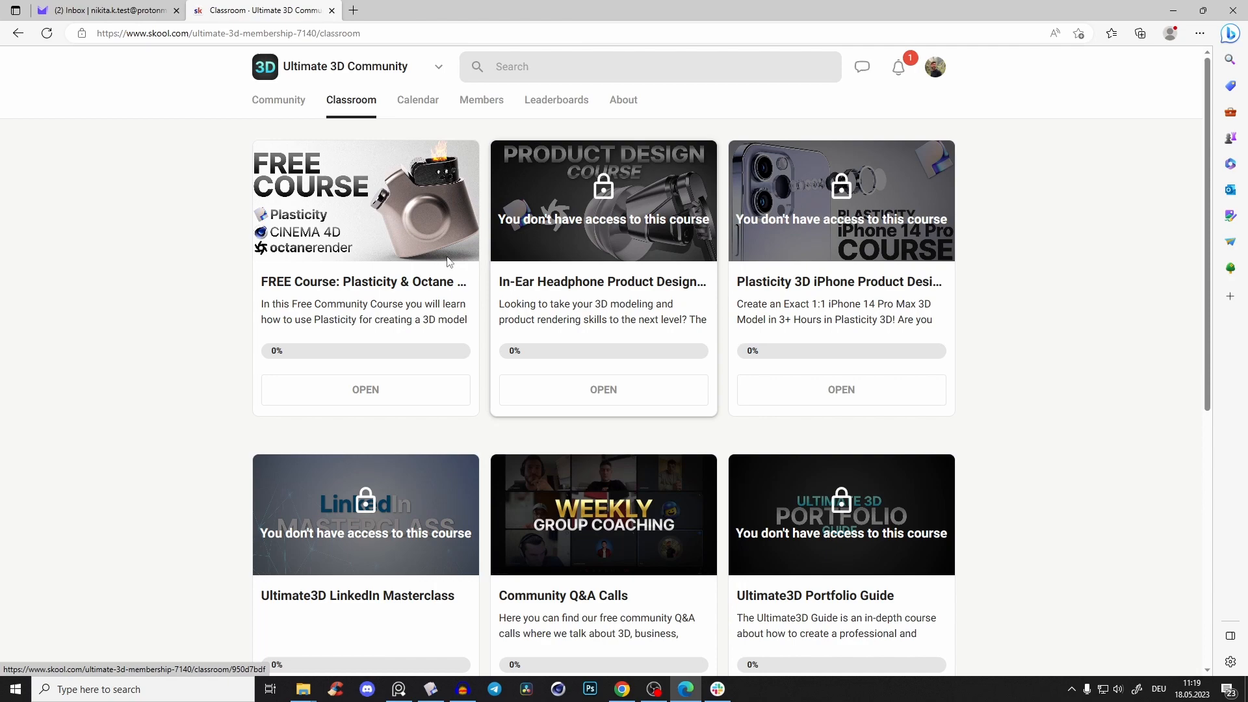
Step: Browse the courses, open the locked In-Ear Headphone Product Design course, then go back
{"action": "scroll", "scroll_direction": "down", "scroll_amount": 3}
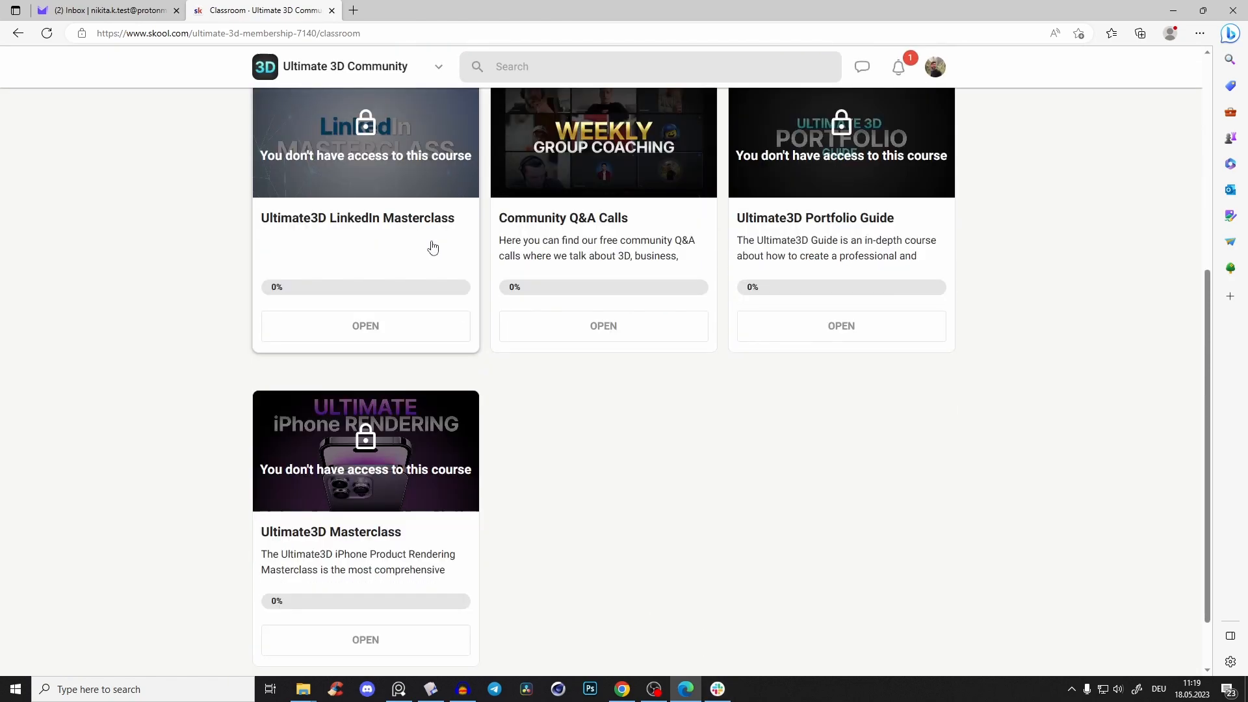
{"action": "mouse_move", "coordinate": [319, 516]}
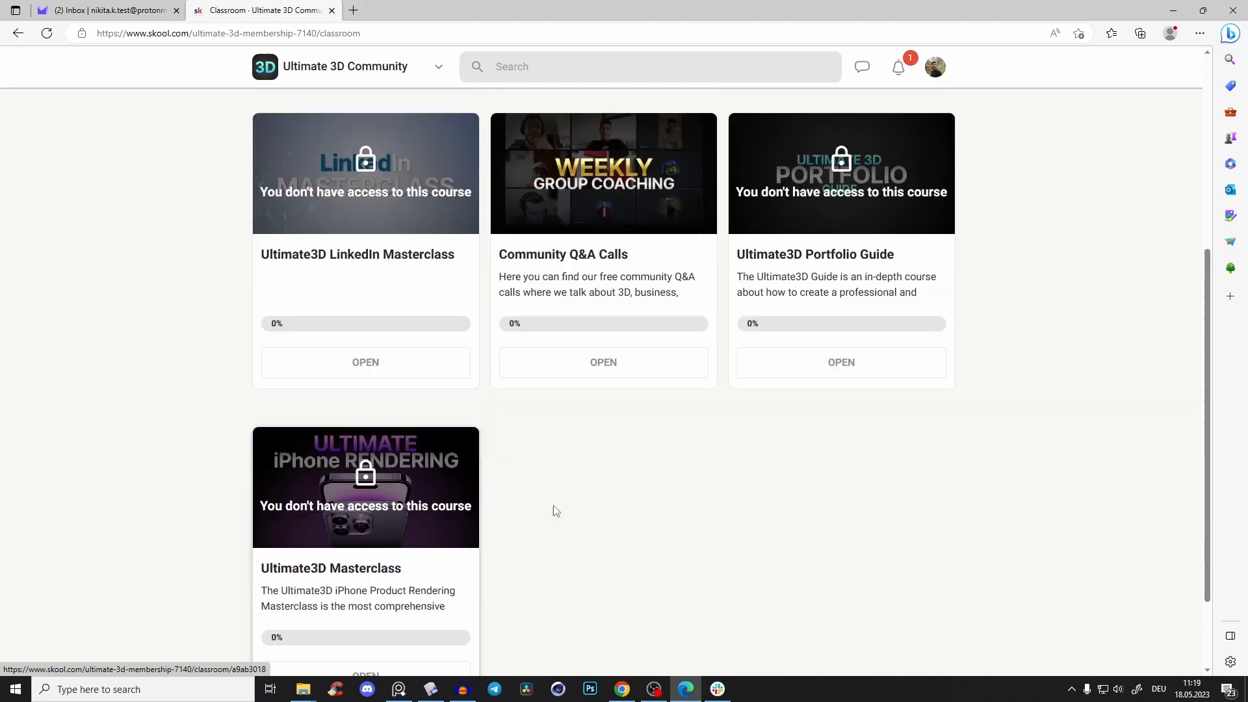
{"action": "scroll", "scroll_direction": "up", "scroll_amount": 3}
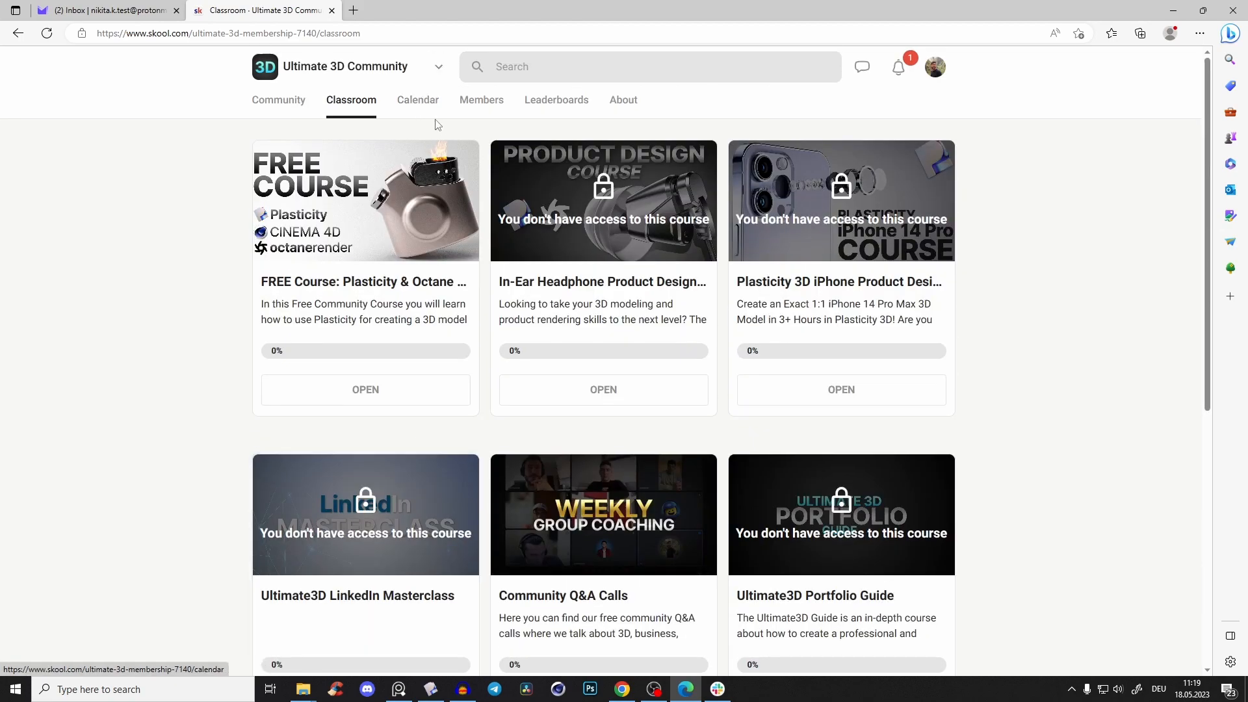
{"action": "scroll", "scroll_direction": "down", "scroll_amount": 3}
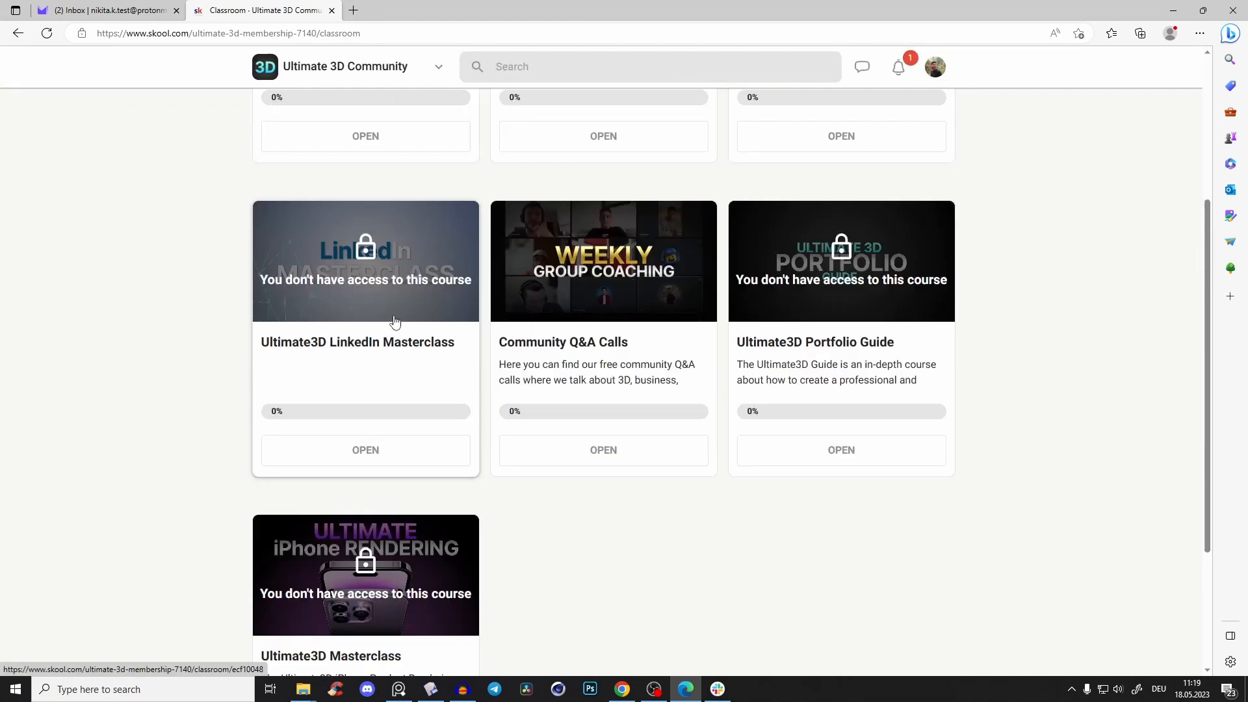
{"action": "scroll", "scroll_direction": "down", "scroll_amount": 3}
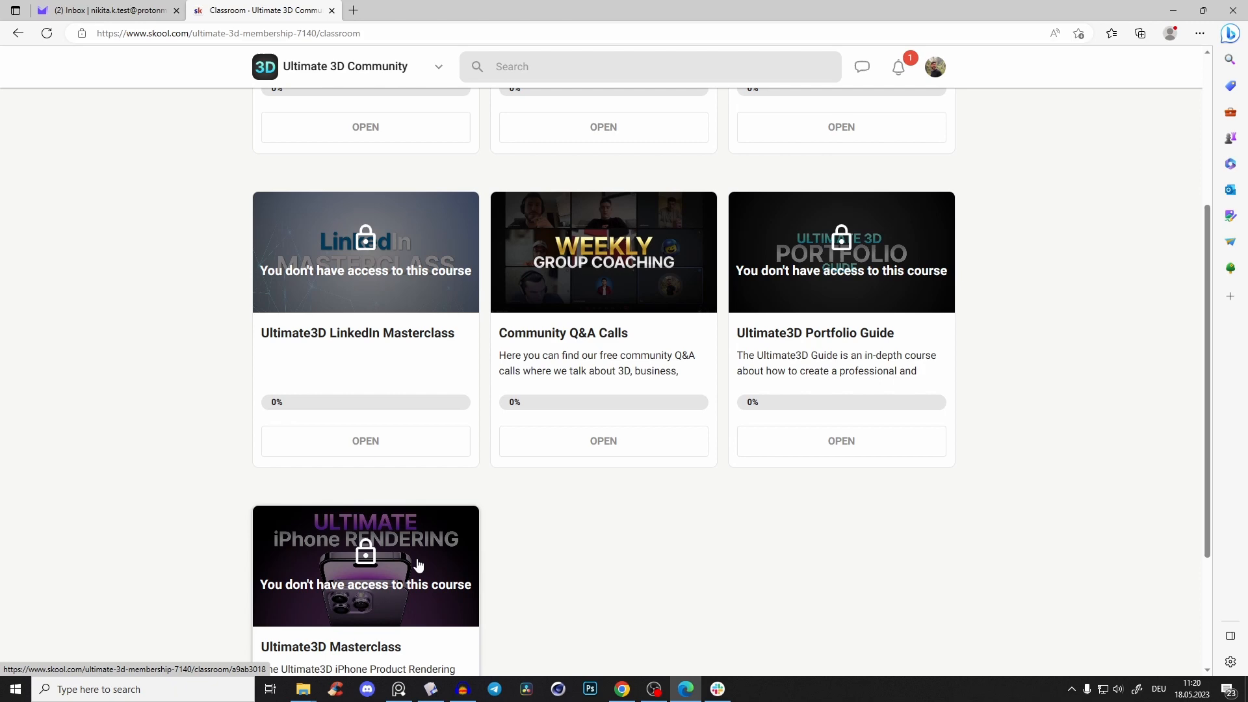
{"action": "scroll", "scroll_direction": "up", "scroll_amount": 3}
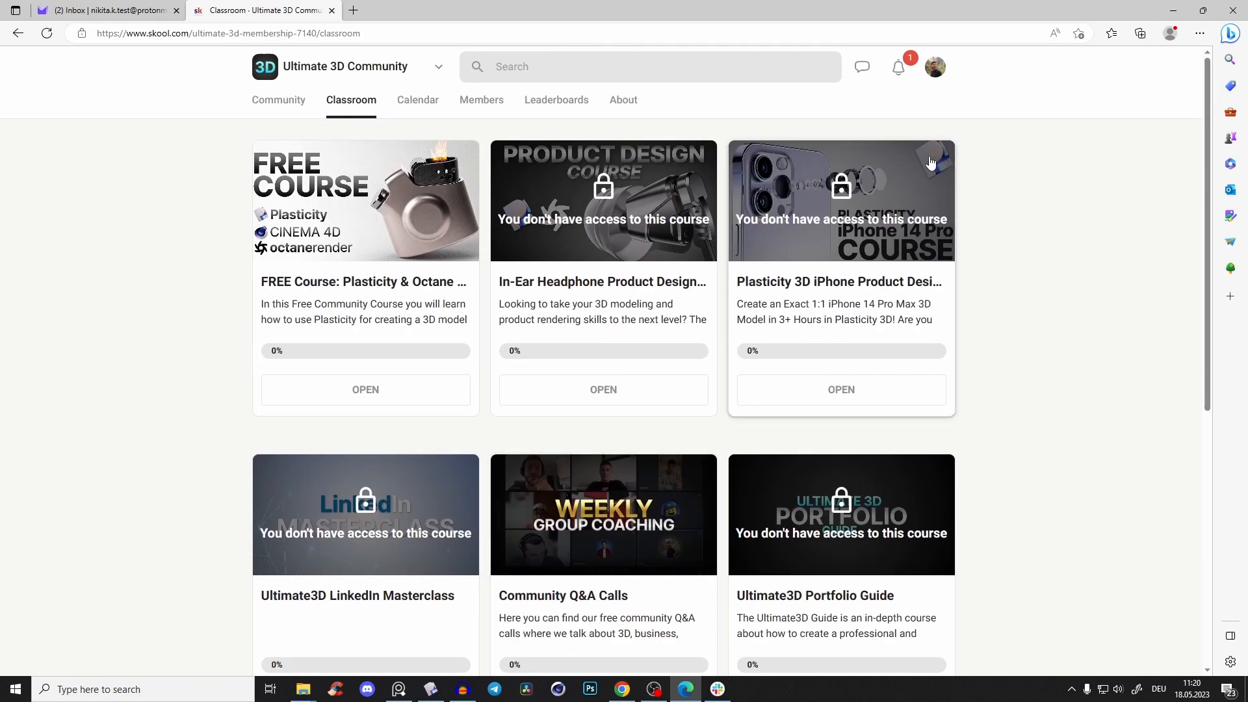
{"action": "mouse_move", "coordinate": [585, 291]}
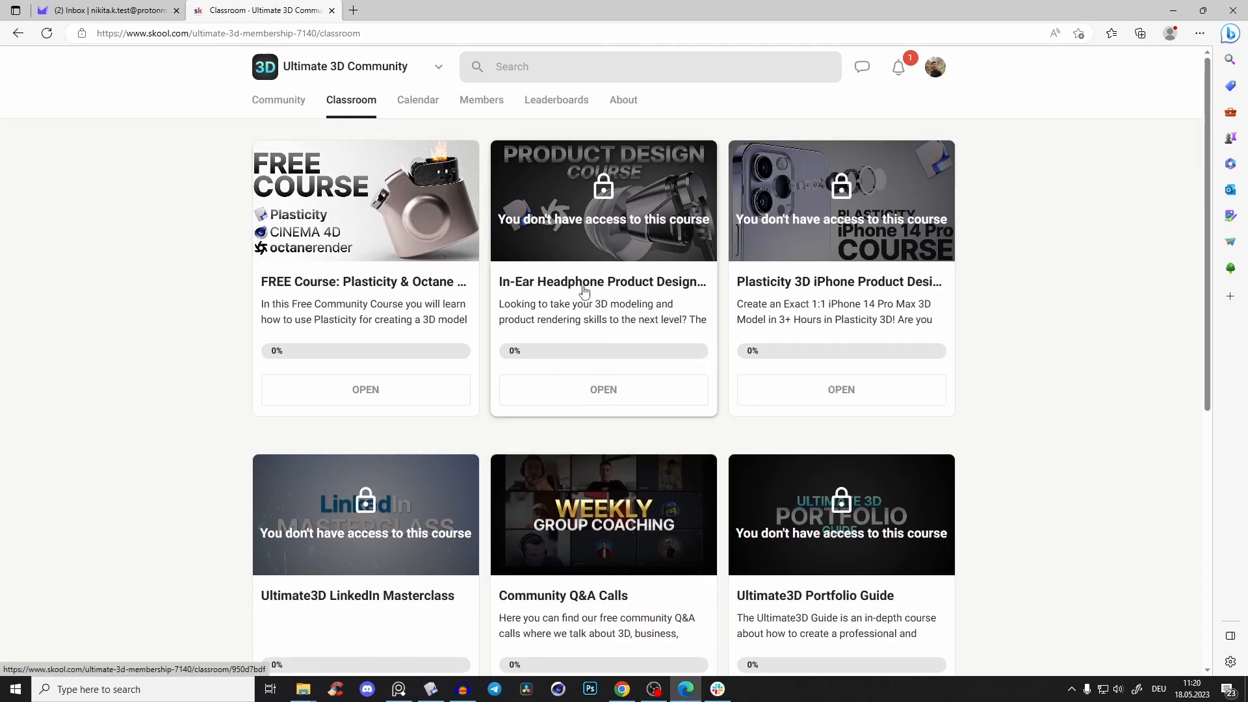
{"action": "left_click", "coordinate": [603, 389]}
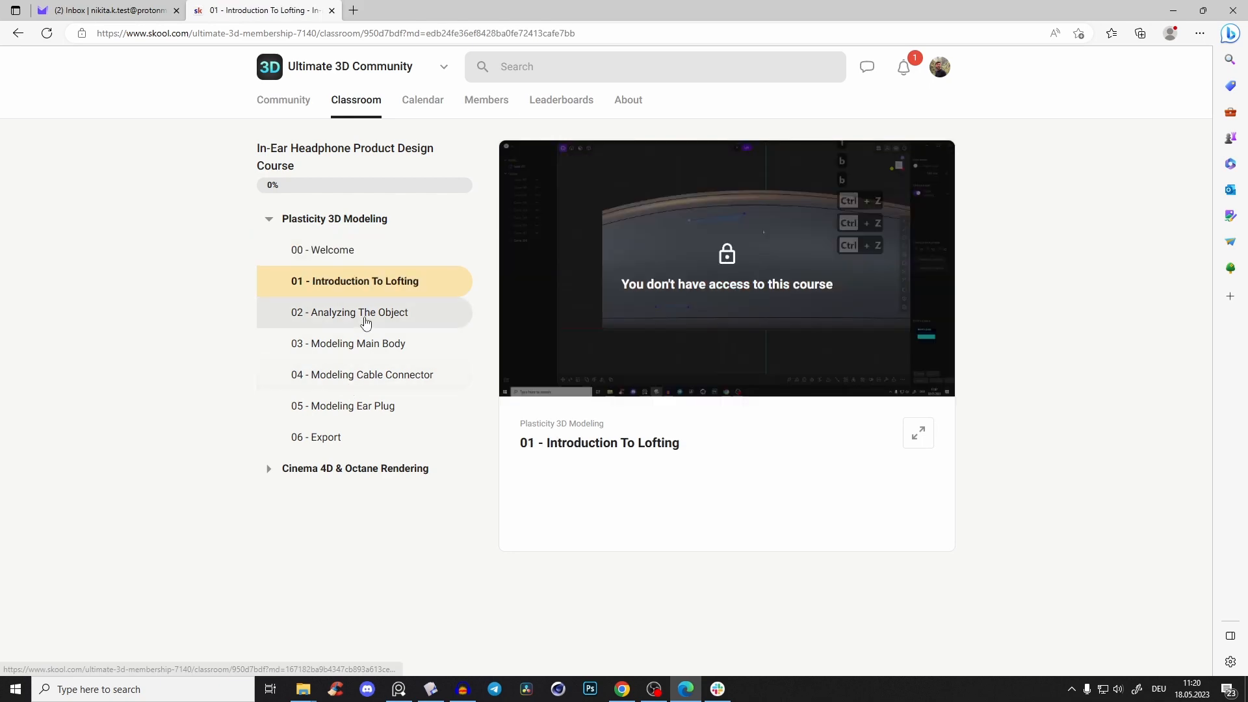
{"action": "left_click", "coordinate": [351, 99]}
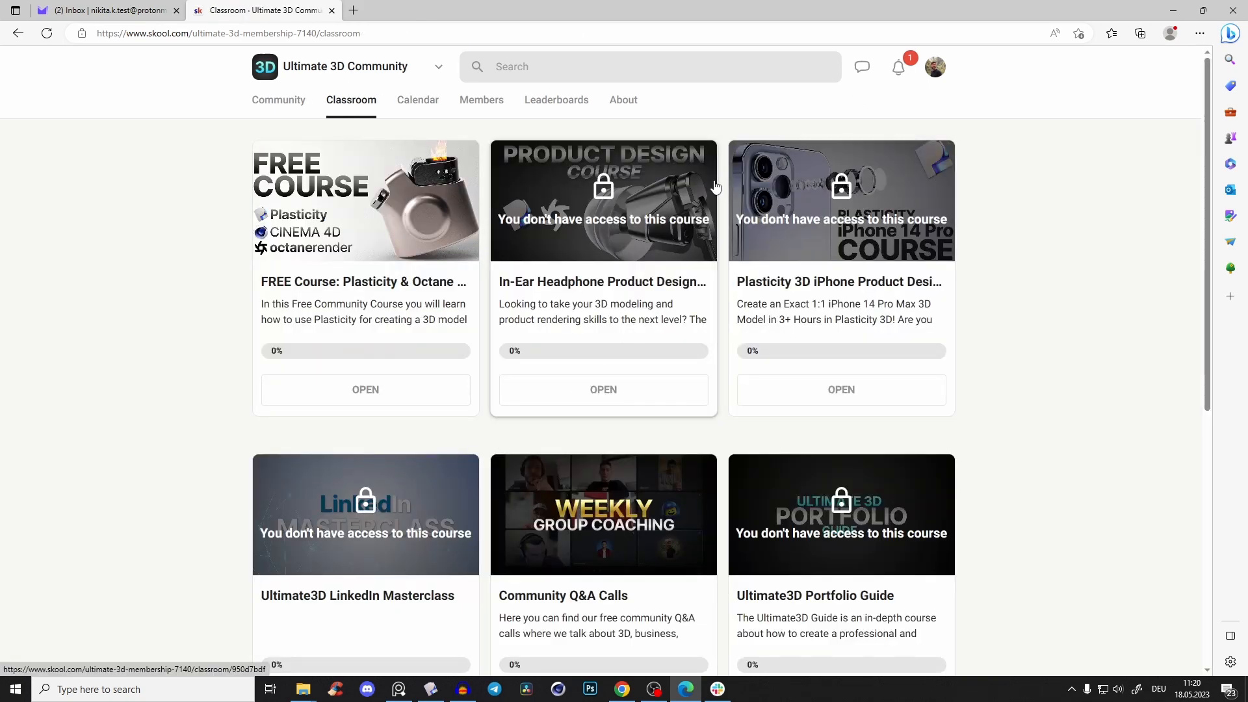
{"action": "left_click", "coordinate": [418, 99]}
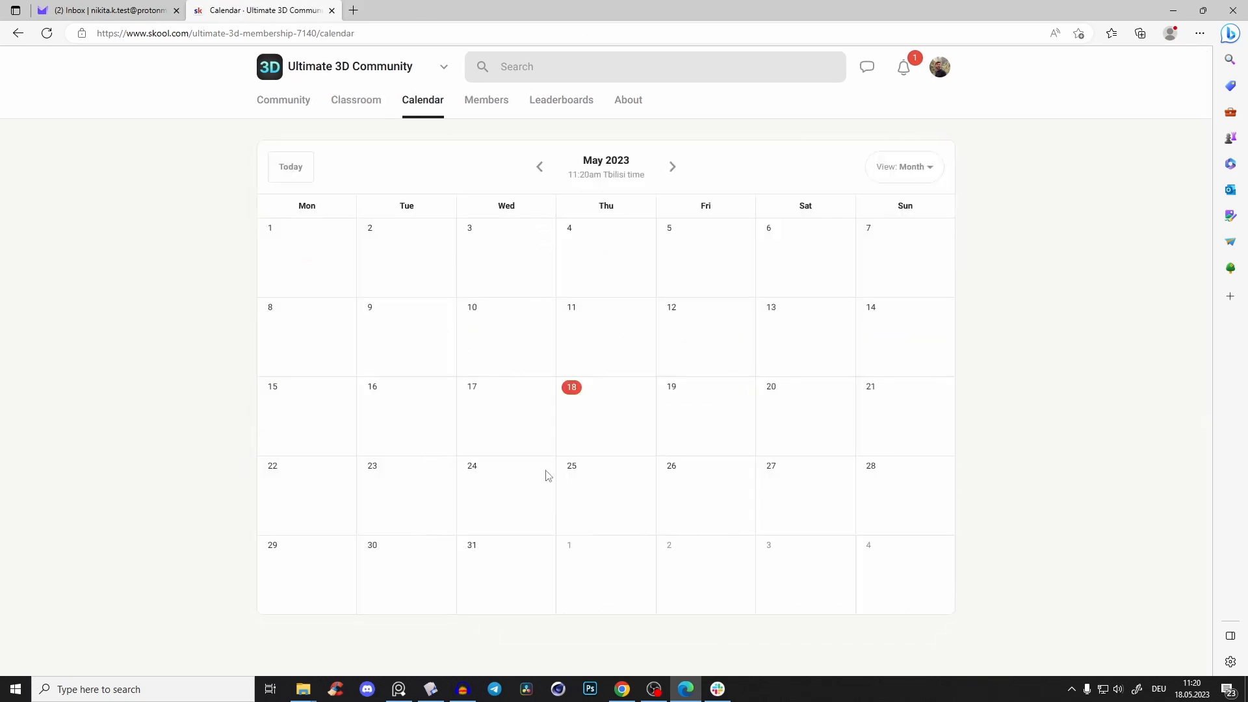
{"action": "mouse_move", "coordinate": [439, 220]}
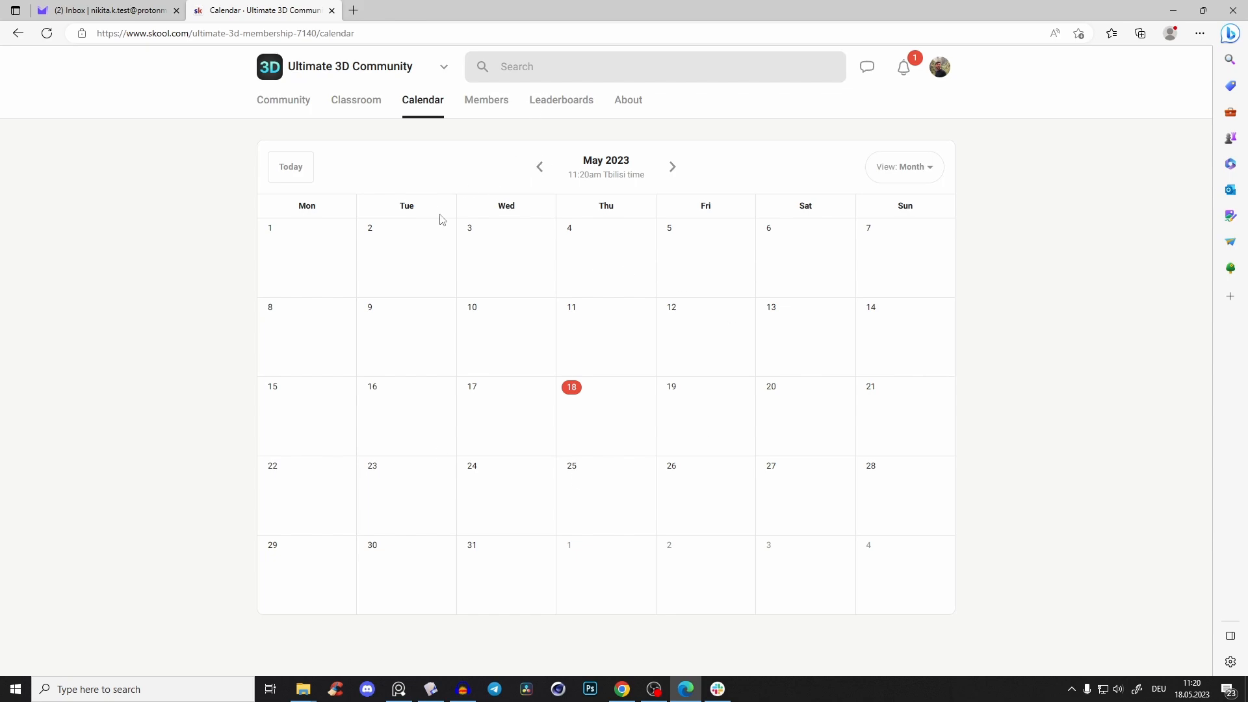
{"action": "left_click", "coordinate": [486, 99]}
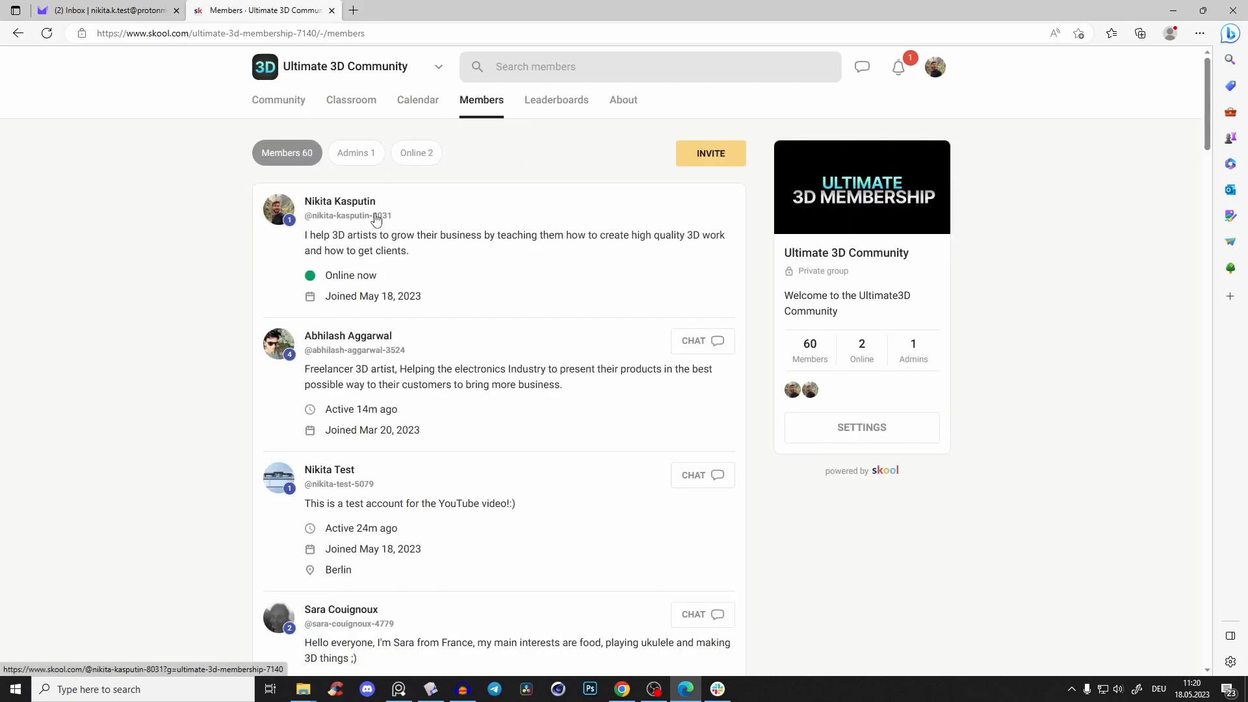
{"action": "mouse_move", "coordinate": [555, 100]}
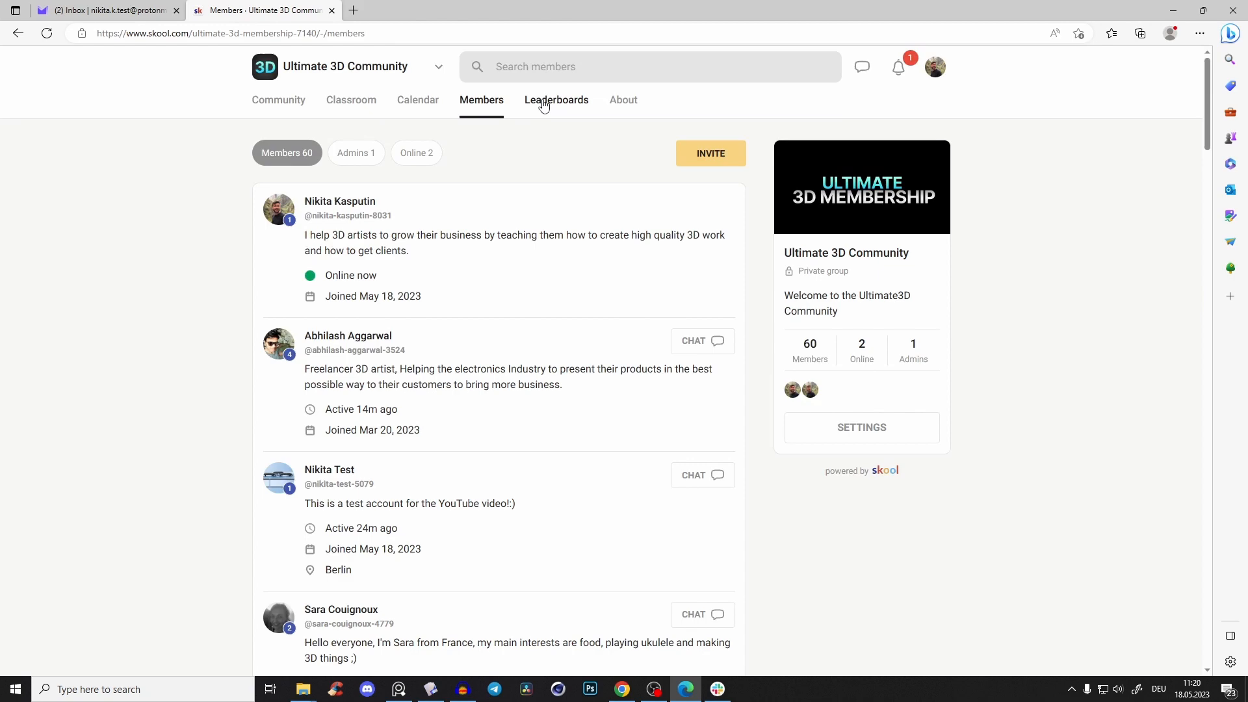
Step: Browse the leaderboards page with Level 1 and 7-day, 30-day and all-time rankings
{"action": "left_click", "coordinate": [556, 99]}
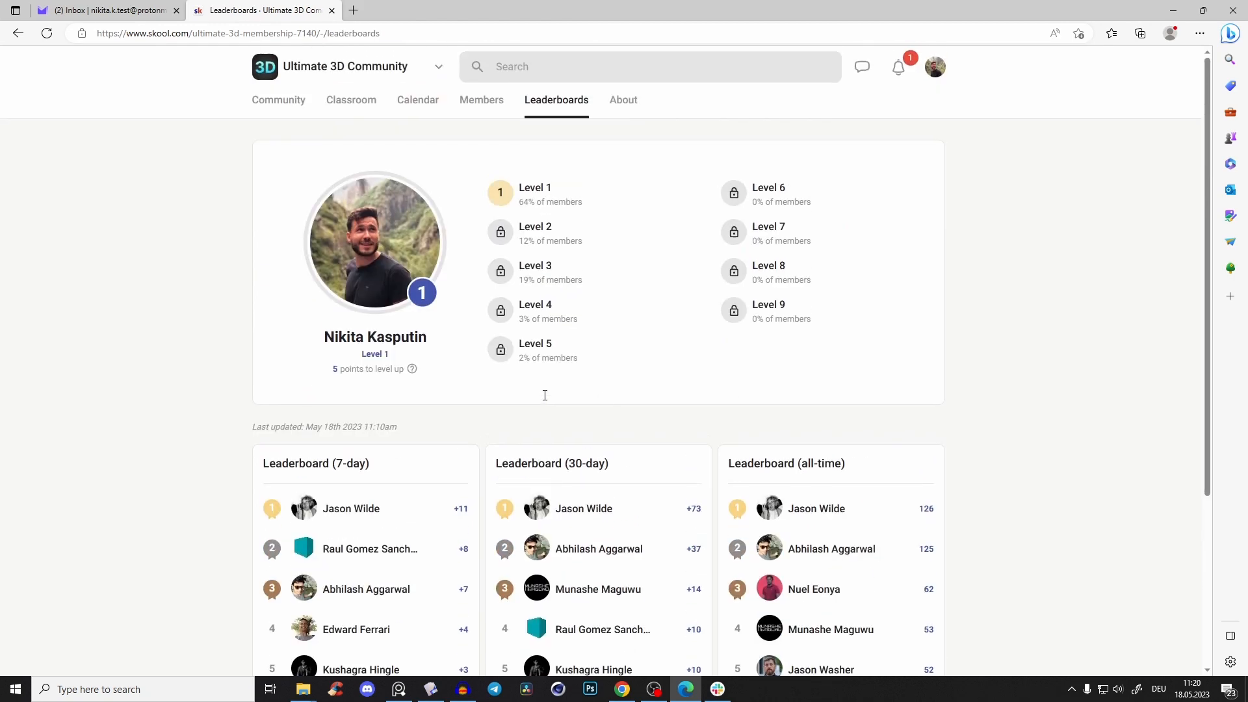
{"action": "scroll", "scroll_direction": "down", "scroll_amount": 3}
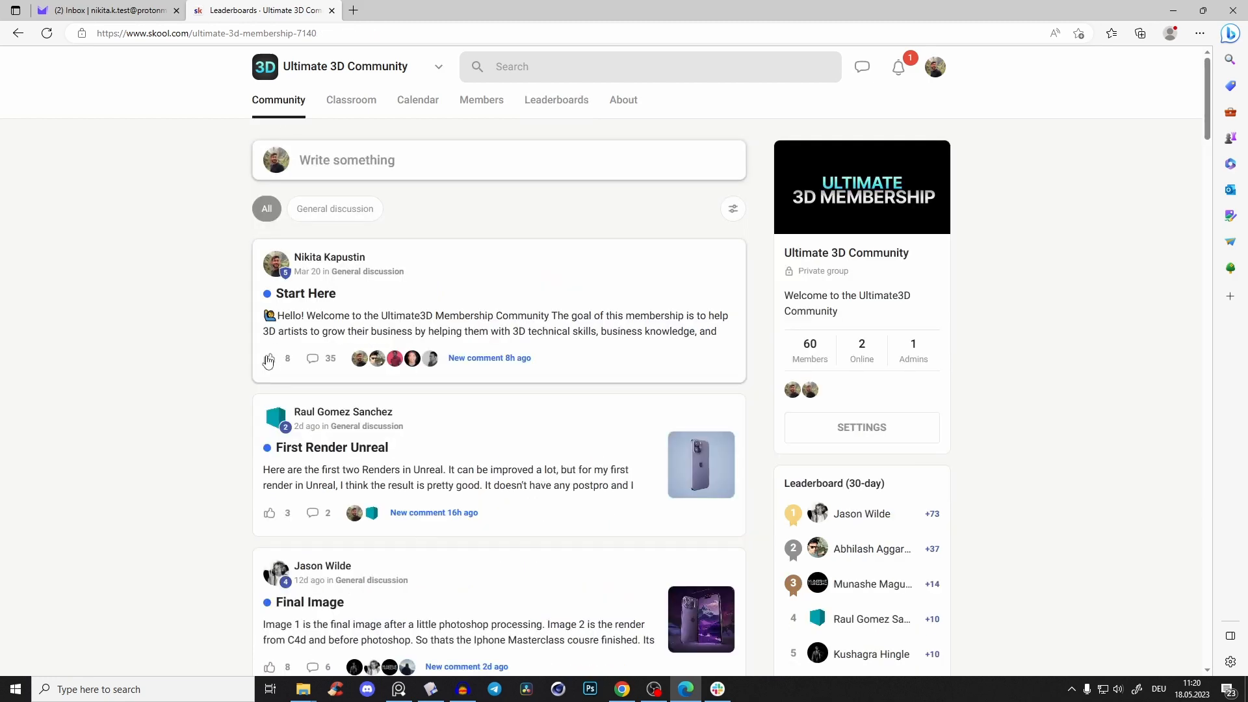
{"action": "scroll", "scroll_direction": "down", "scroll_amount": 3}
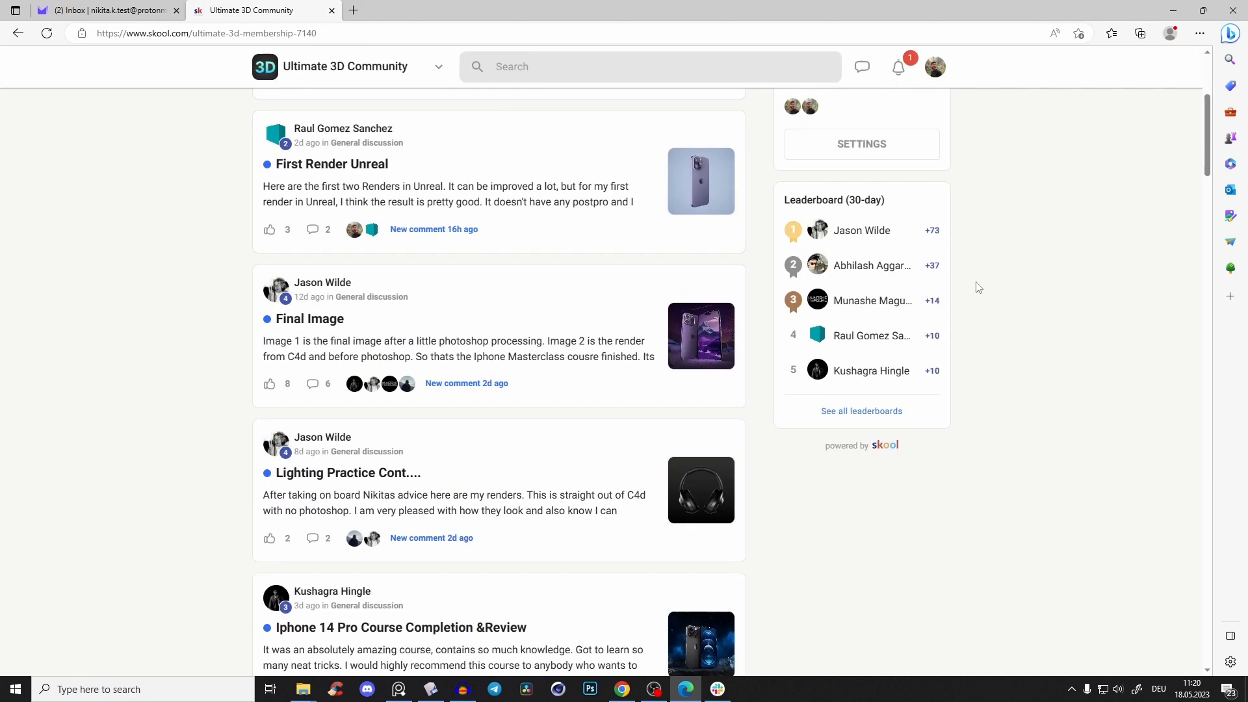
{"action": "mouse_move", "coordinate": [791, 223]}
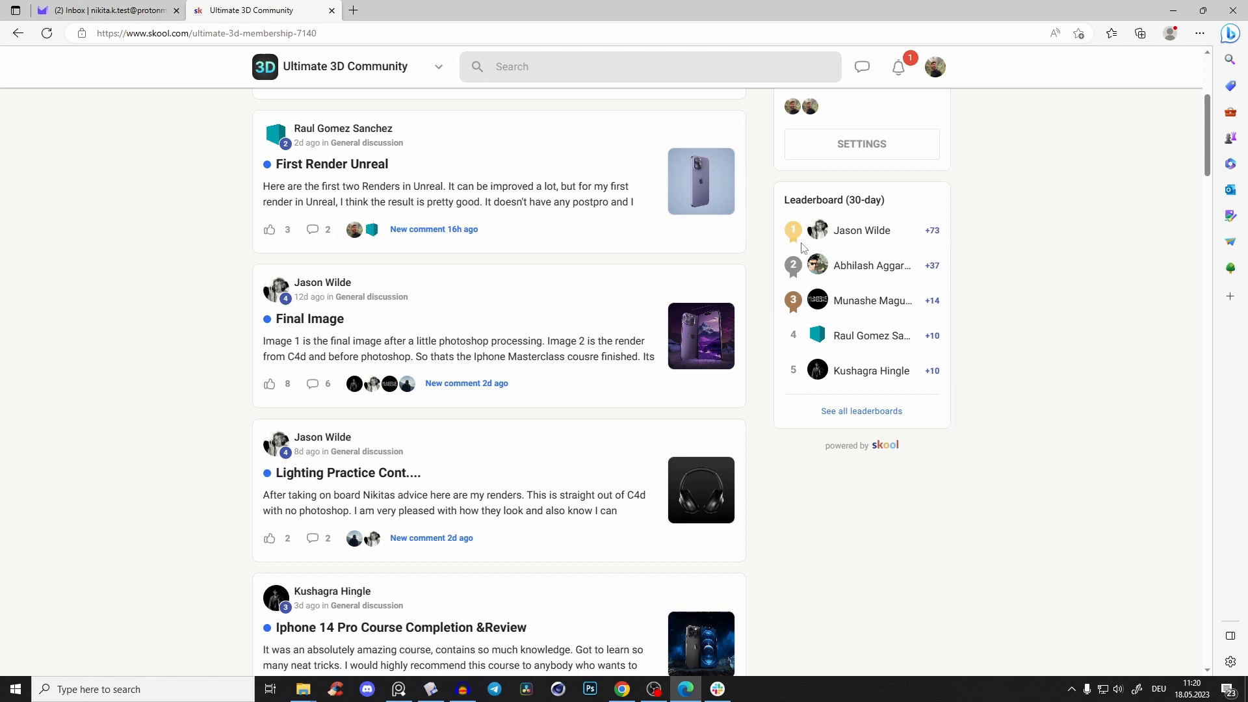
{"action": "mouse_move", "coordinate": [848, 305]}
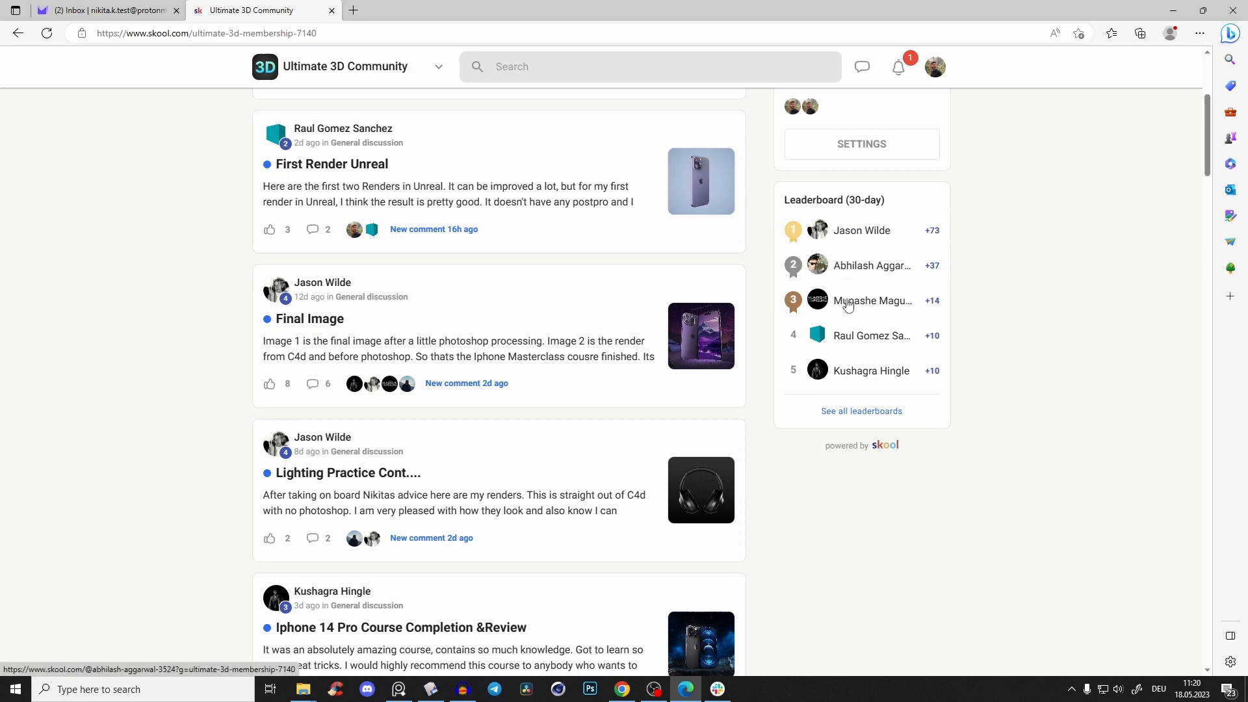
{"action": "scroll", "scroll_direction": "up", "scroll_amount": 3}
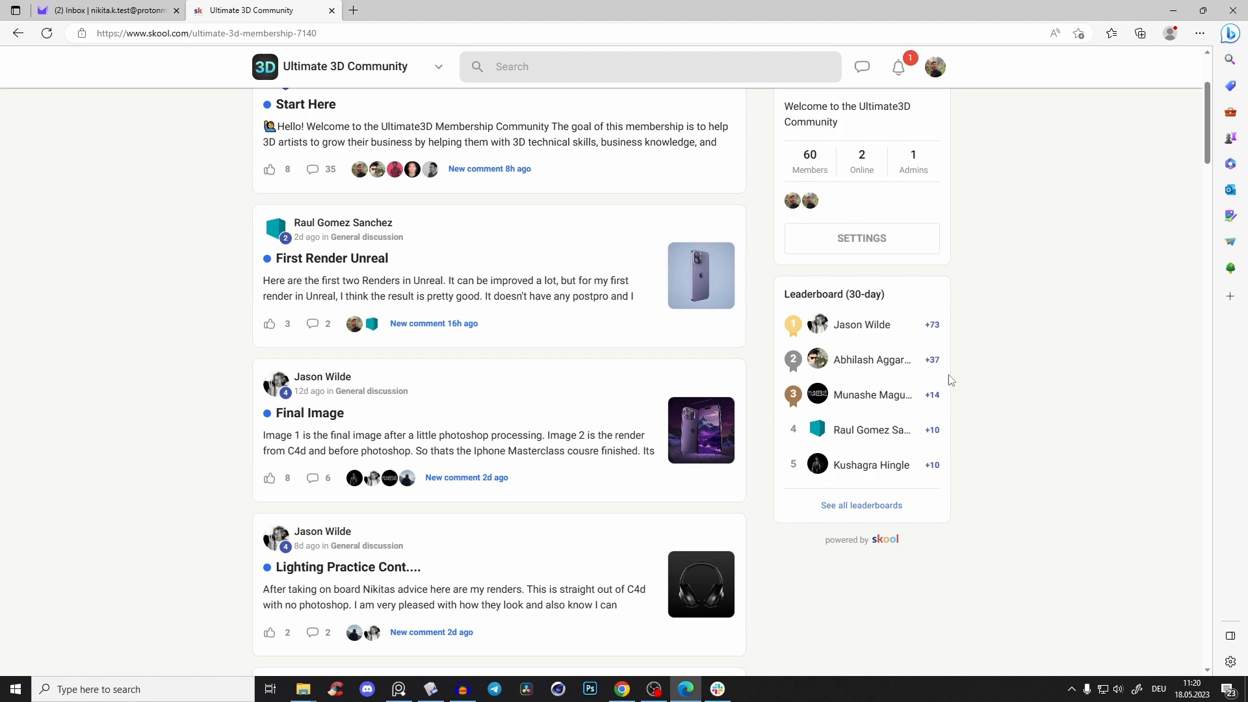
{"action": "mouse_move", "coordinate": [825, 358]}
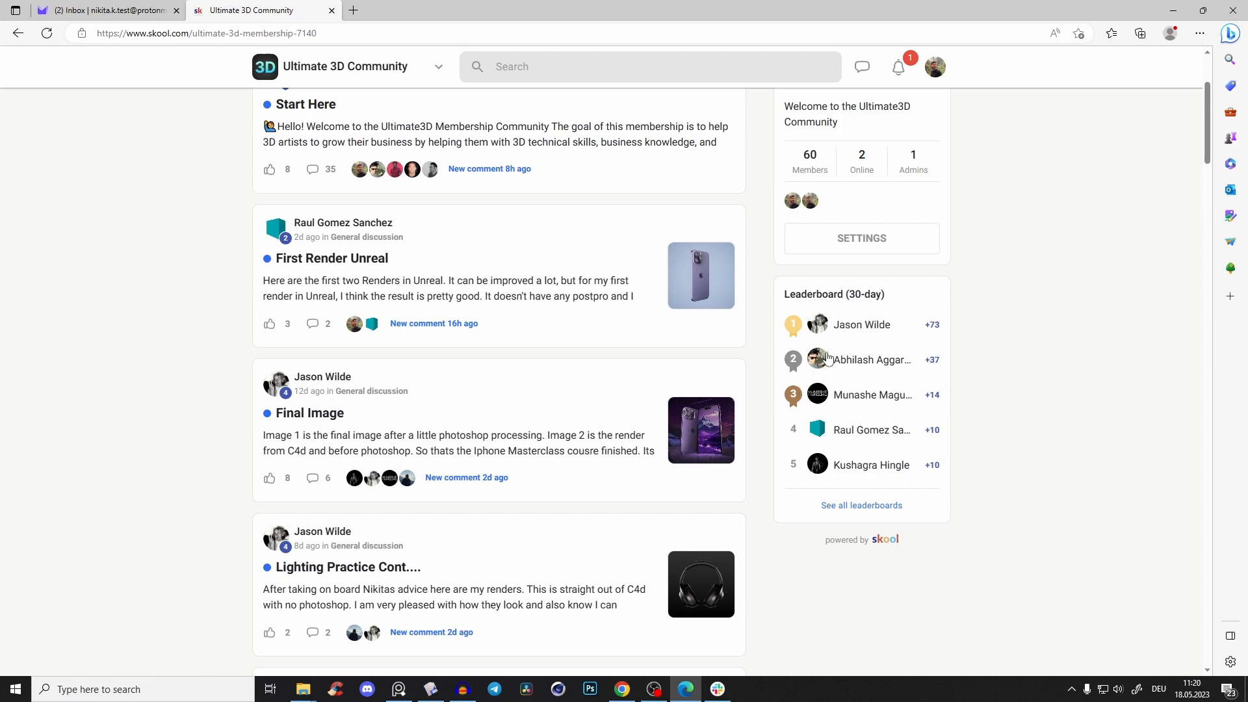
{"action": "scroll", "scroll_direction": "up", "scroll_amount": 3}
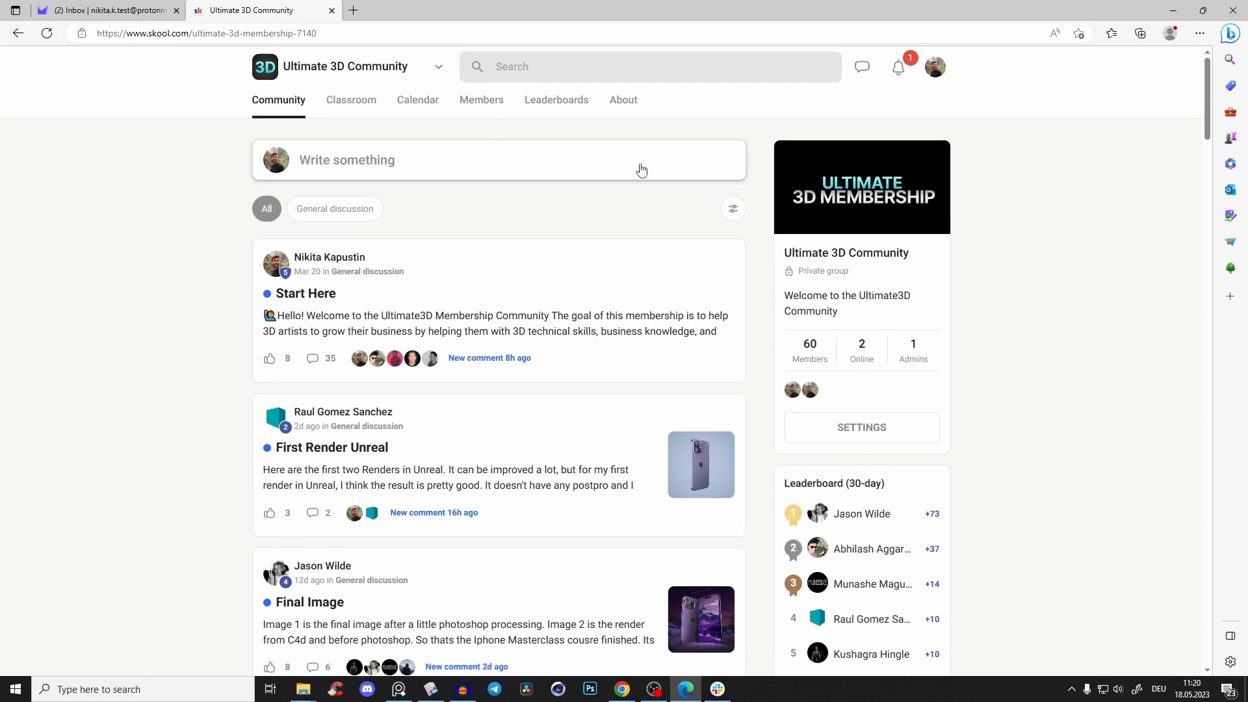
{"action": "left_click", "coordinate": [862, 67]}
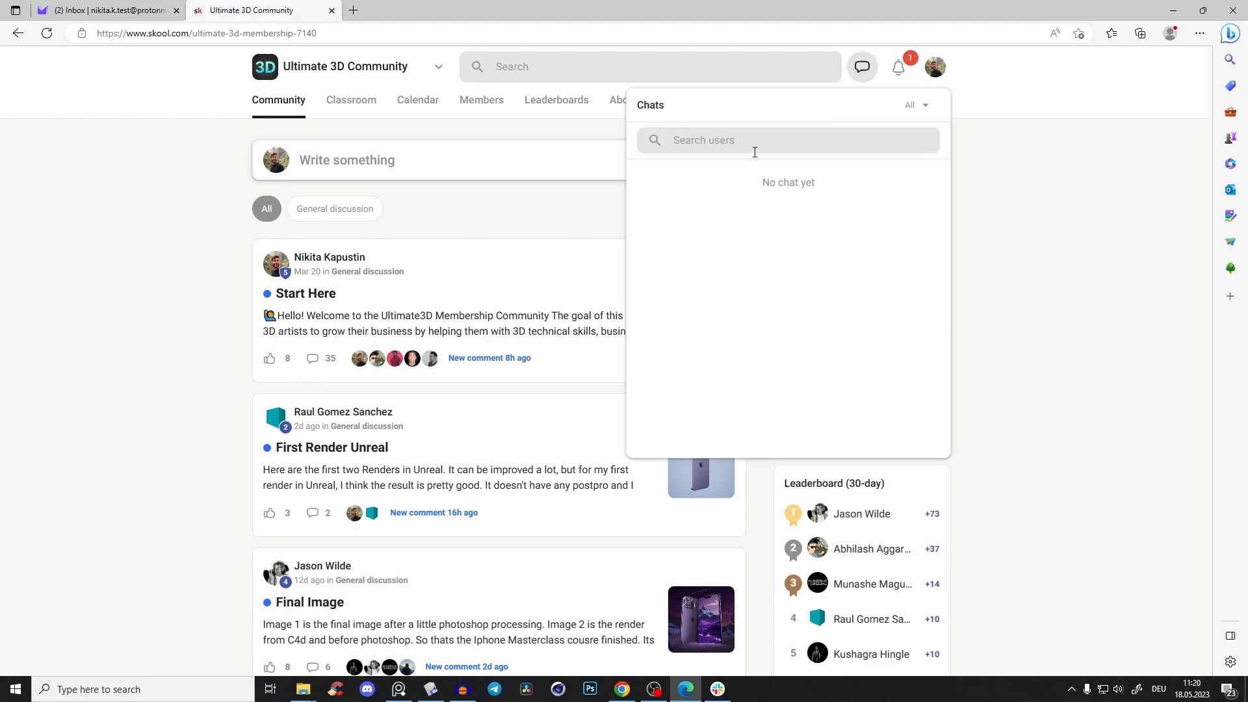
{"action": "mouse_move", "coordinate": [185, 296]}
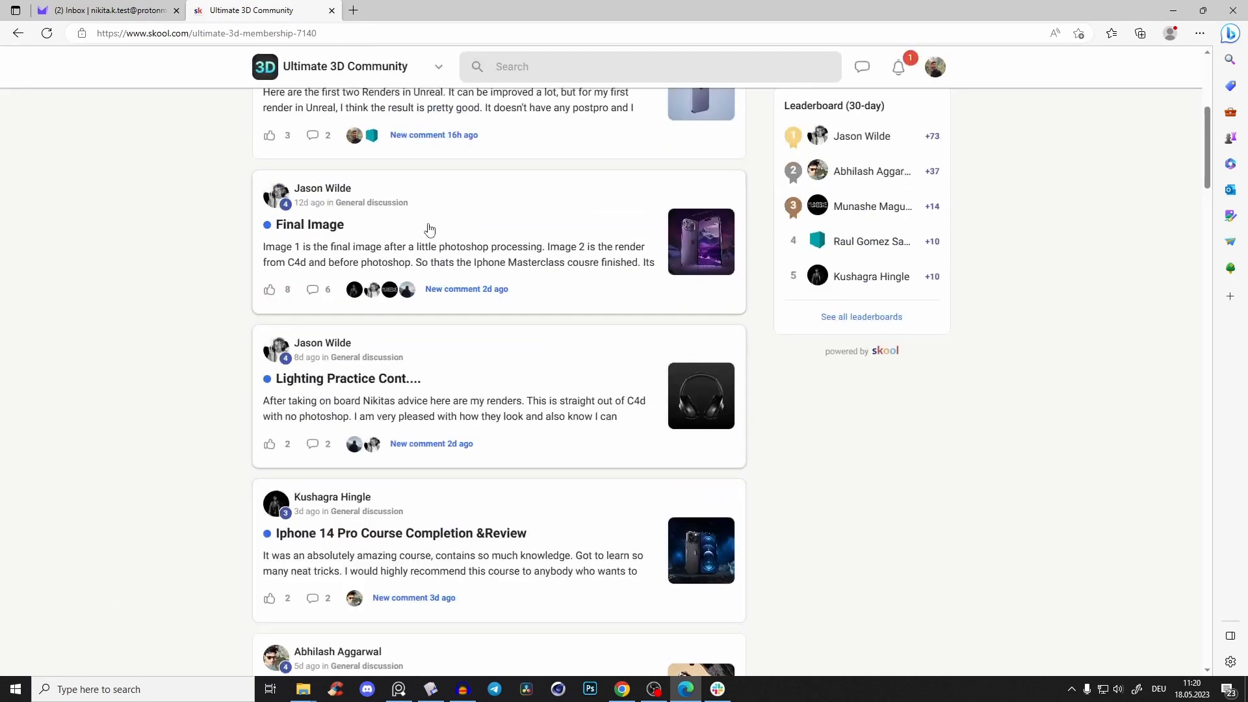
{"action": "scroll", "scroll_direction": "down", "scroll_amount": 3}
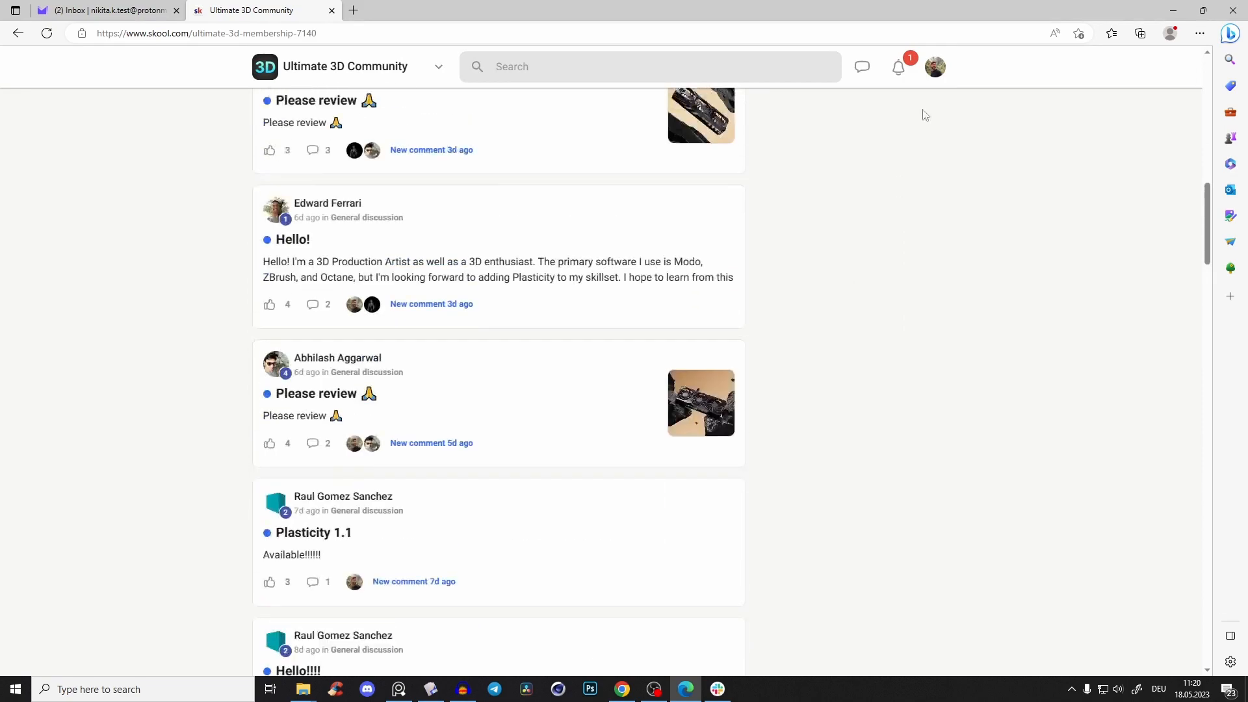
{"action": "scroll", "scroll_direction": "up", "scroll_amount": 3}
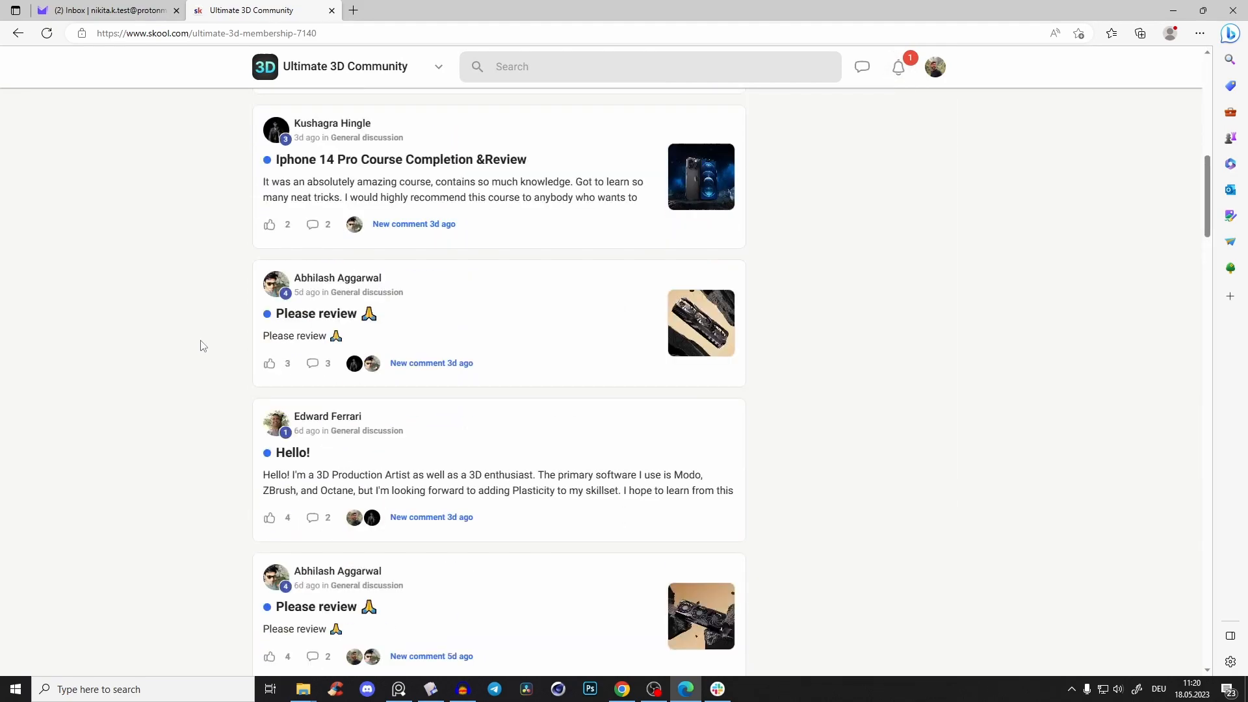
{"action": "left_click", "coordinate": [344, 66]}
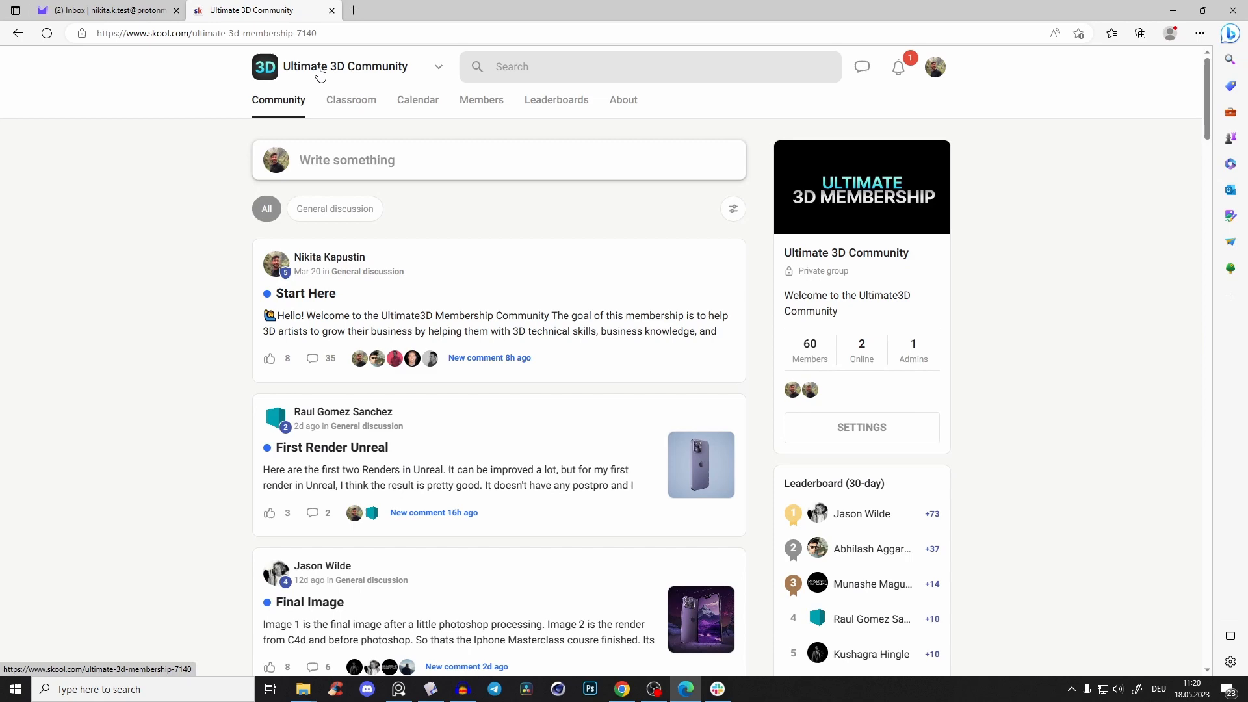
{"action": "mouse_move", "coordinate": [322, 248]}
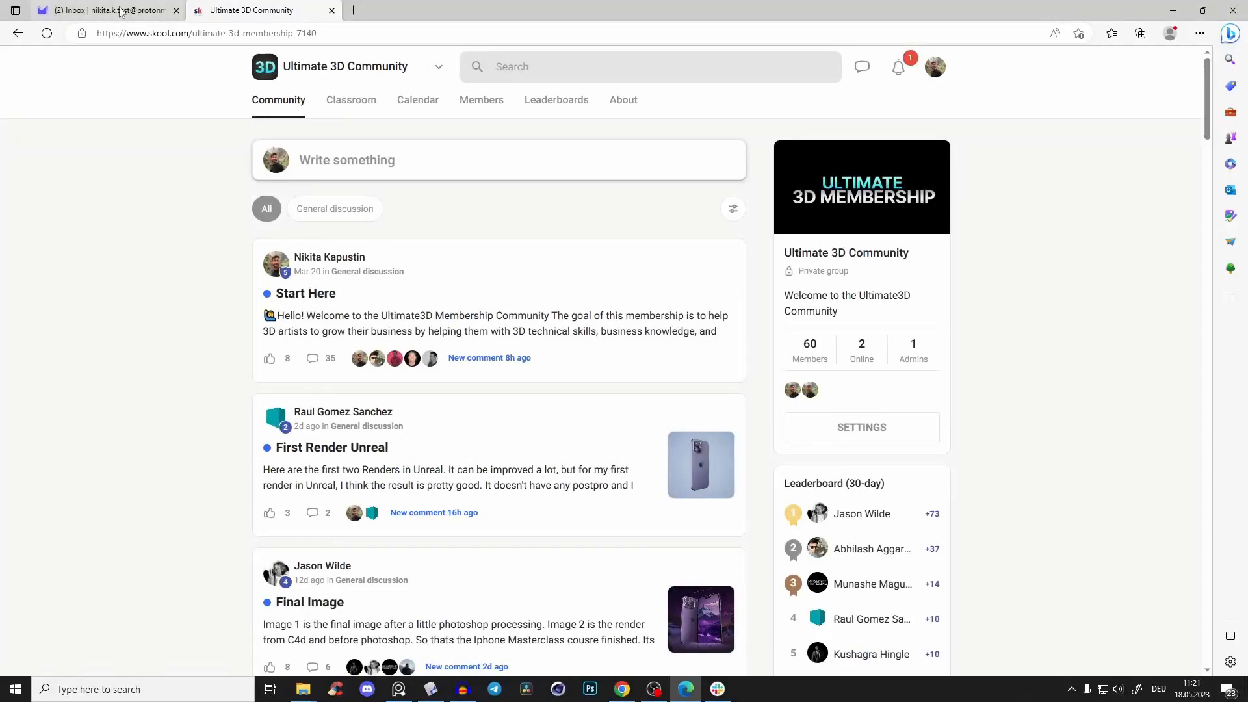
{"action": "mouse_move", "coordinate": [350, 99]}
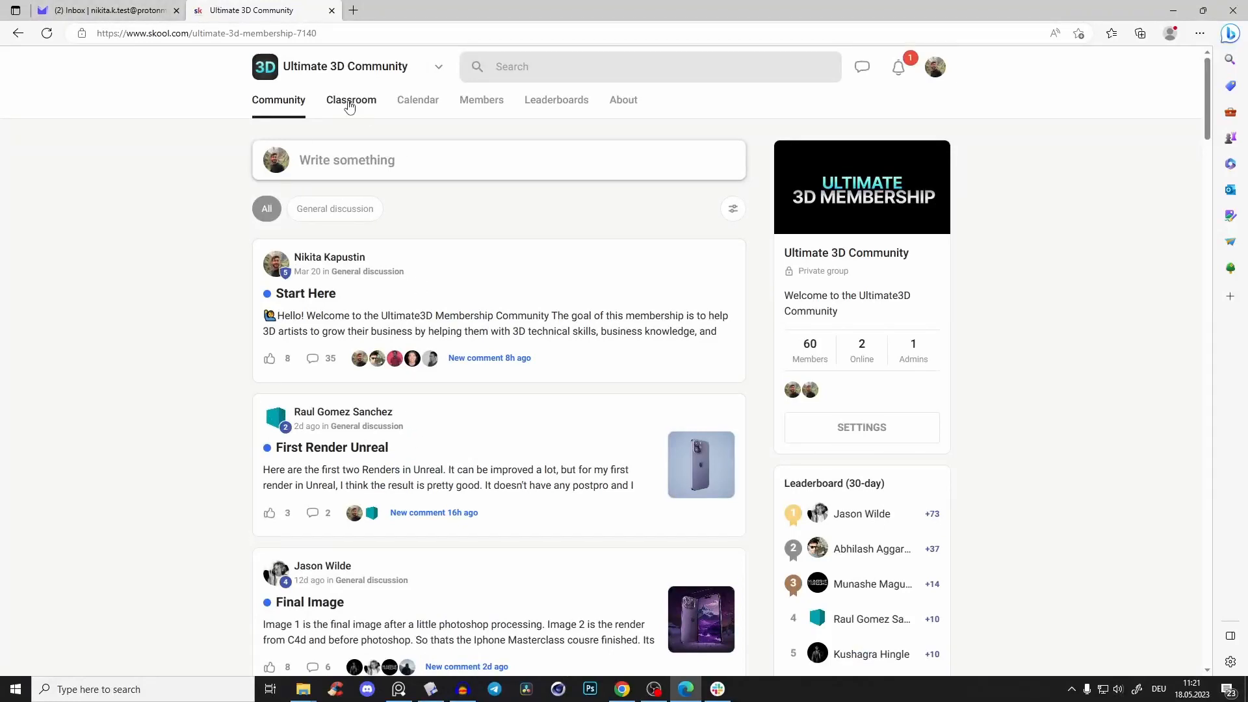
{"action": "left_click", "coordinate": [350, 100]}
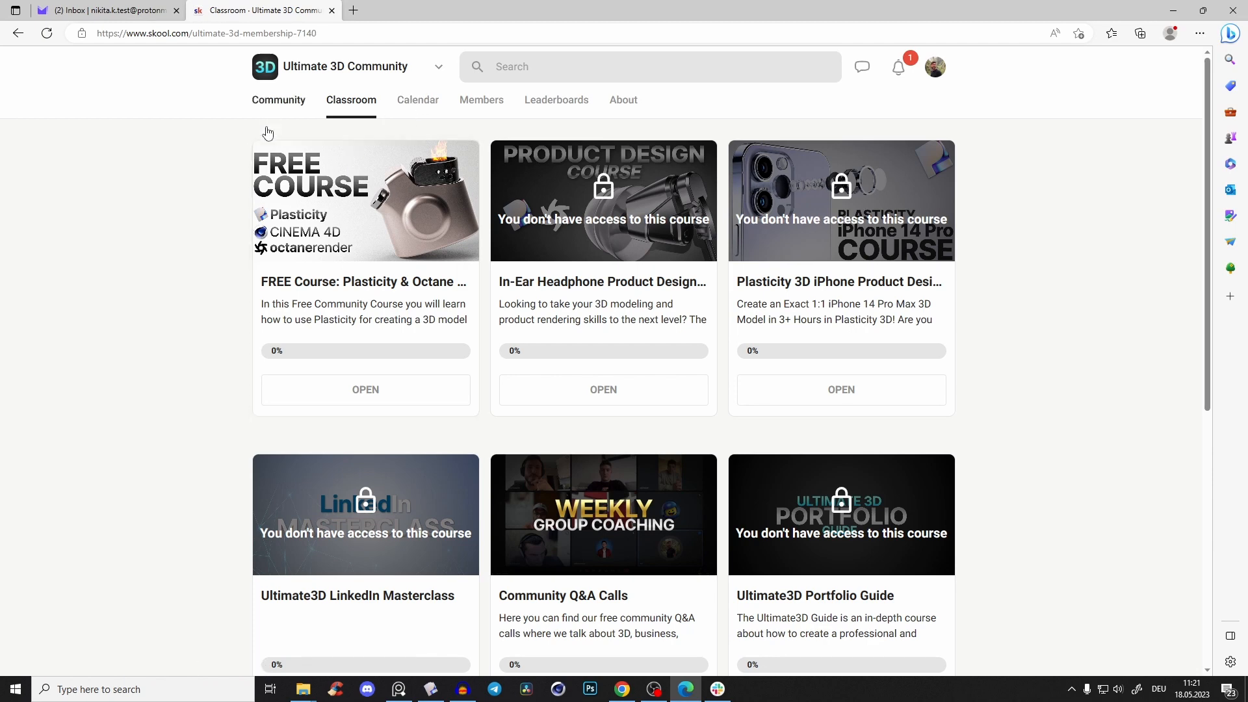
{"action": "left_click", "coordinate": [278, 100]}
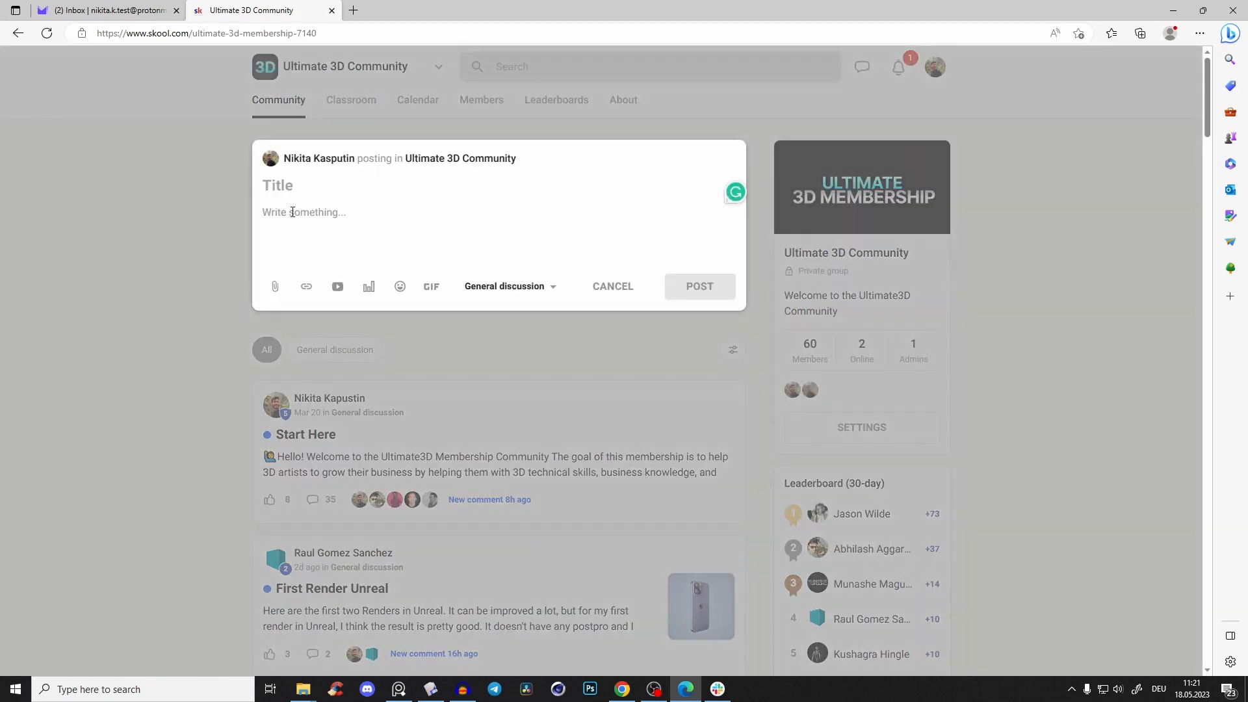
{"action": "mouse_move", "coordinate": [274, 286]}
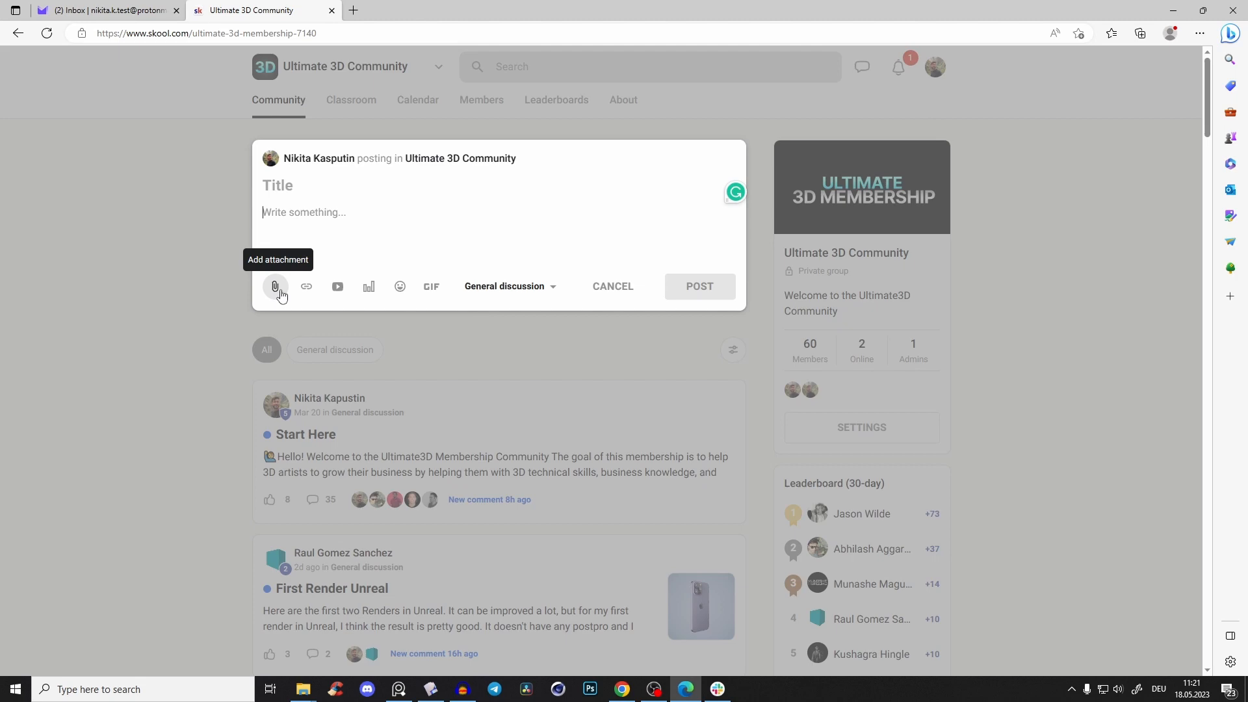
{"action": "mouse_move", "coordinate": [174, 492]}
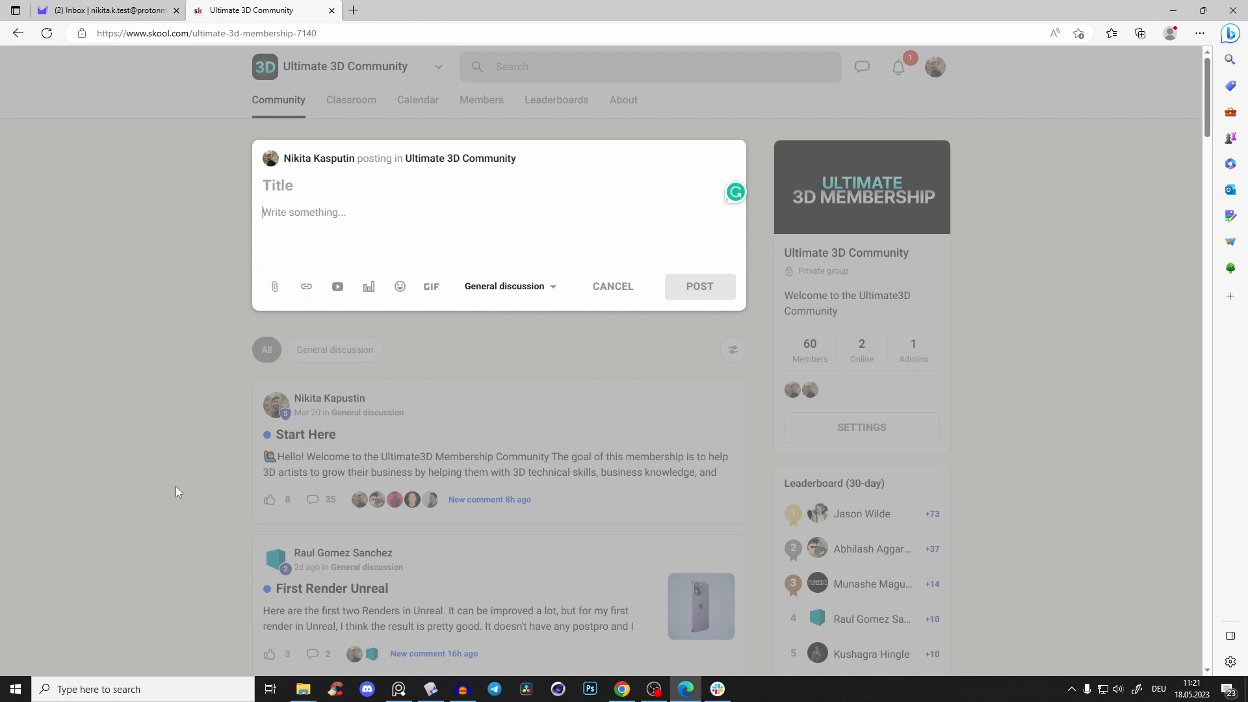
{"action": "left_click", "coordinate": [613, 287]}
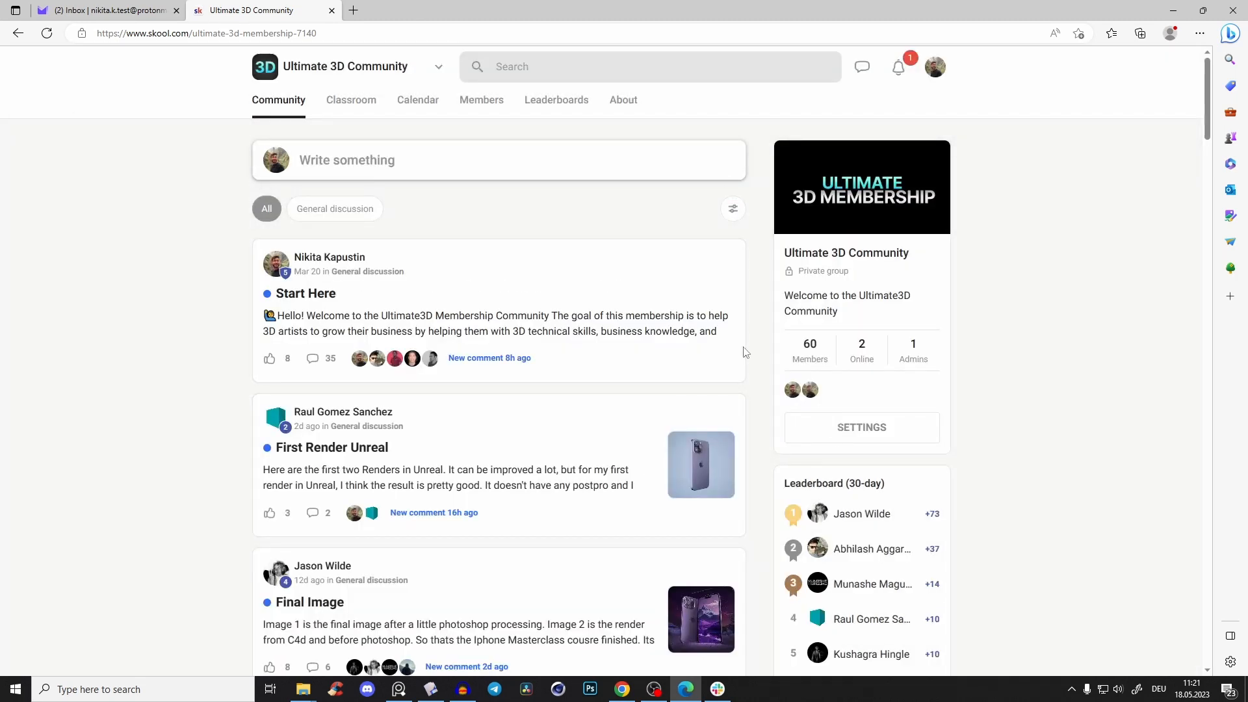
{"action": "scroll", "scroll_direction": "down", "scroll_amount": 3}
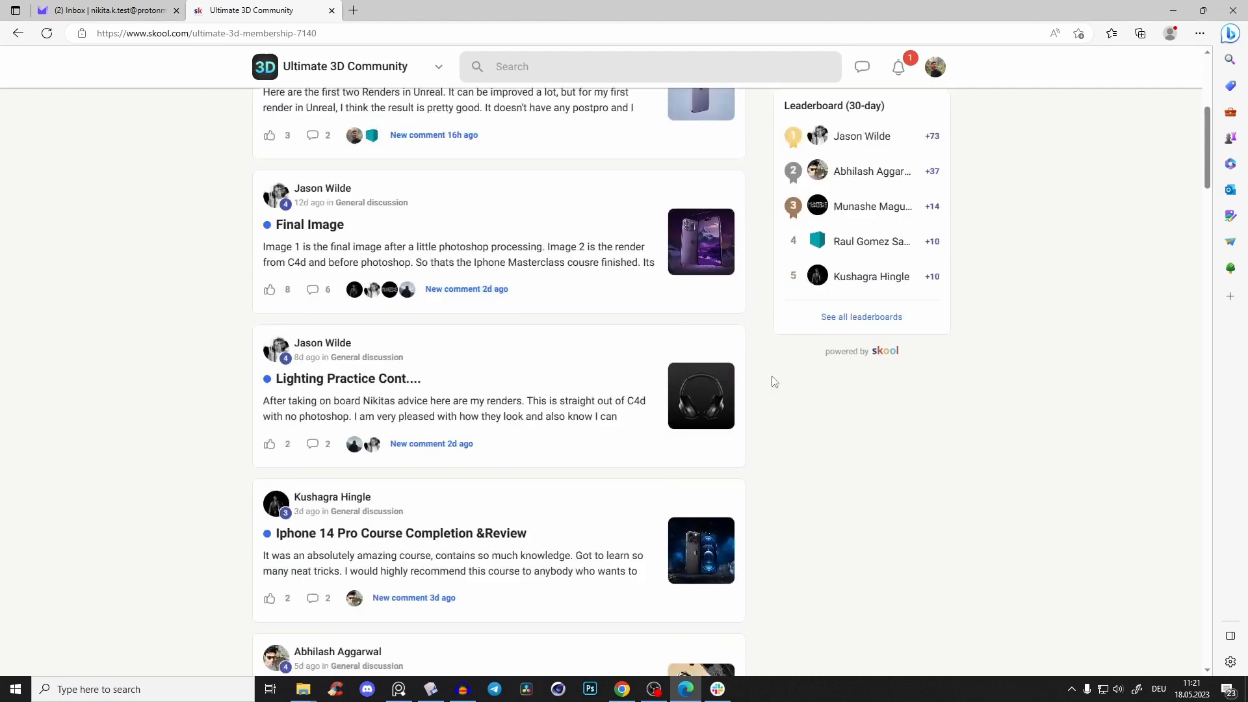
{"action": "scroll", "scroll_direction": "up", "scroll_amount": 3}
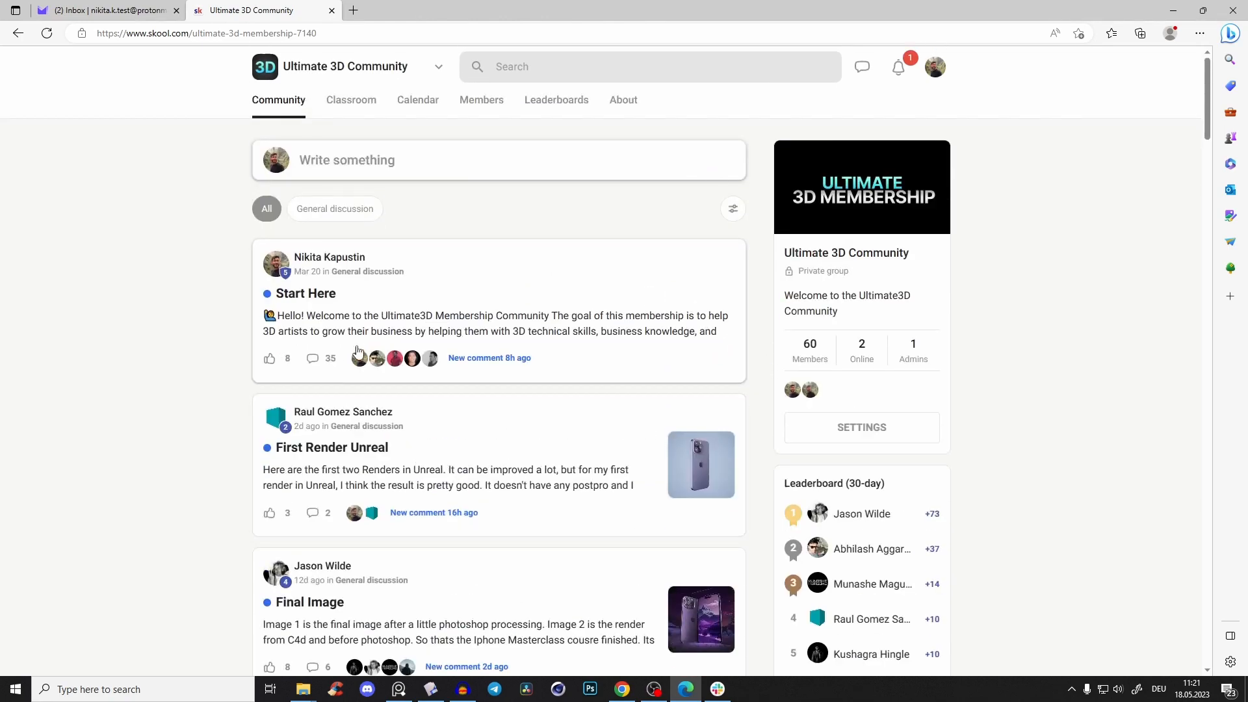